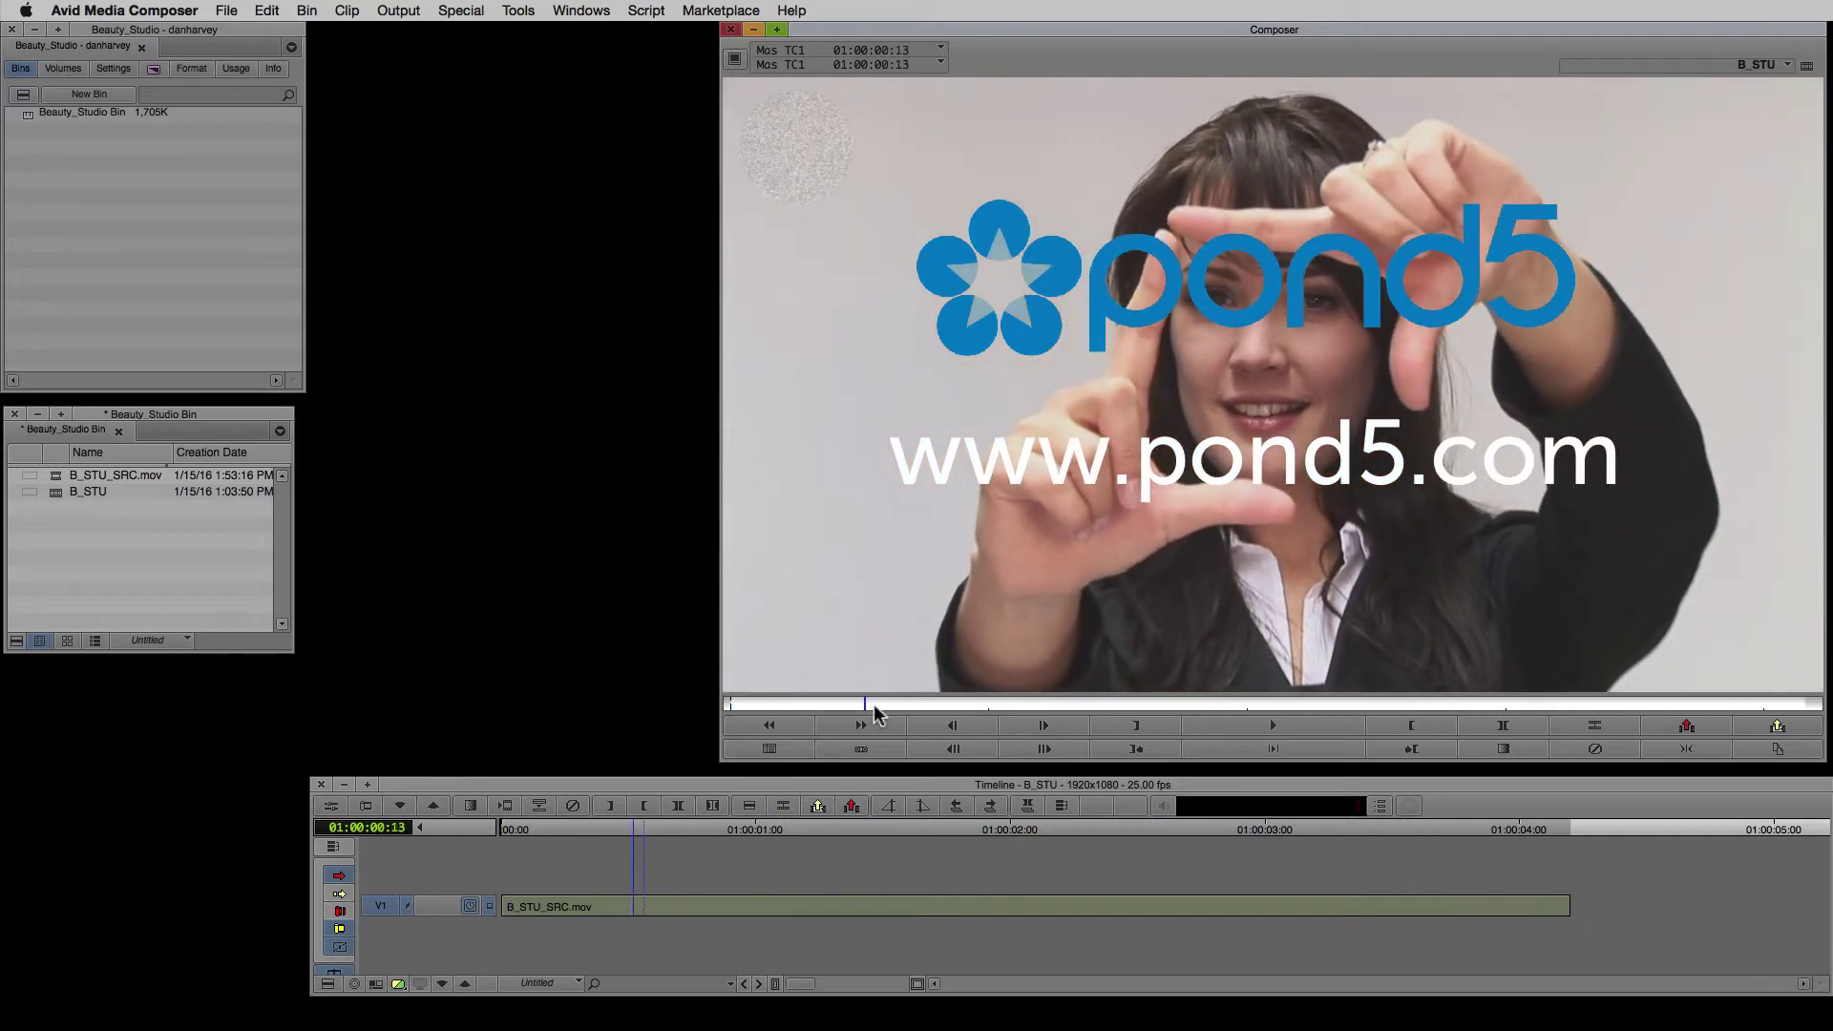
Show the BCC Image Restoration effects, listing BCC Beauty Studio for the B_STU_SRC.mov clip
left_click(1272, 725)
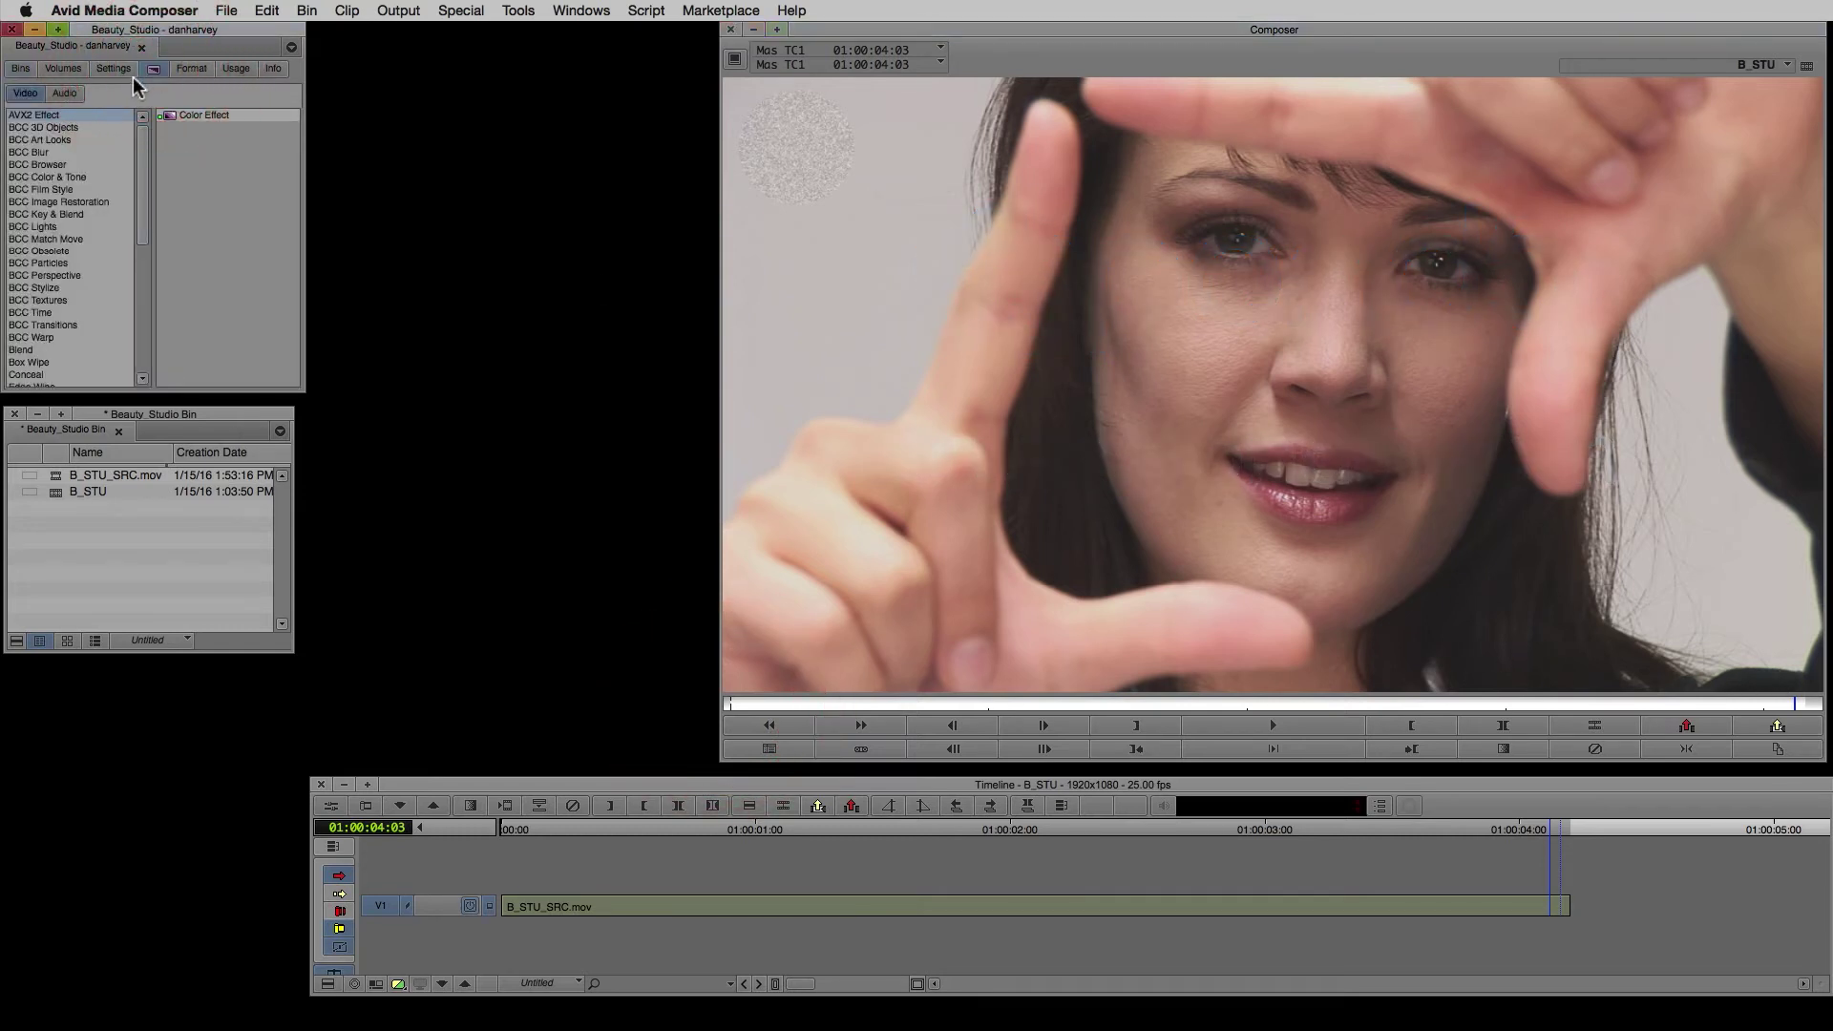
left_click(59, 201)
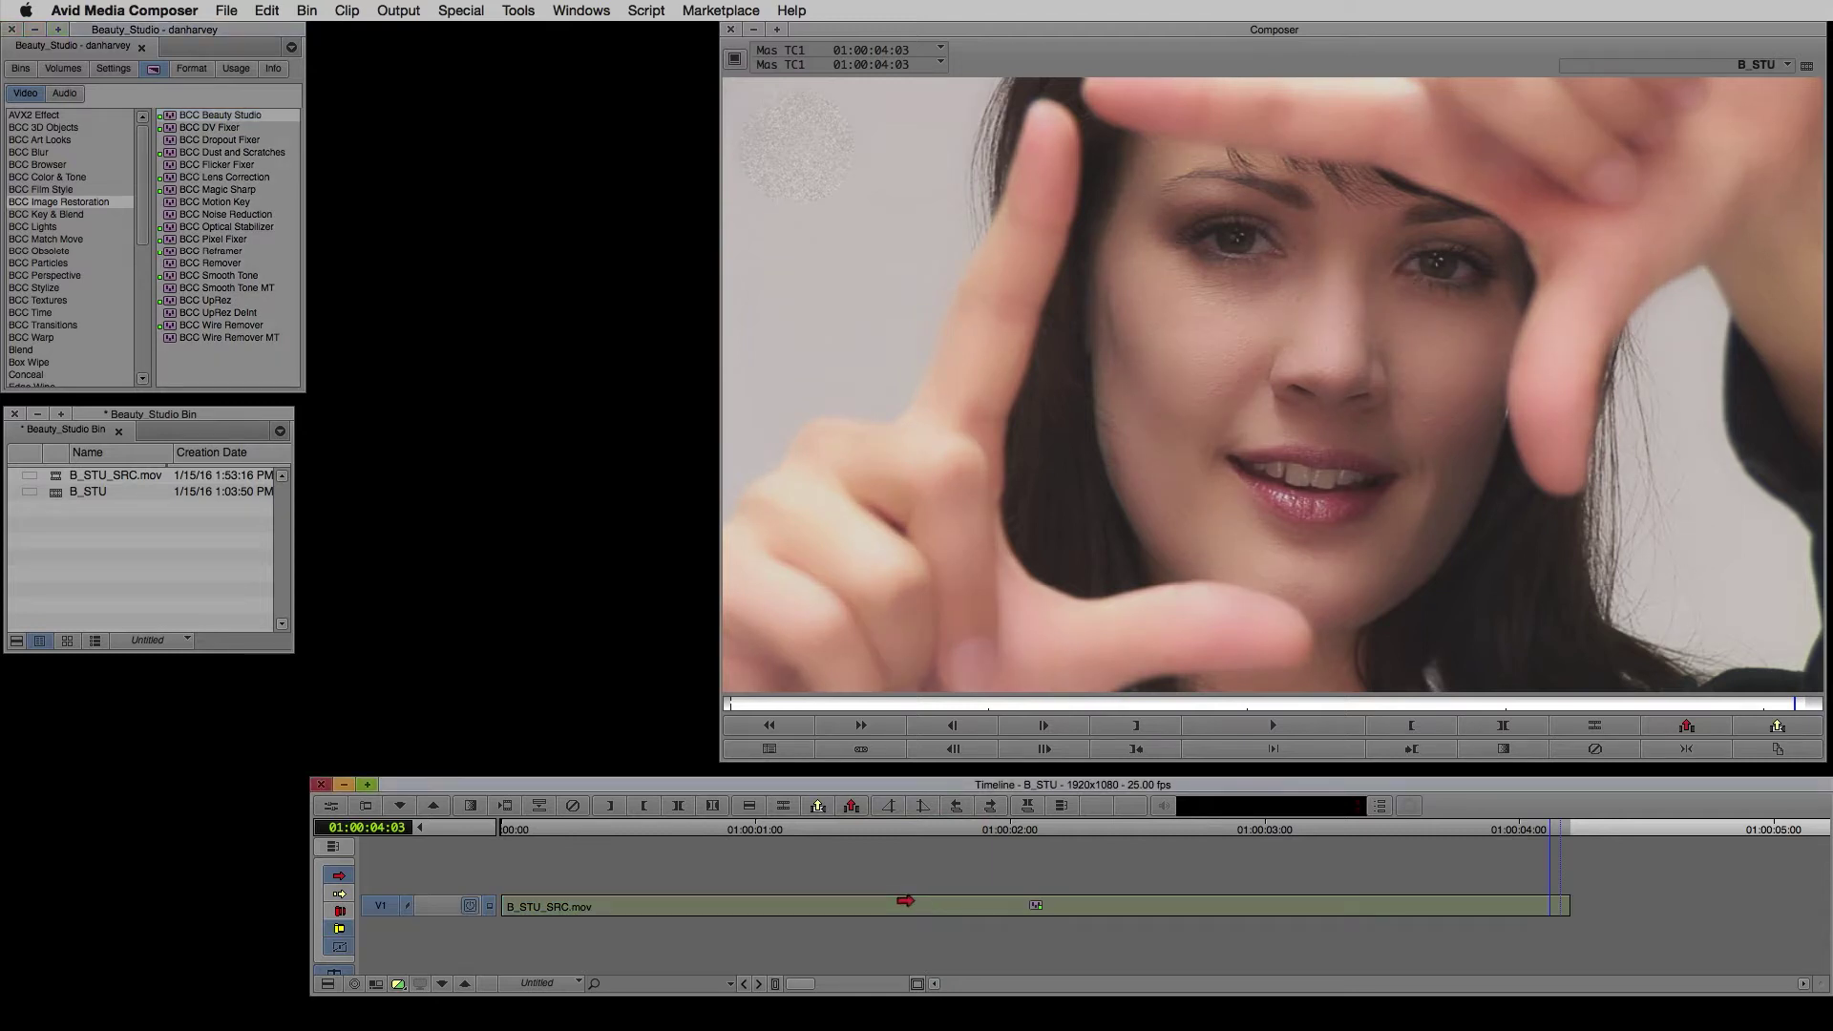
In Effect Mode, sample the cheek skin tone as the PixelChooser matte colour
left_click(338, 805)
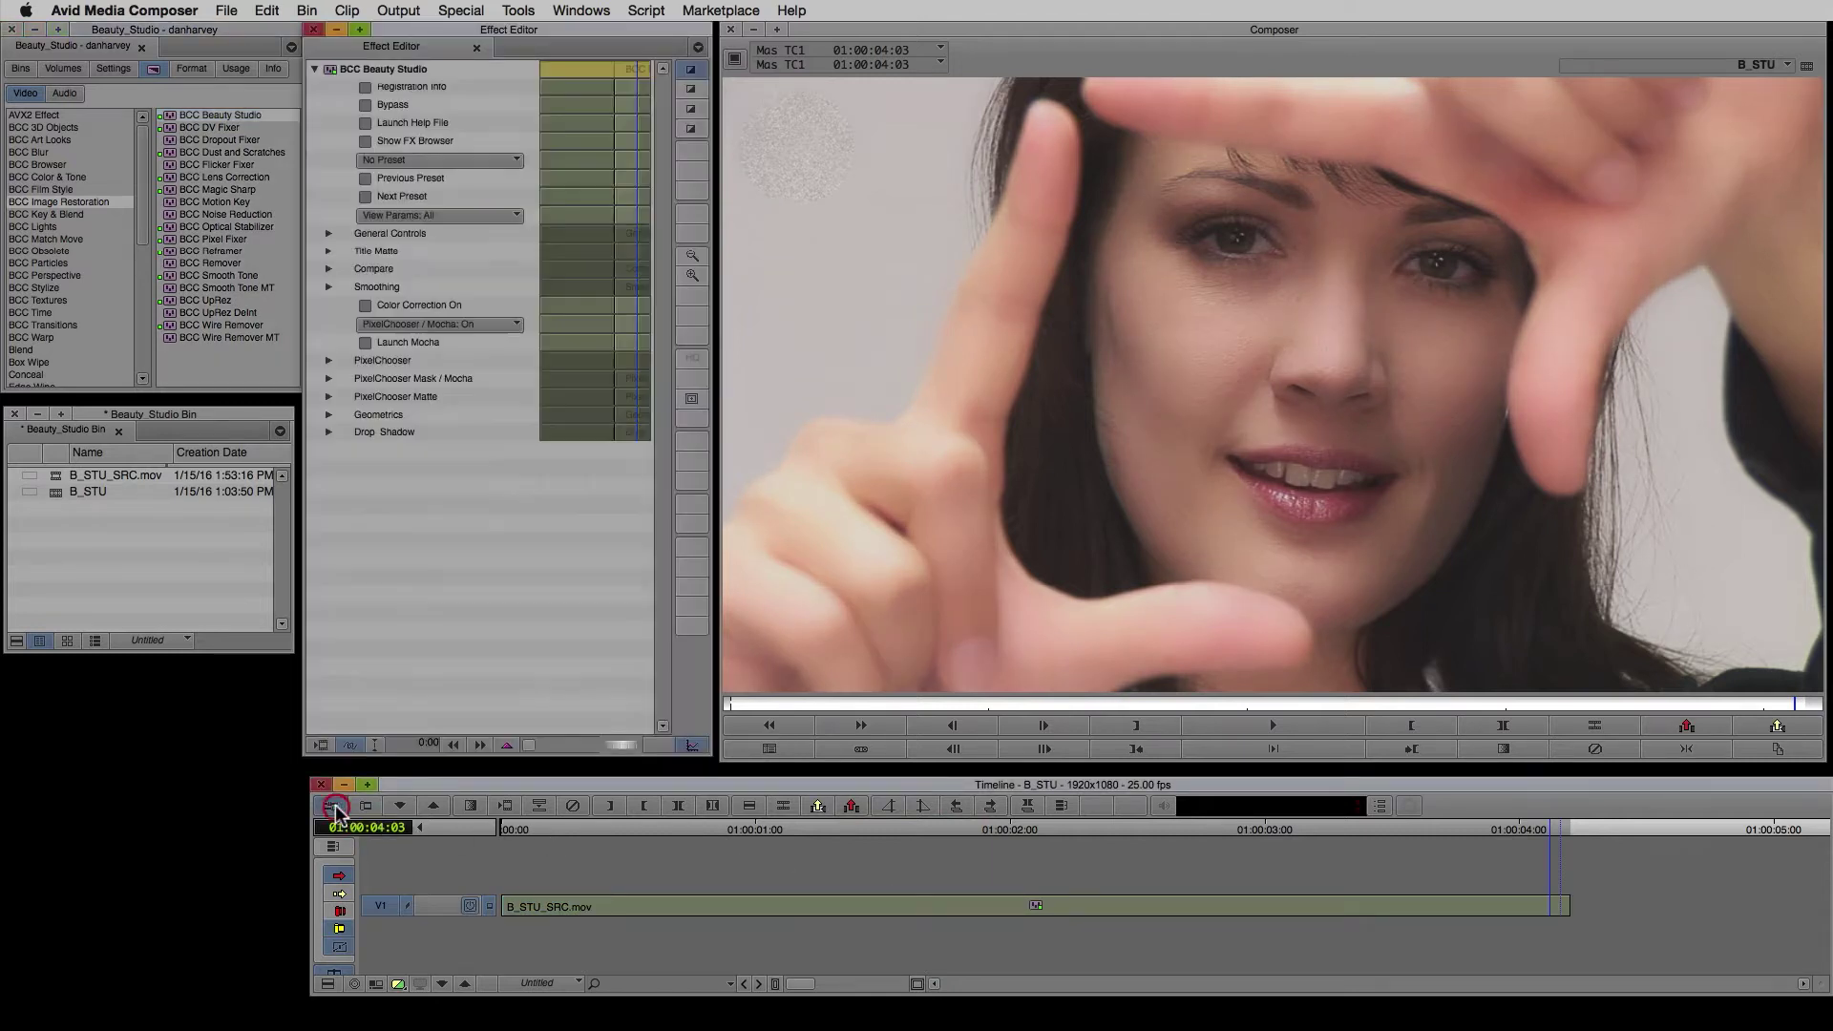
left_click(330, 397)
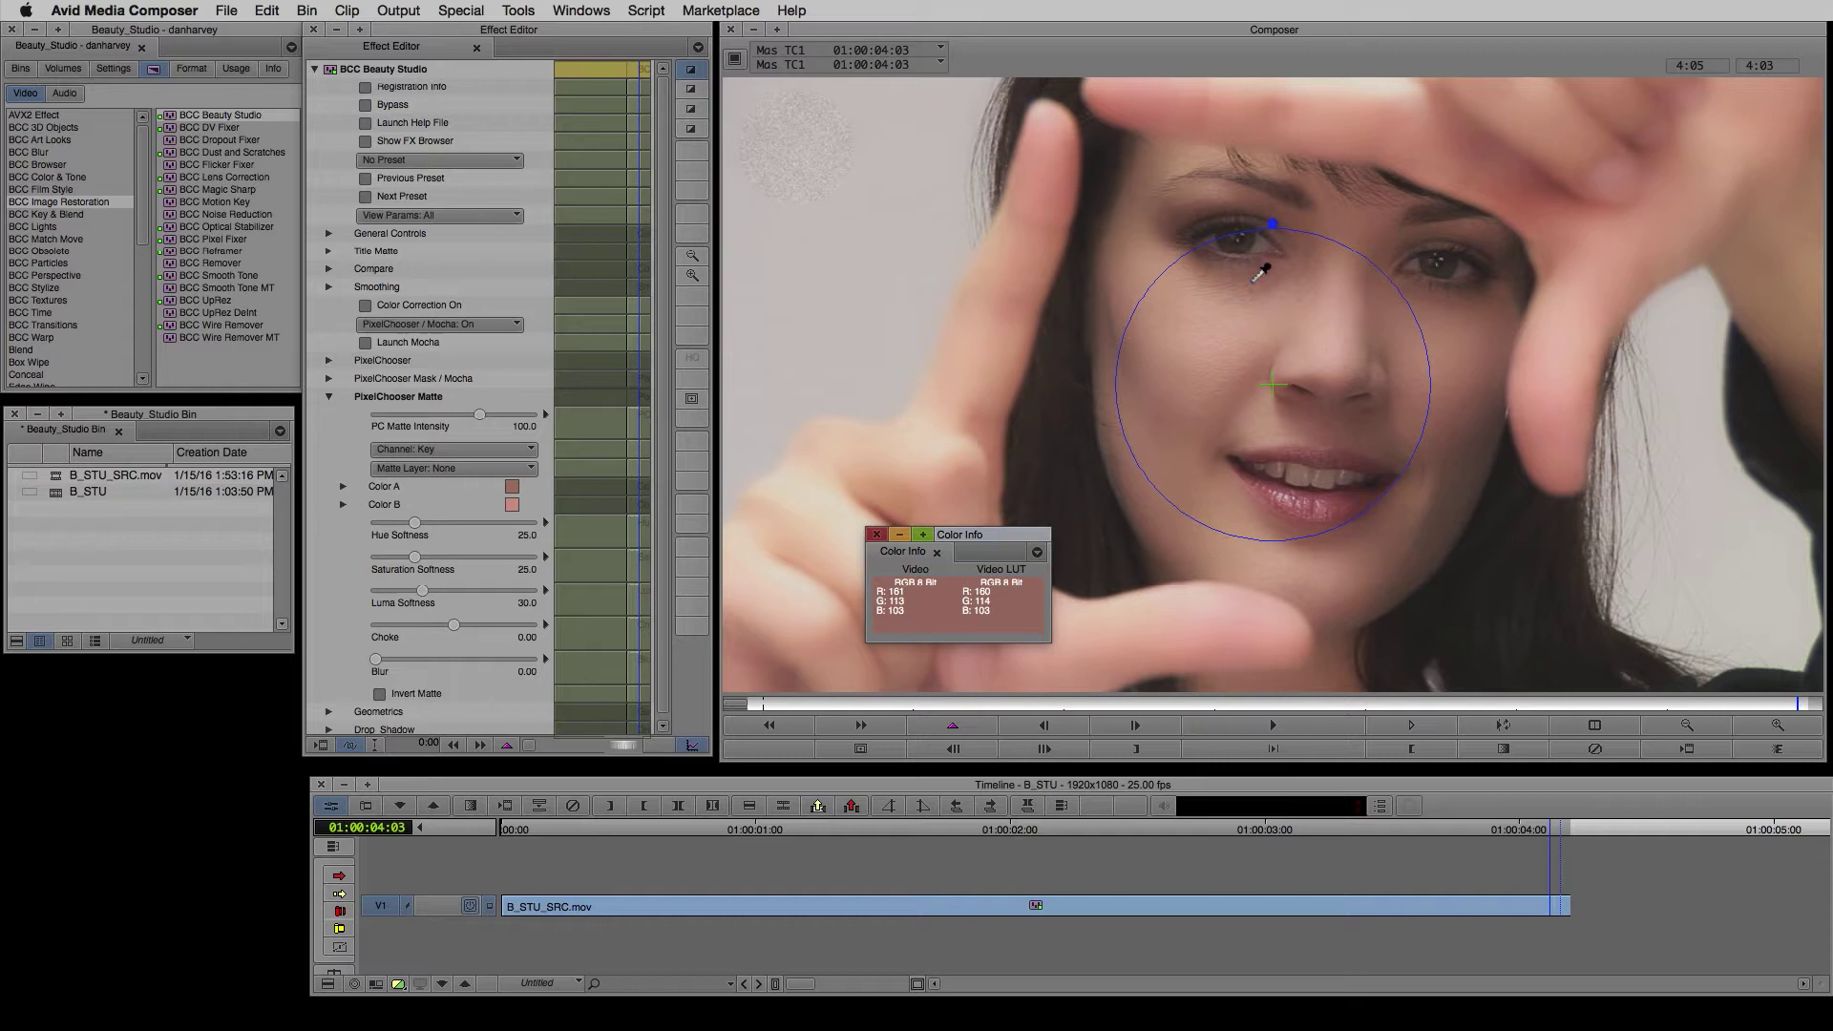
left_click(515, 504)
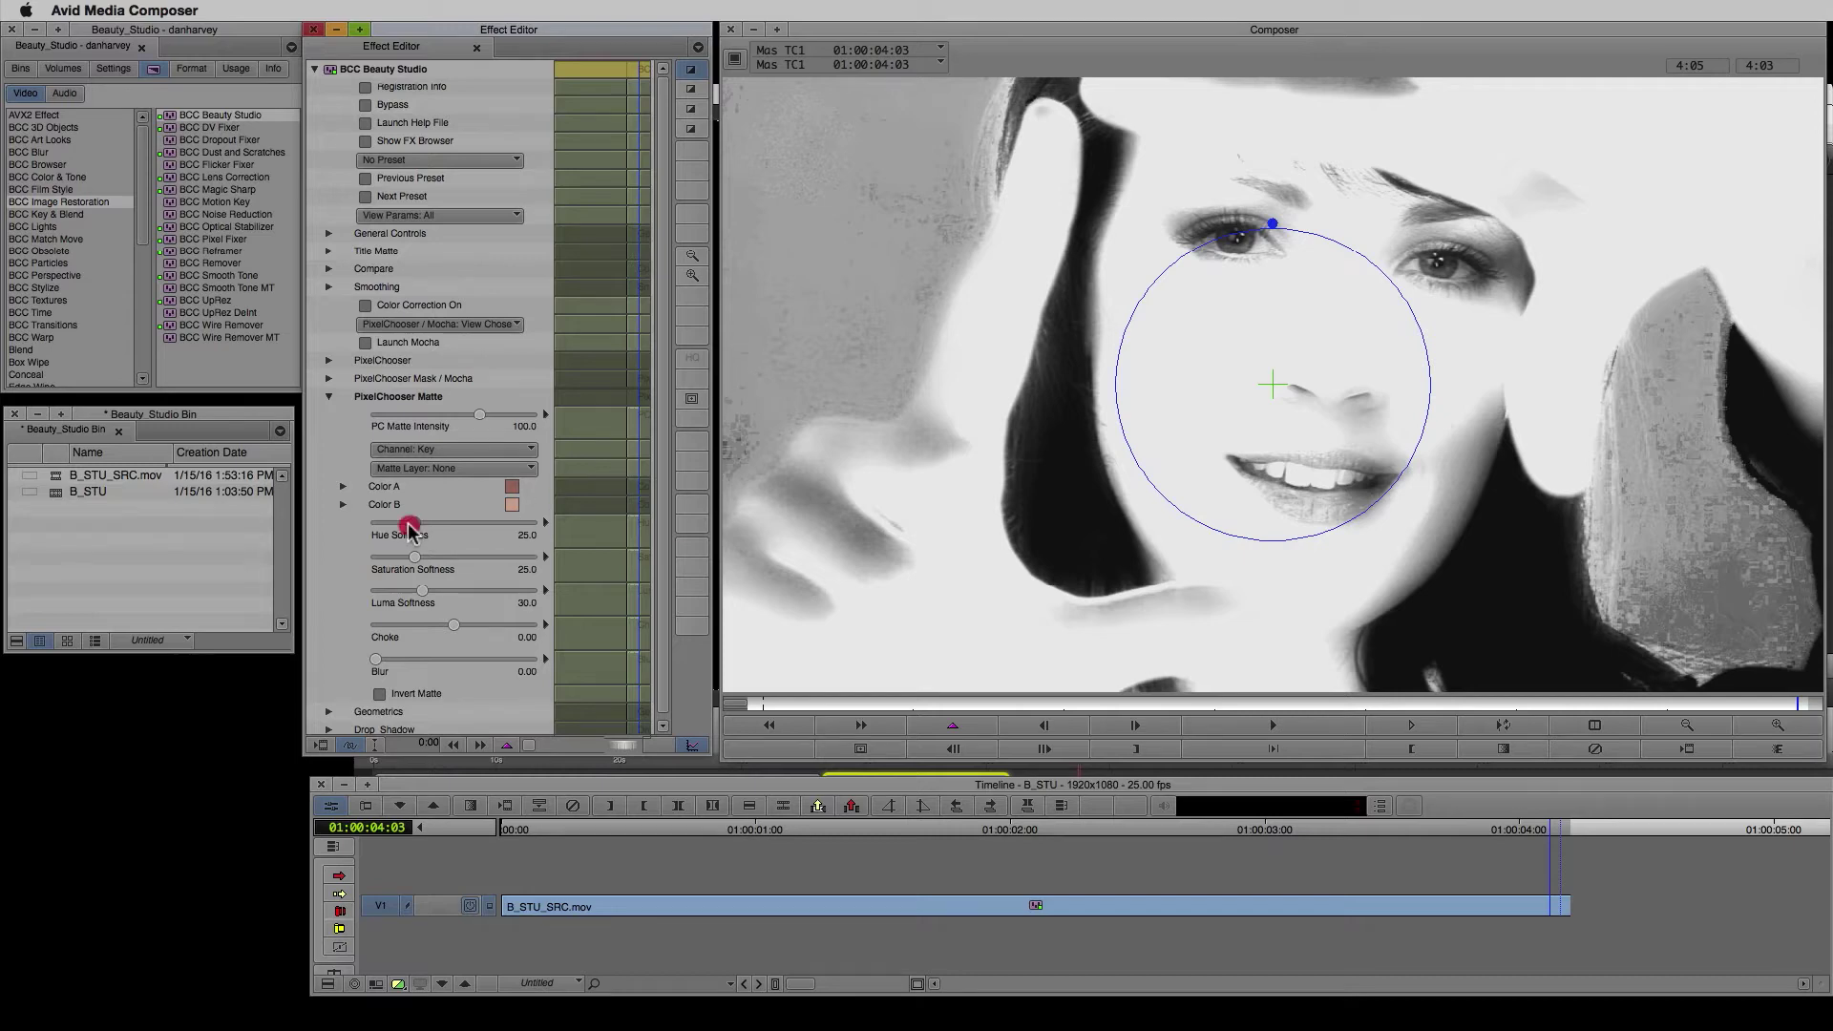
Set the matte's hue softness to 15 and saturation softness to 5.8
left_click_drag(408, 521, 416, 521)
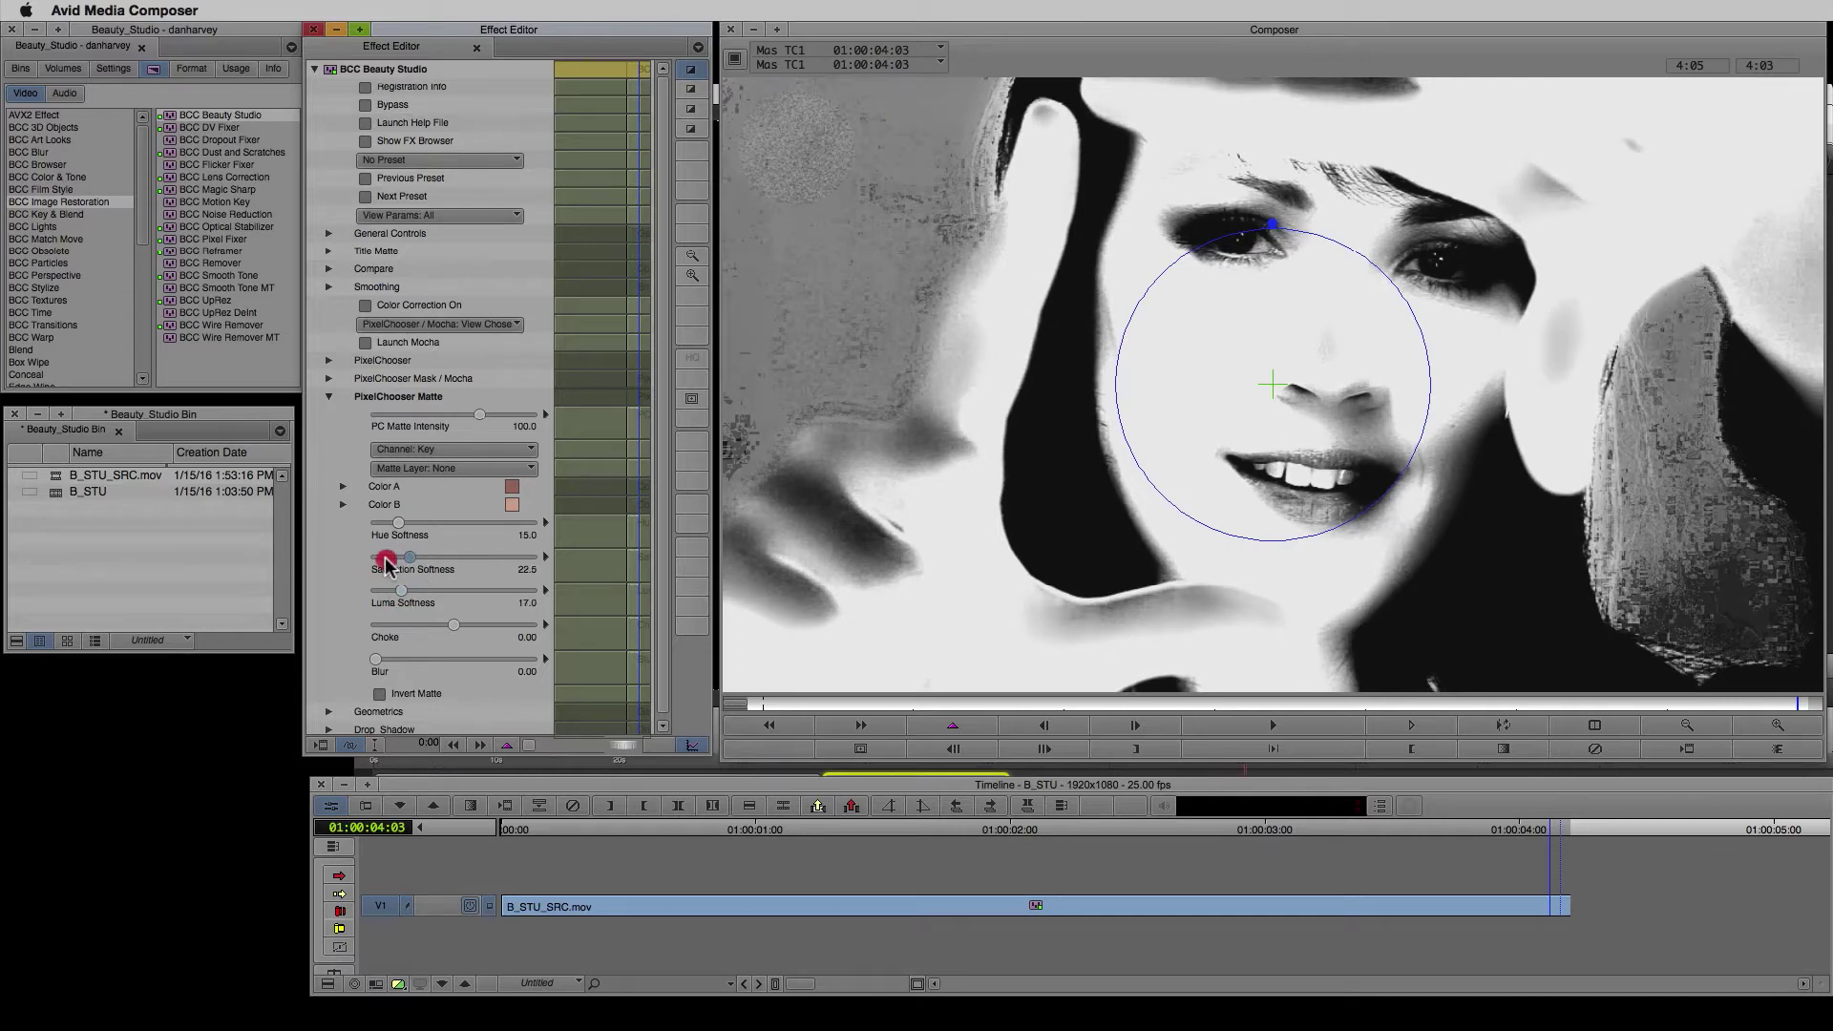
left_click_drag(413, 556, 375, 556)
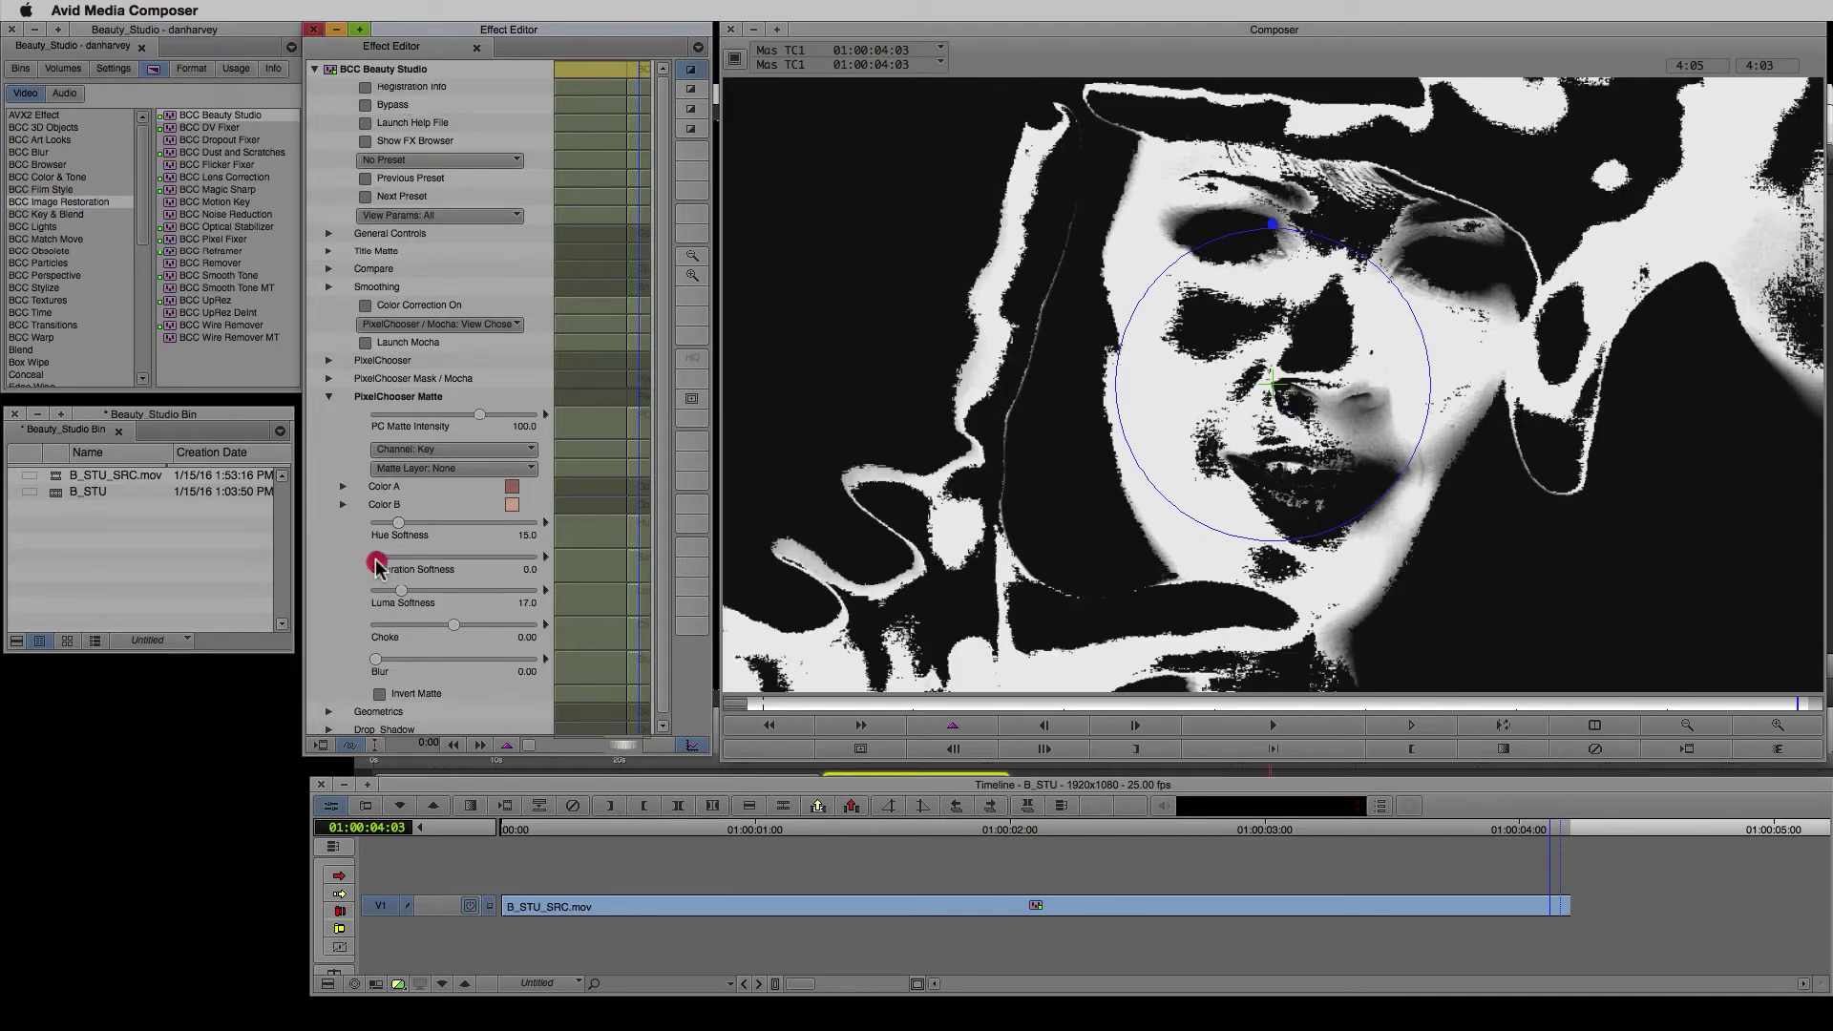
left_click_drag(375, 557, 397, 557)
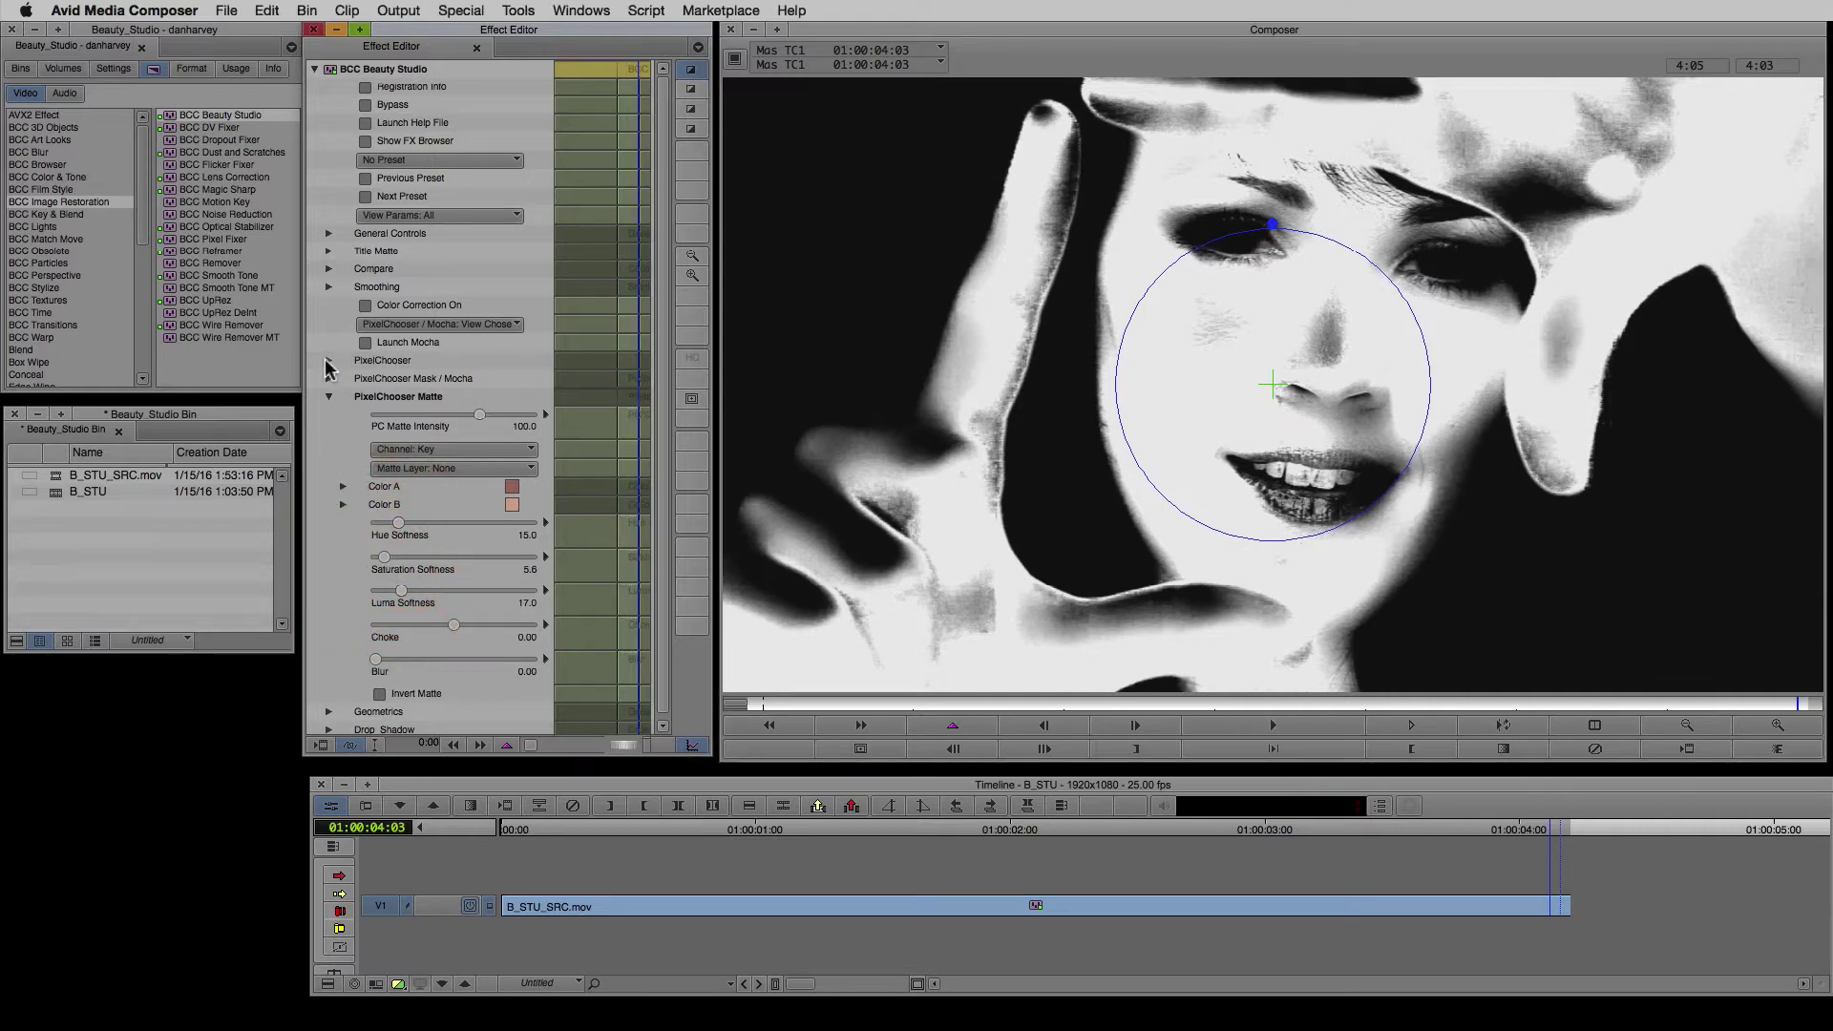
Save the PixelChooser matte settings as a preset named face-matte
left_click(454, 397)
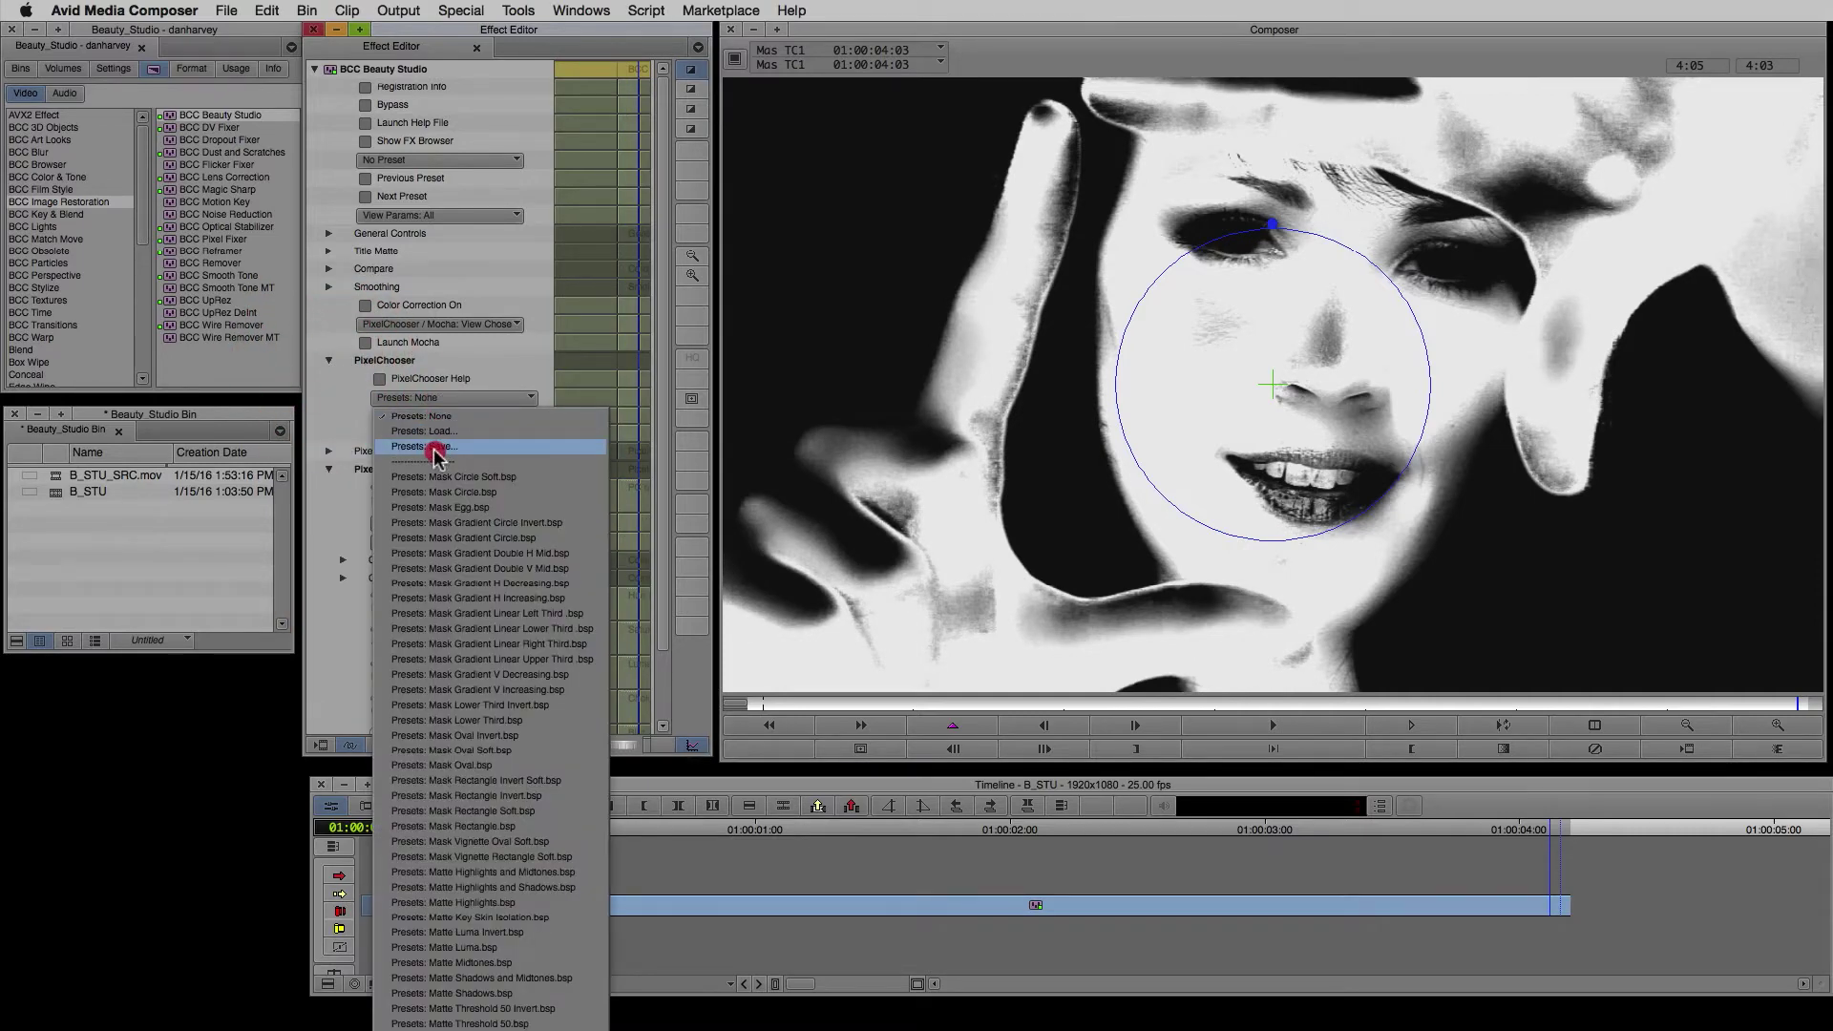
left_click(425, 445)
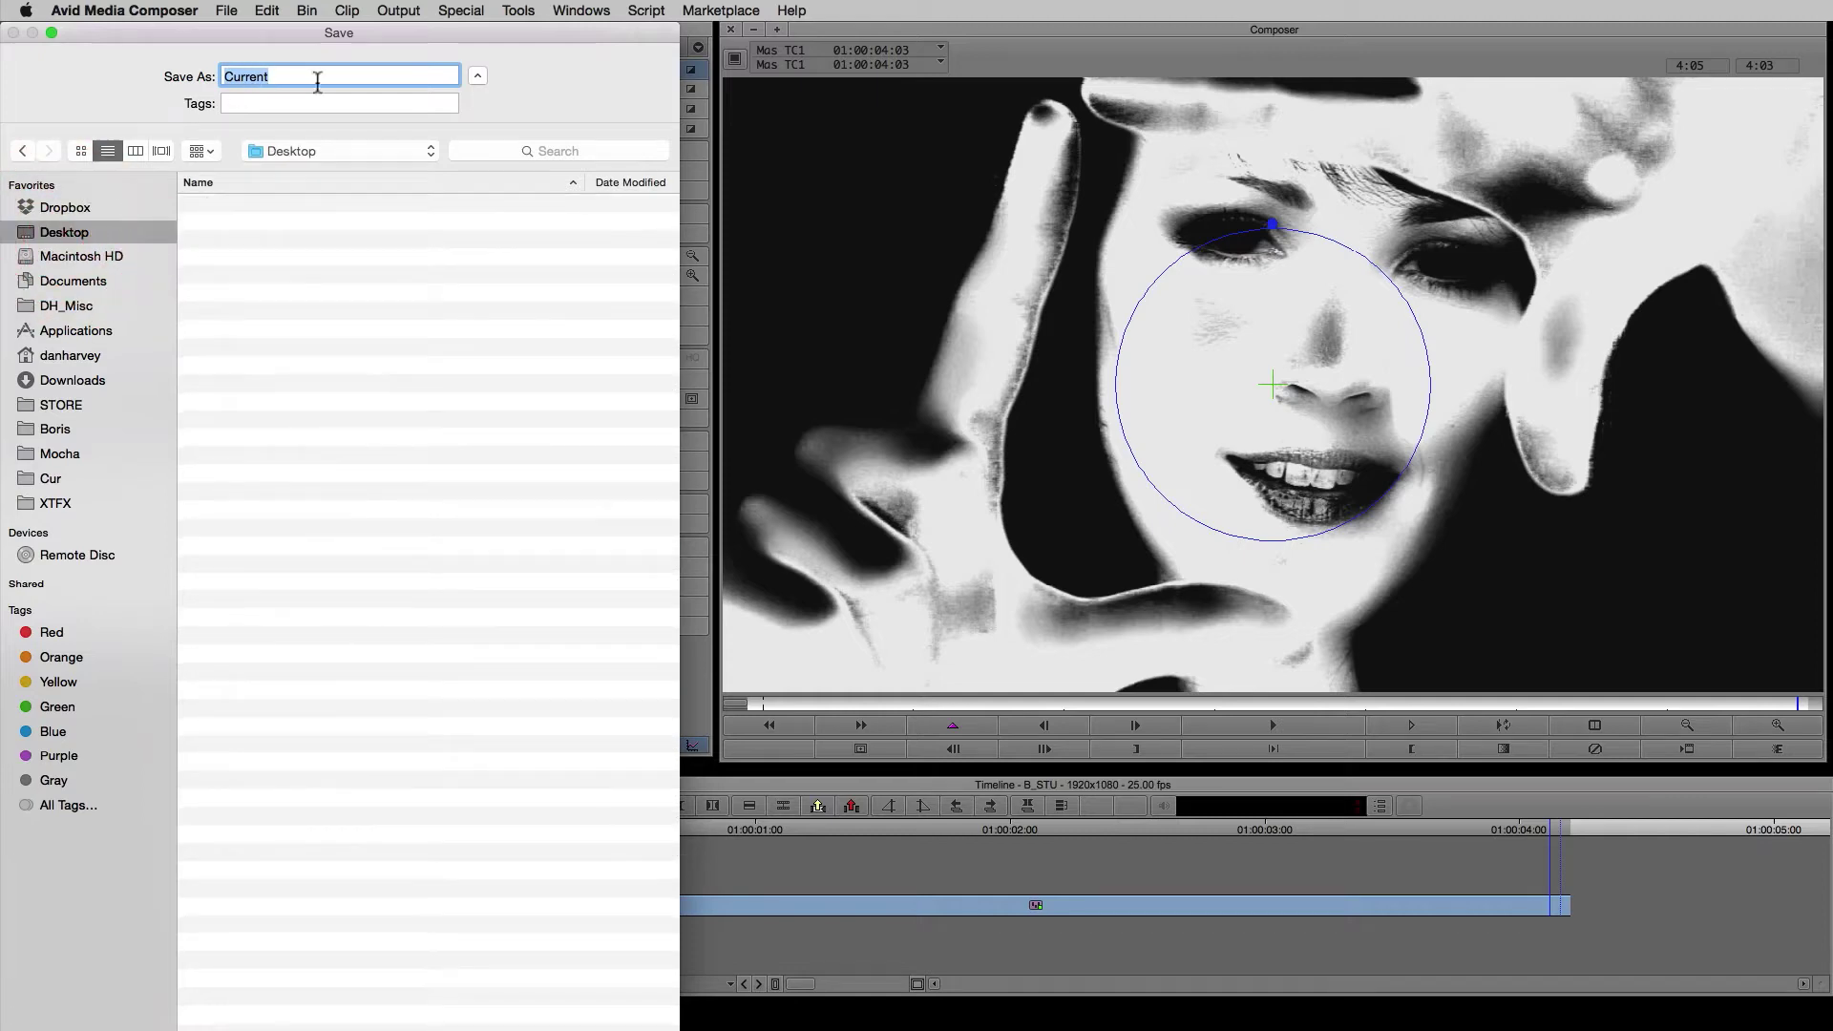
type("face-matt")
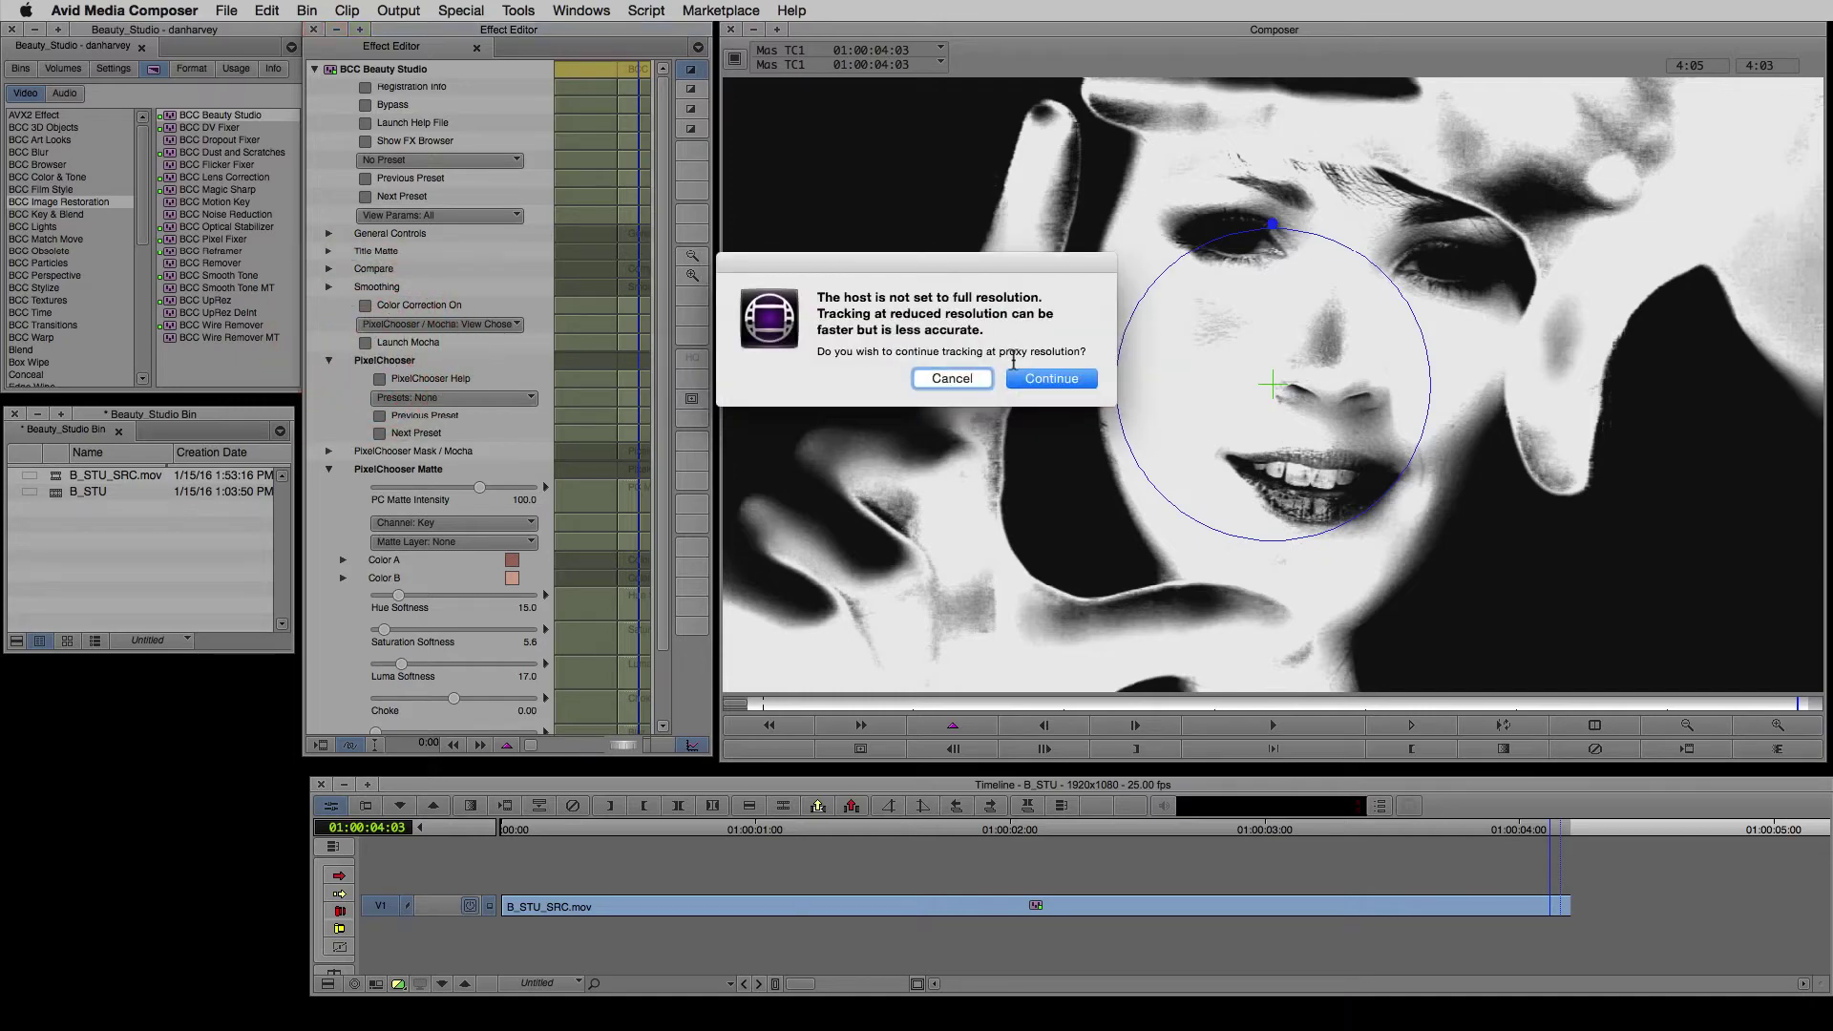
Continue at proxy resolution, outline the face with an X-spline and track it backwards
left_click(1048, 379)
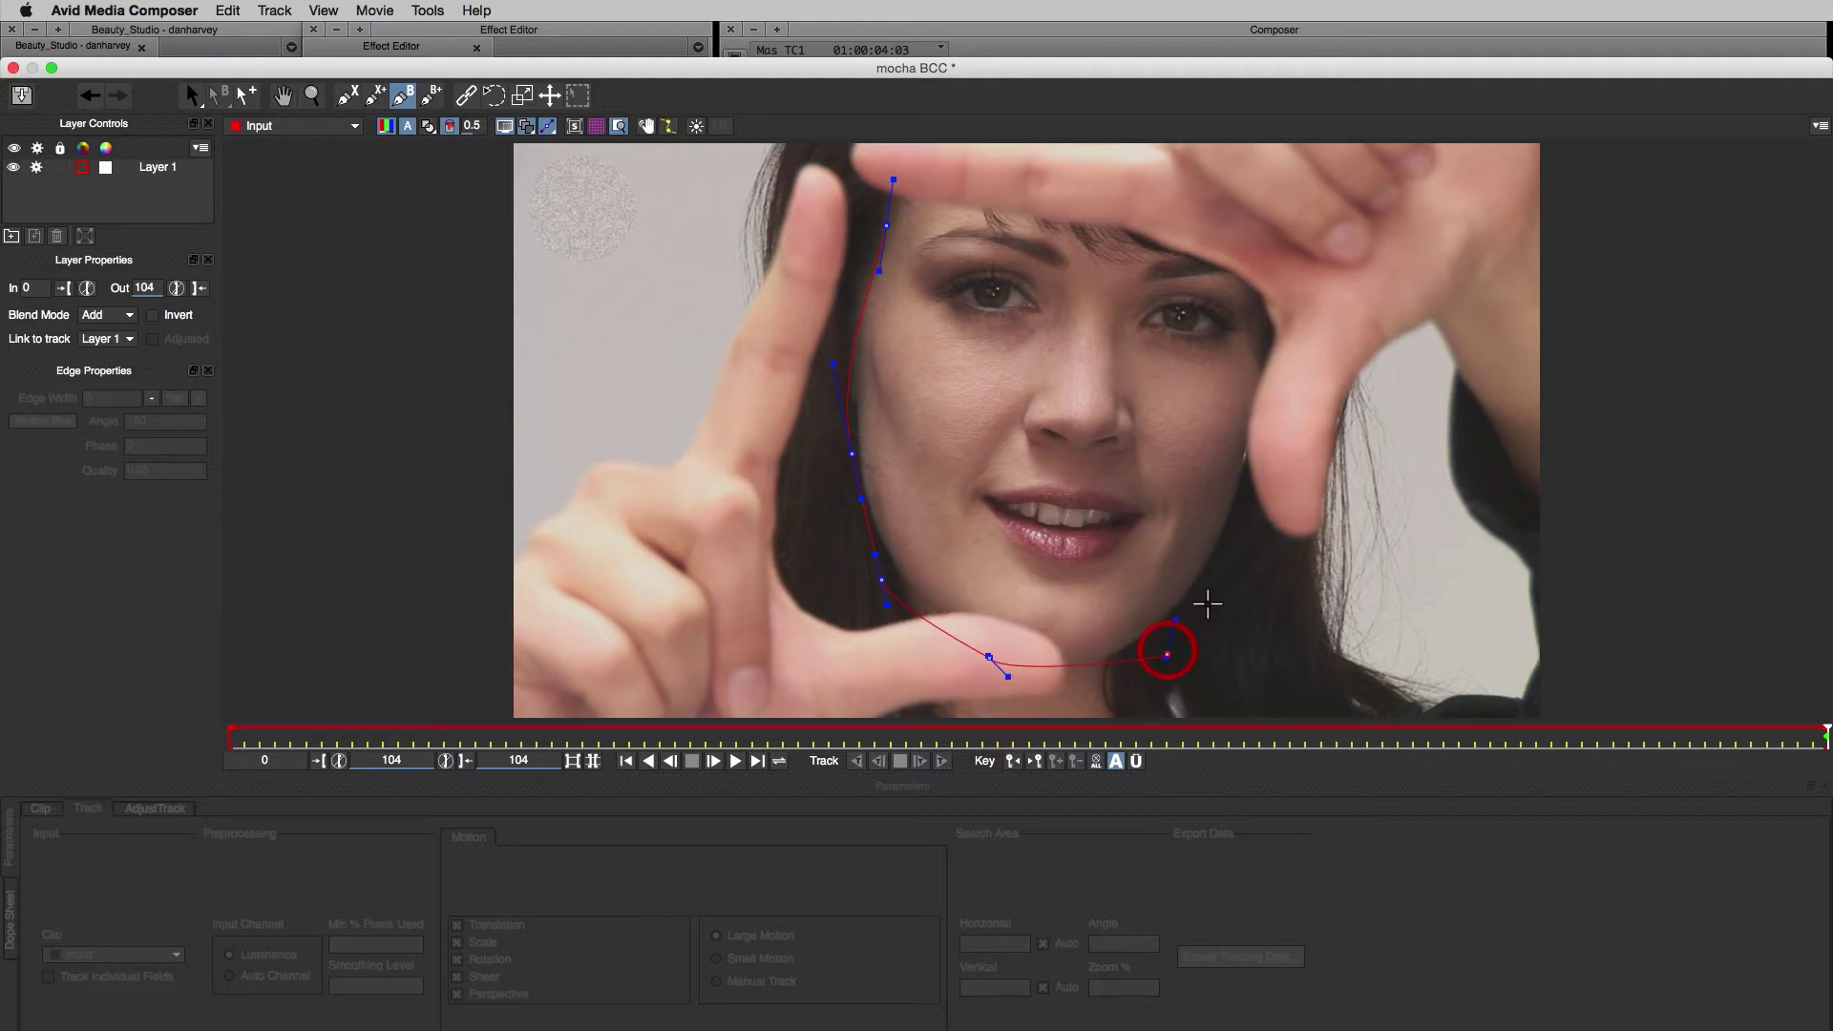
left_click_drag(1165, 653, 1148, 231)
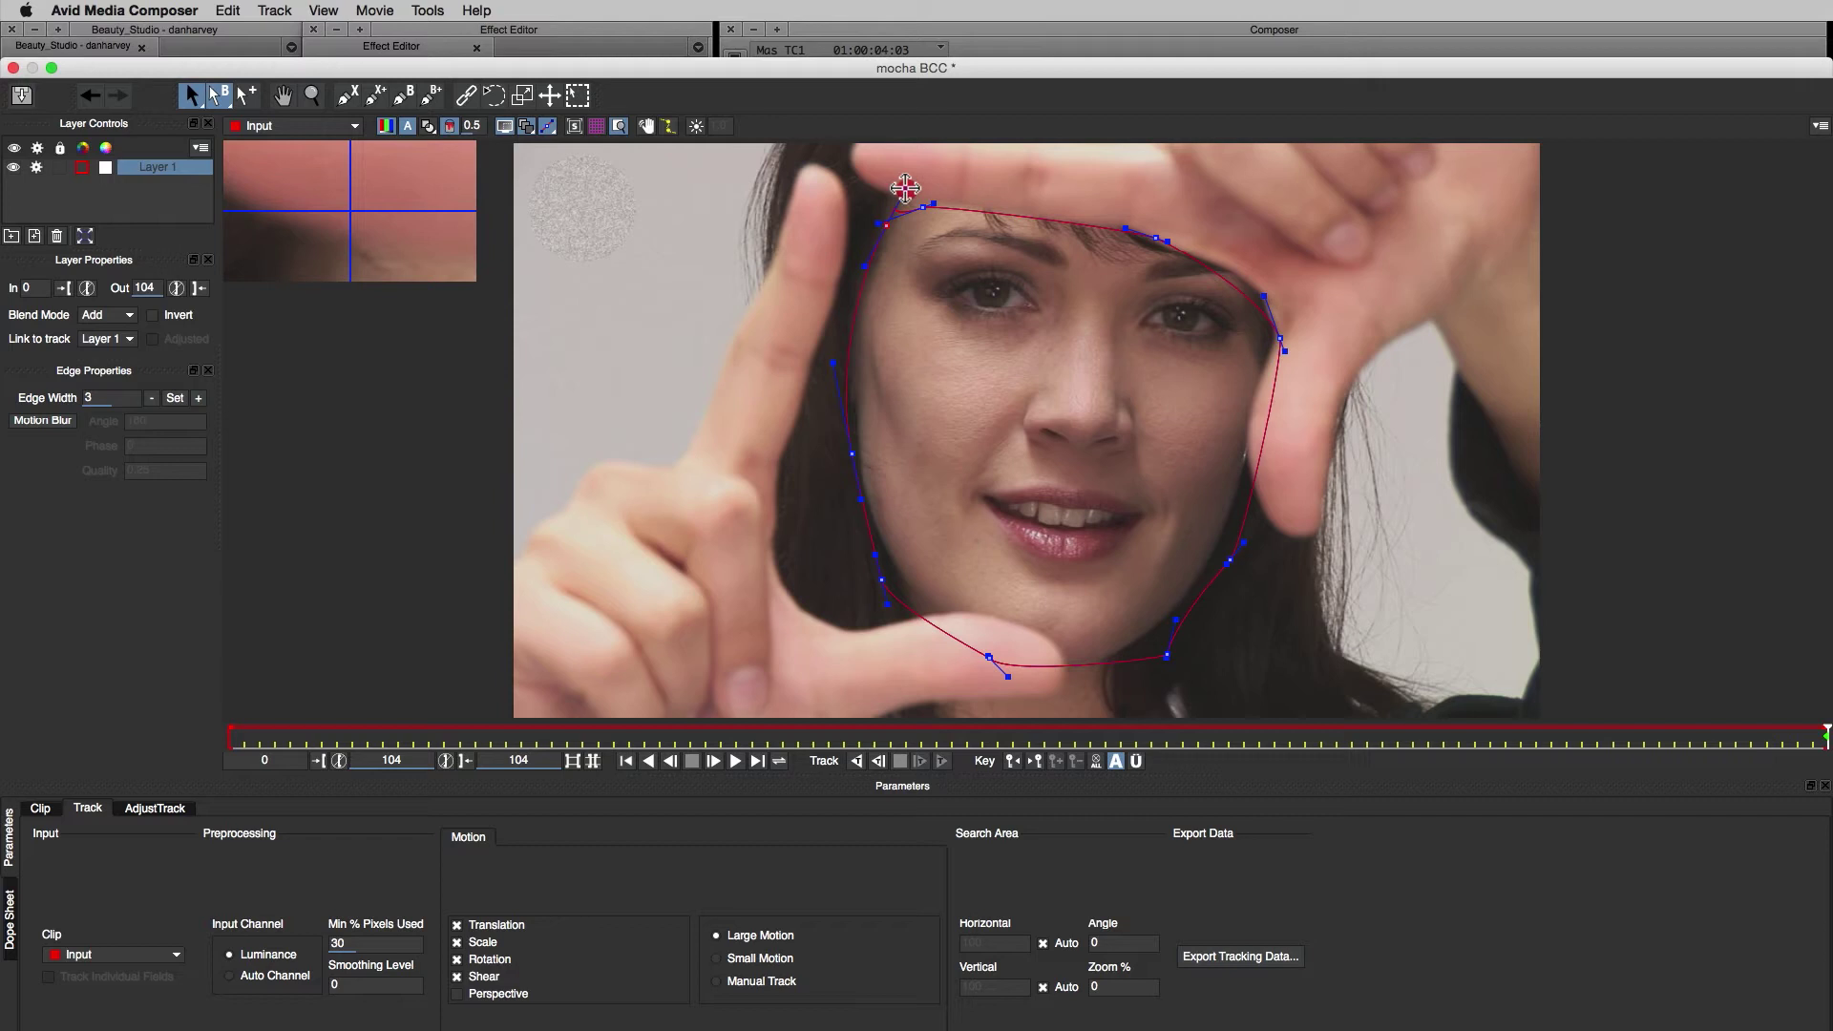
left_click(859, 762)
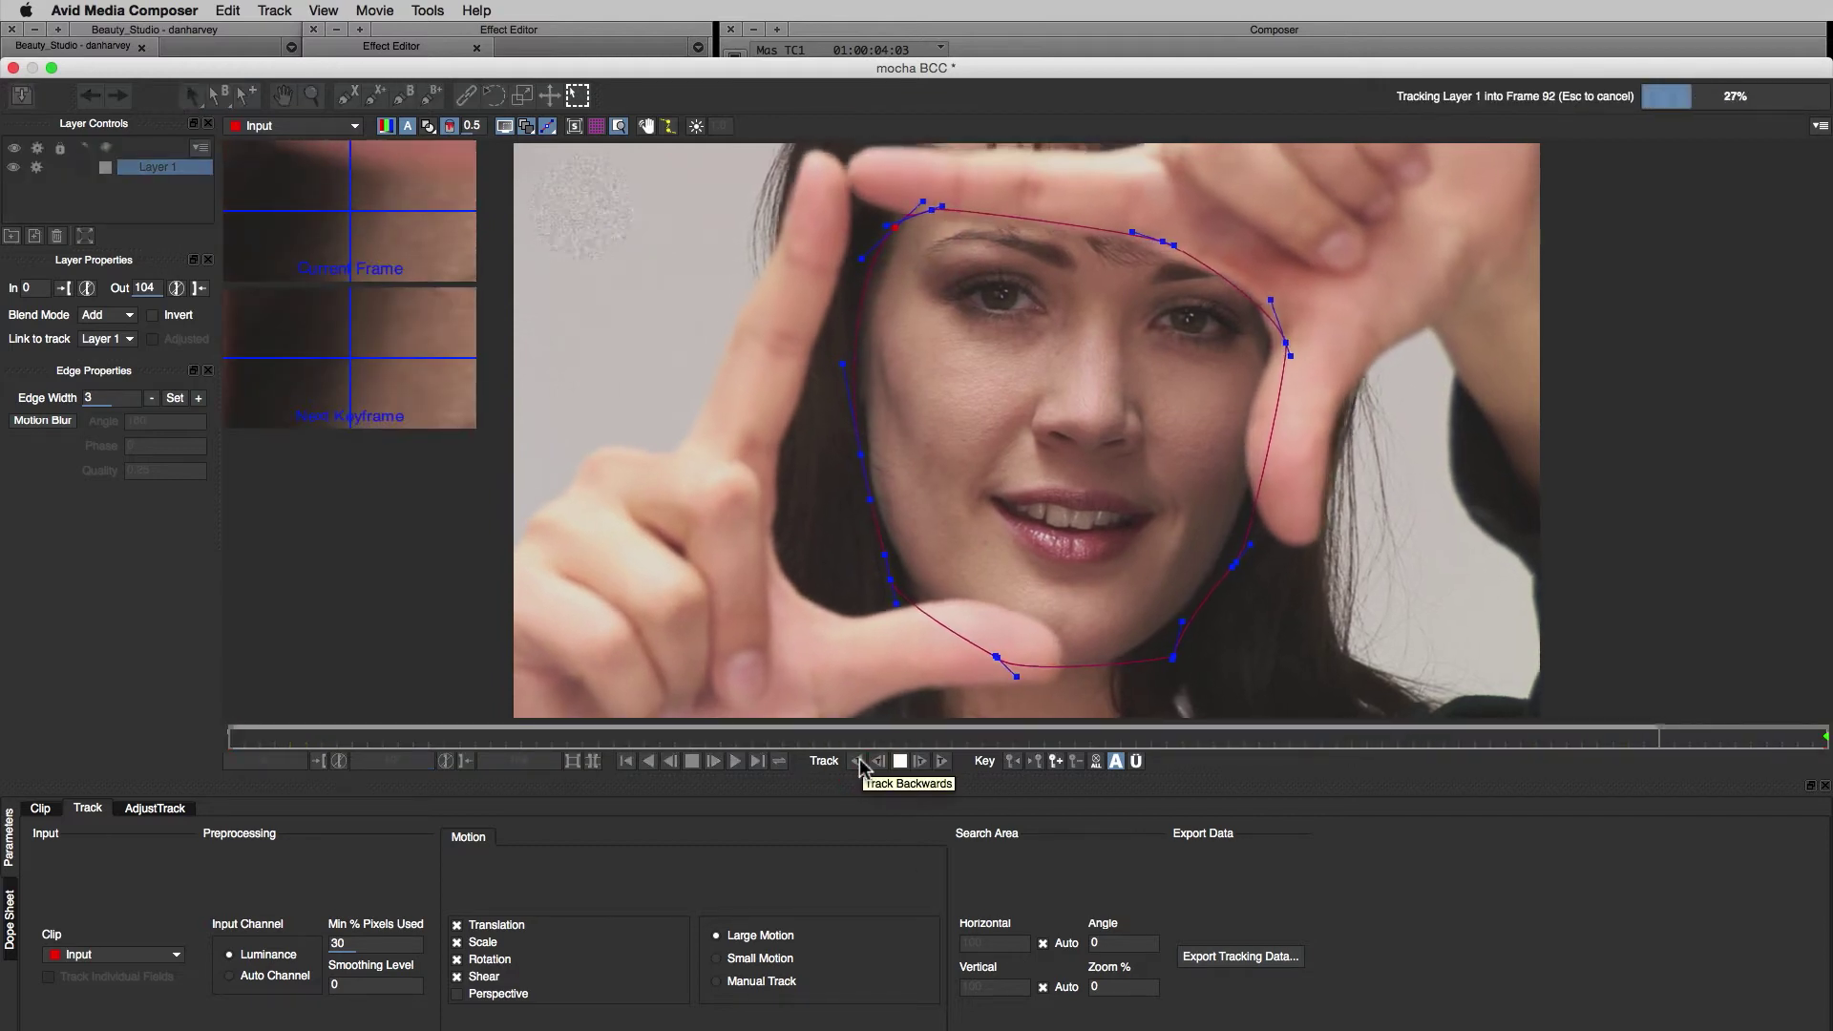
Stop tracking, reshape the outline to fit the face, and resume tracking backwards
left_click(878, 762)
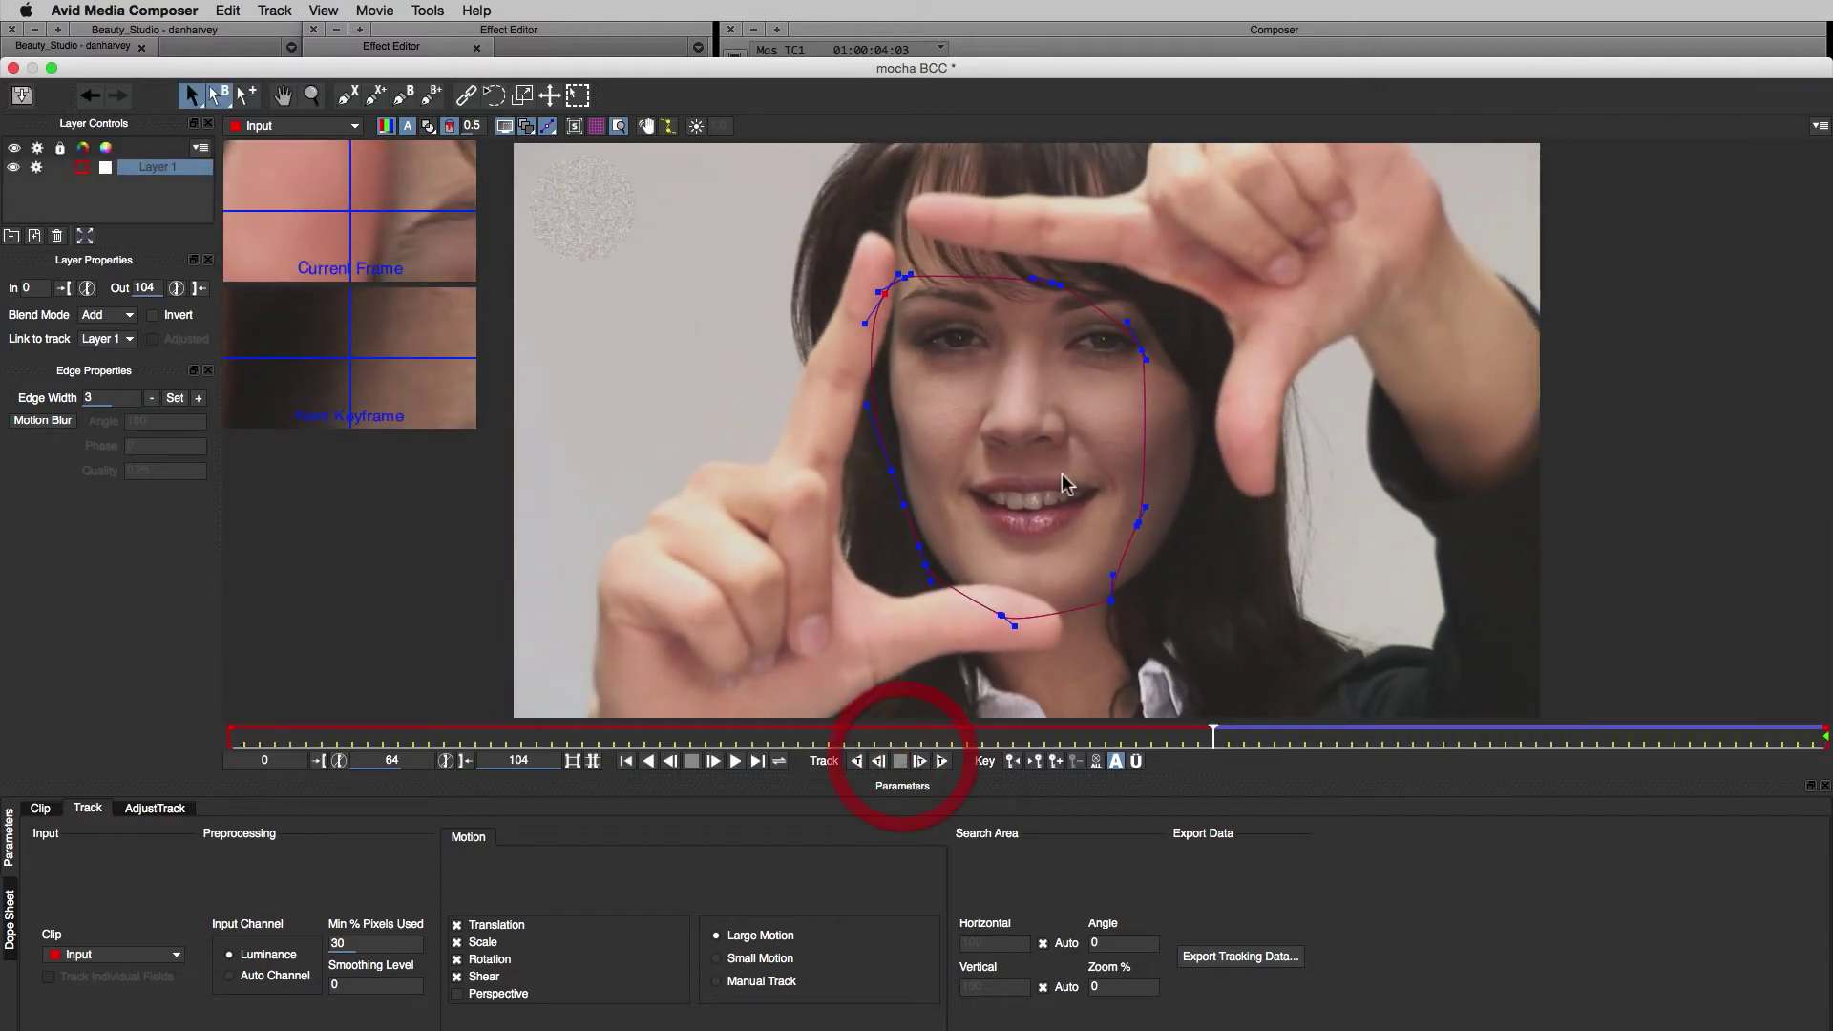
left_click_drag(1063, 483, 1107, 573)
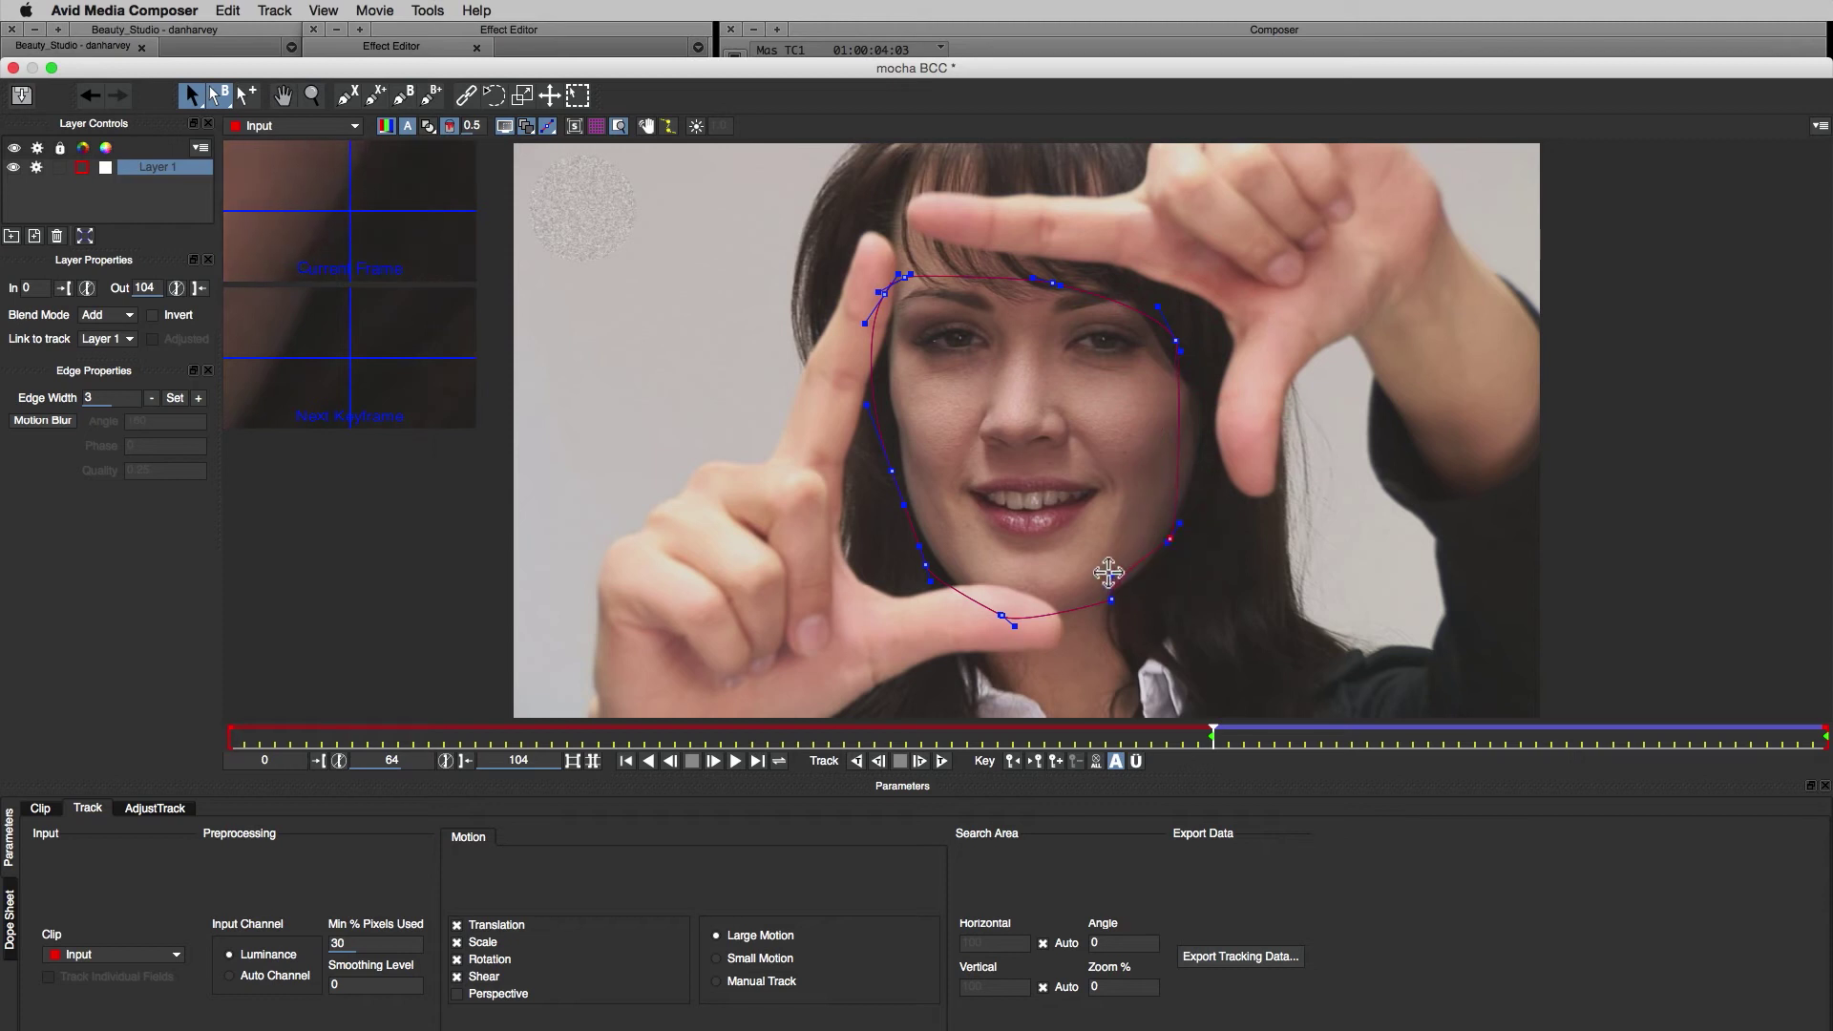
left_click(858, 762)
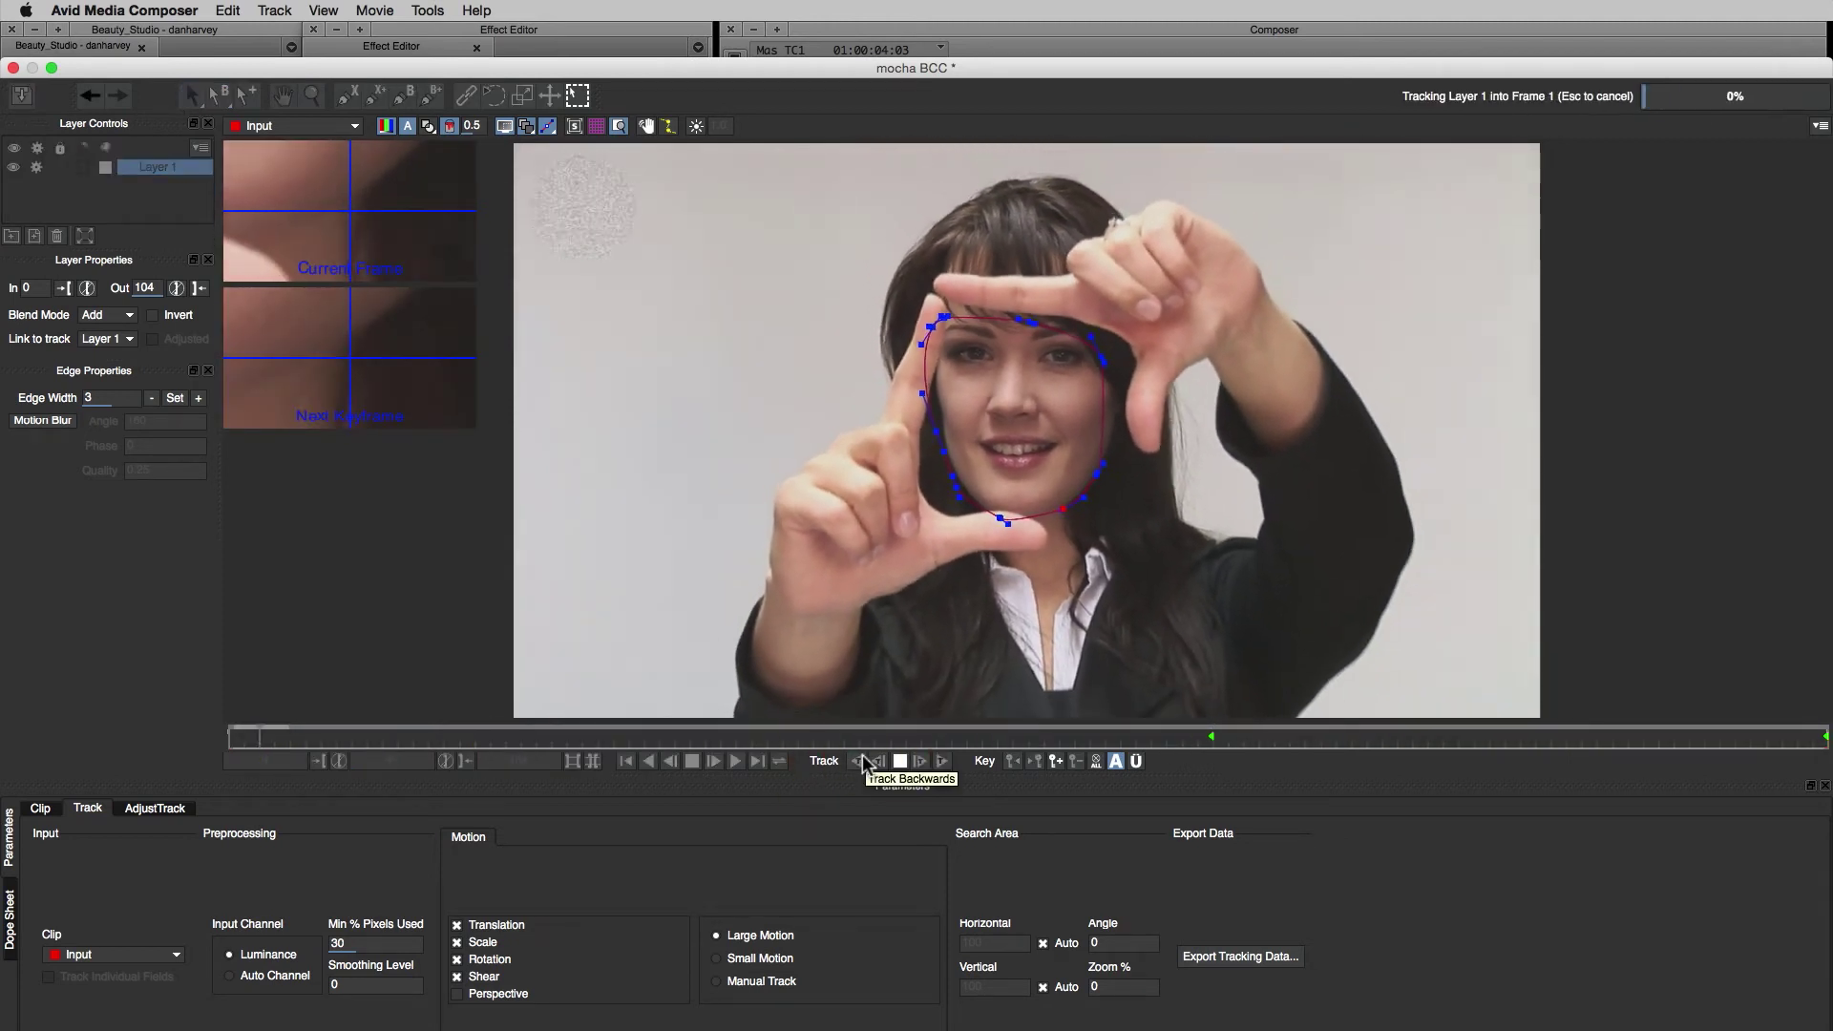
Outline the lips with a second X-spline and track the mouth shape backwards
left_click(863, 762)
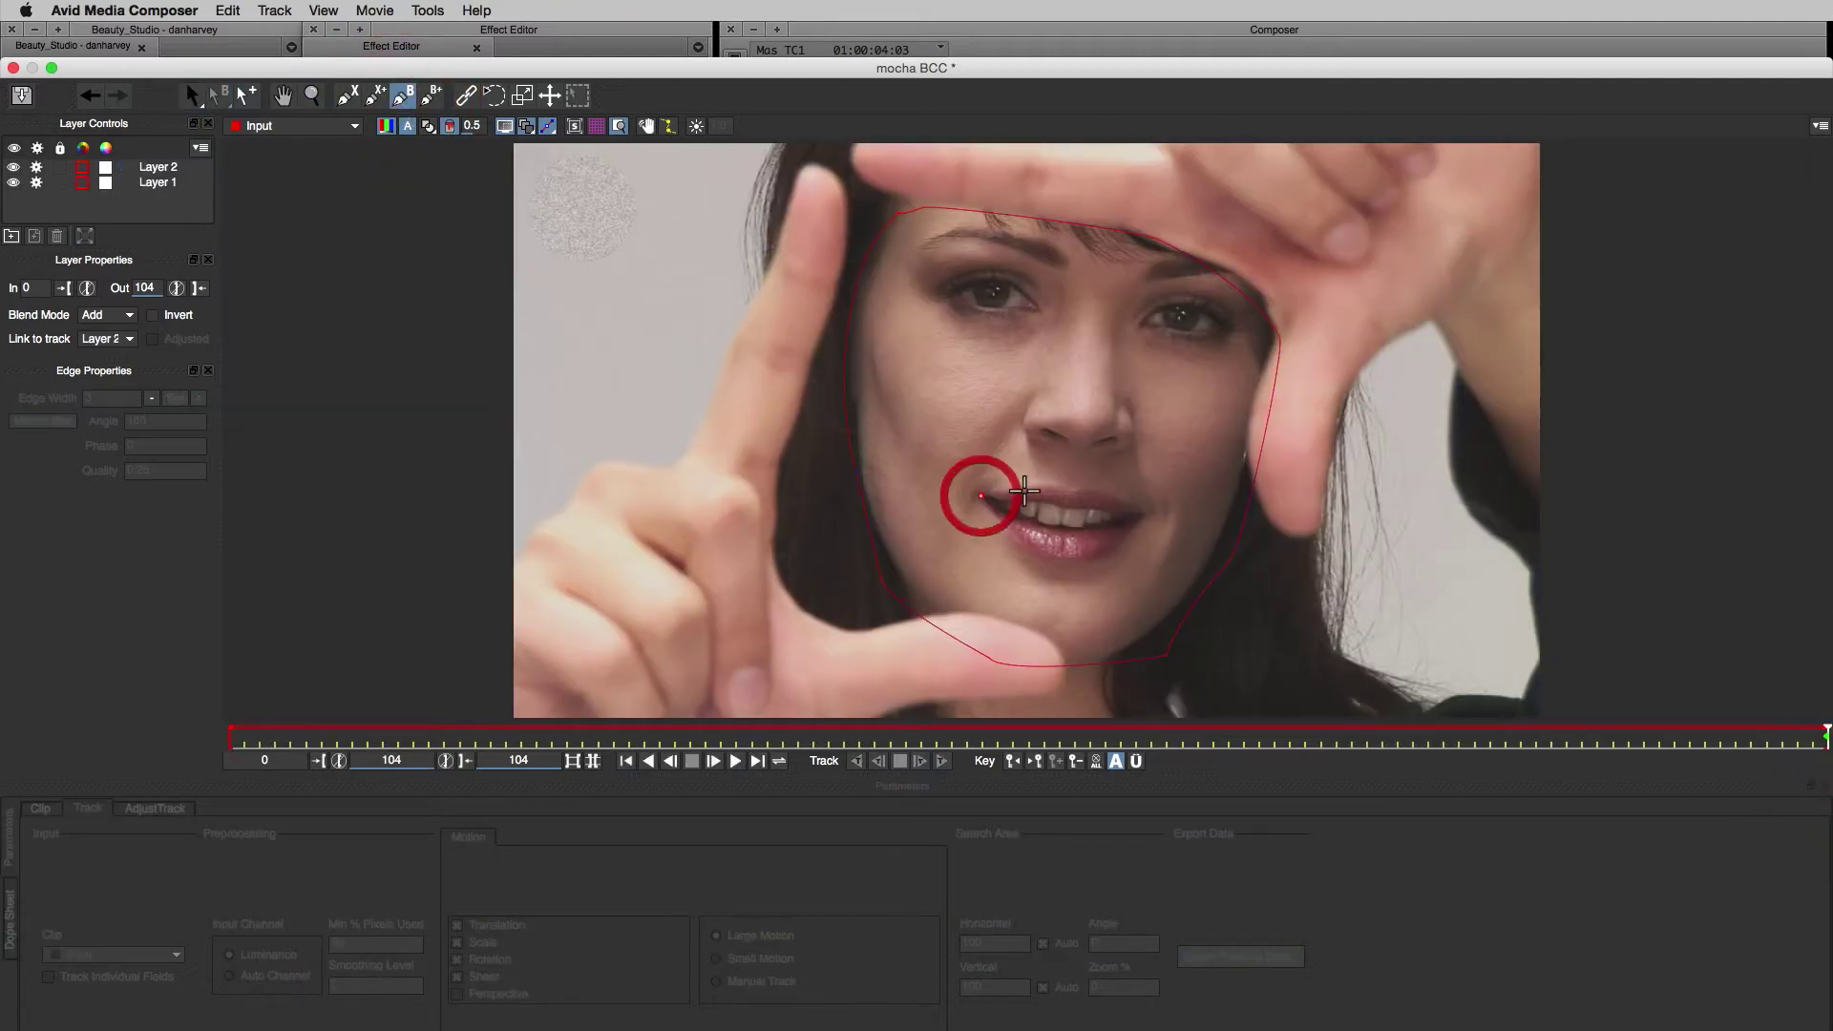
left_click_drag(982, 496, 1117, 550)
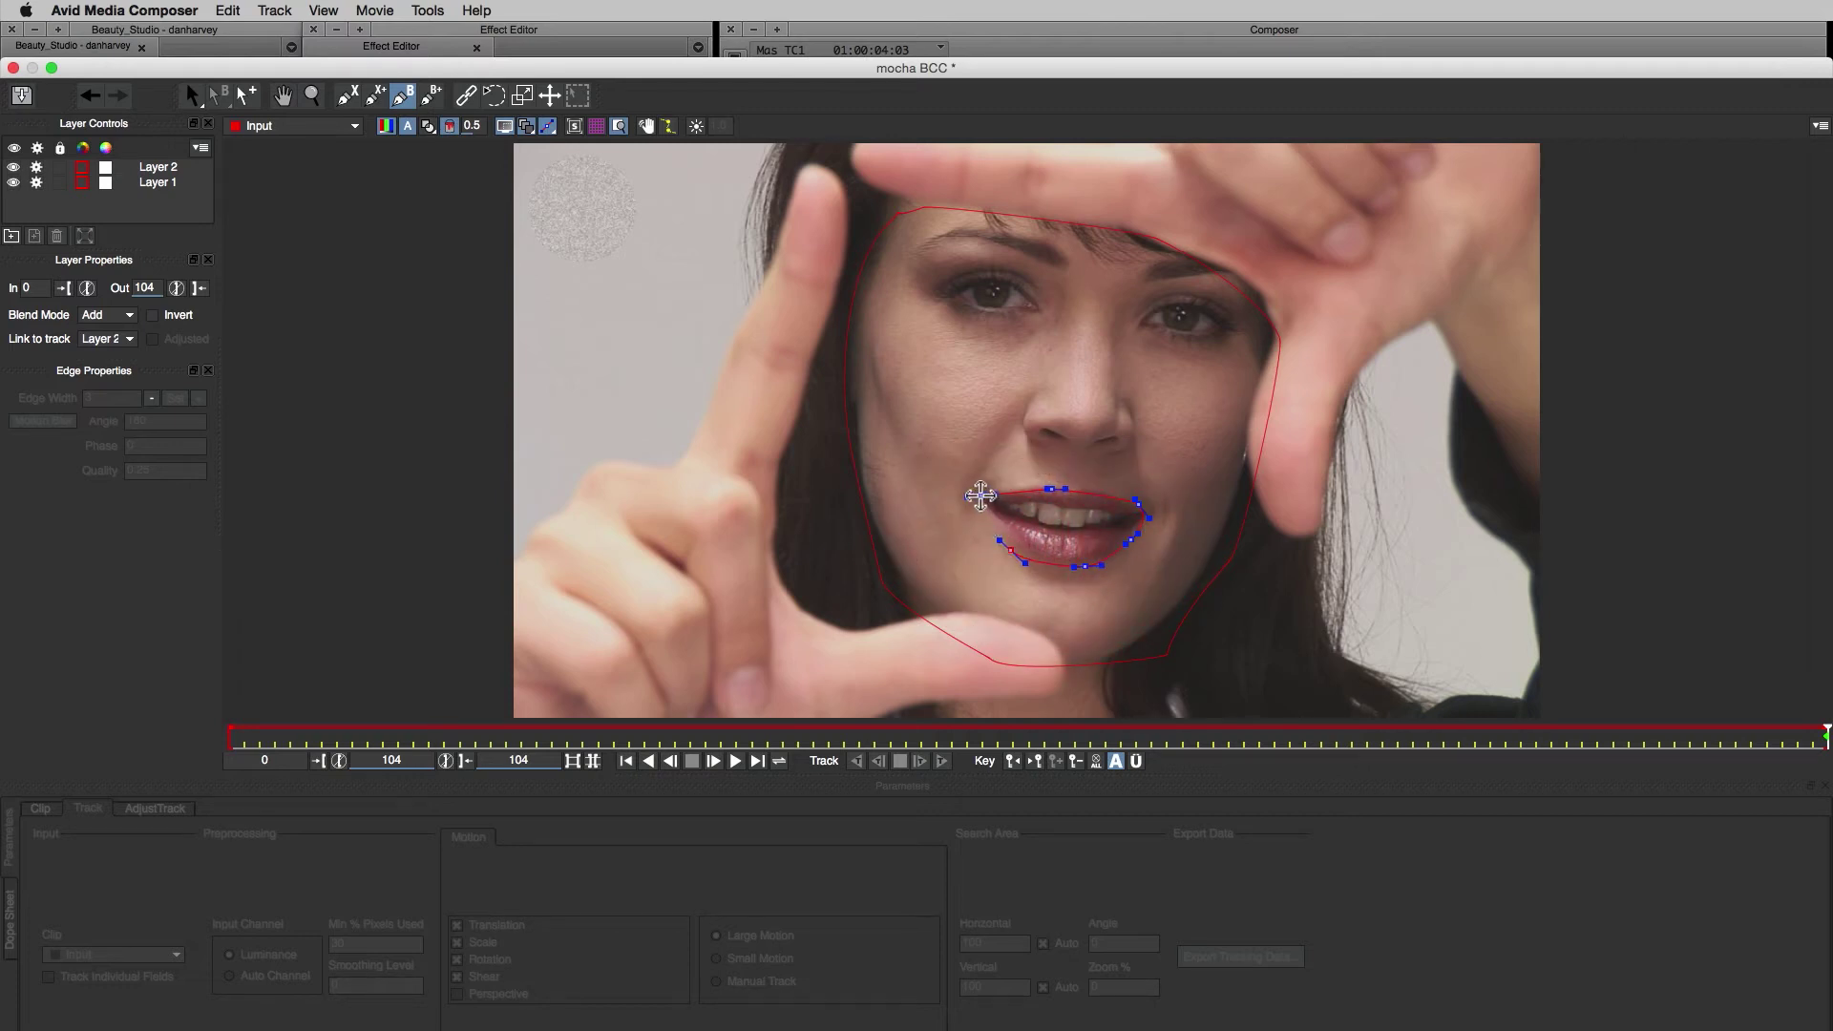
left_click(879, 762)
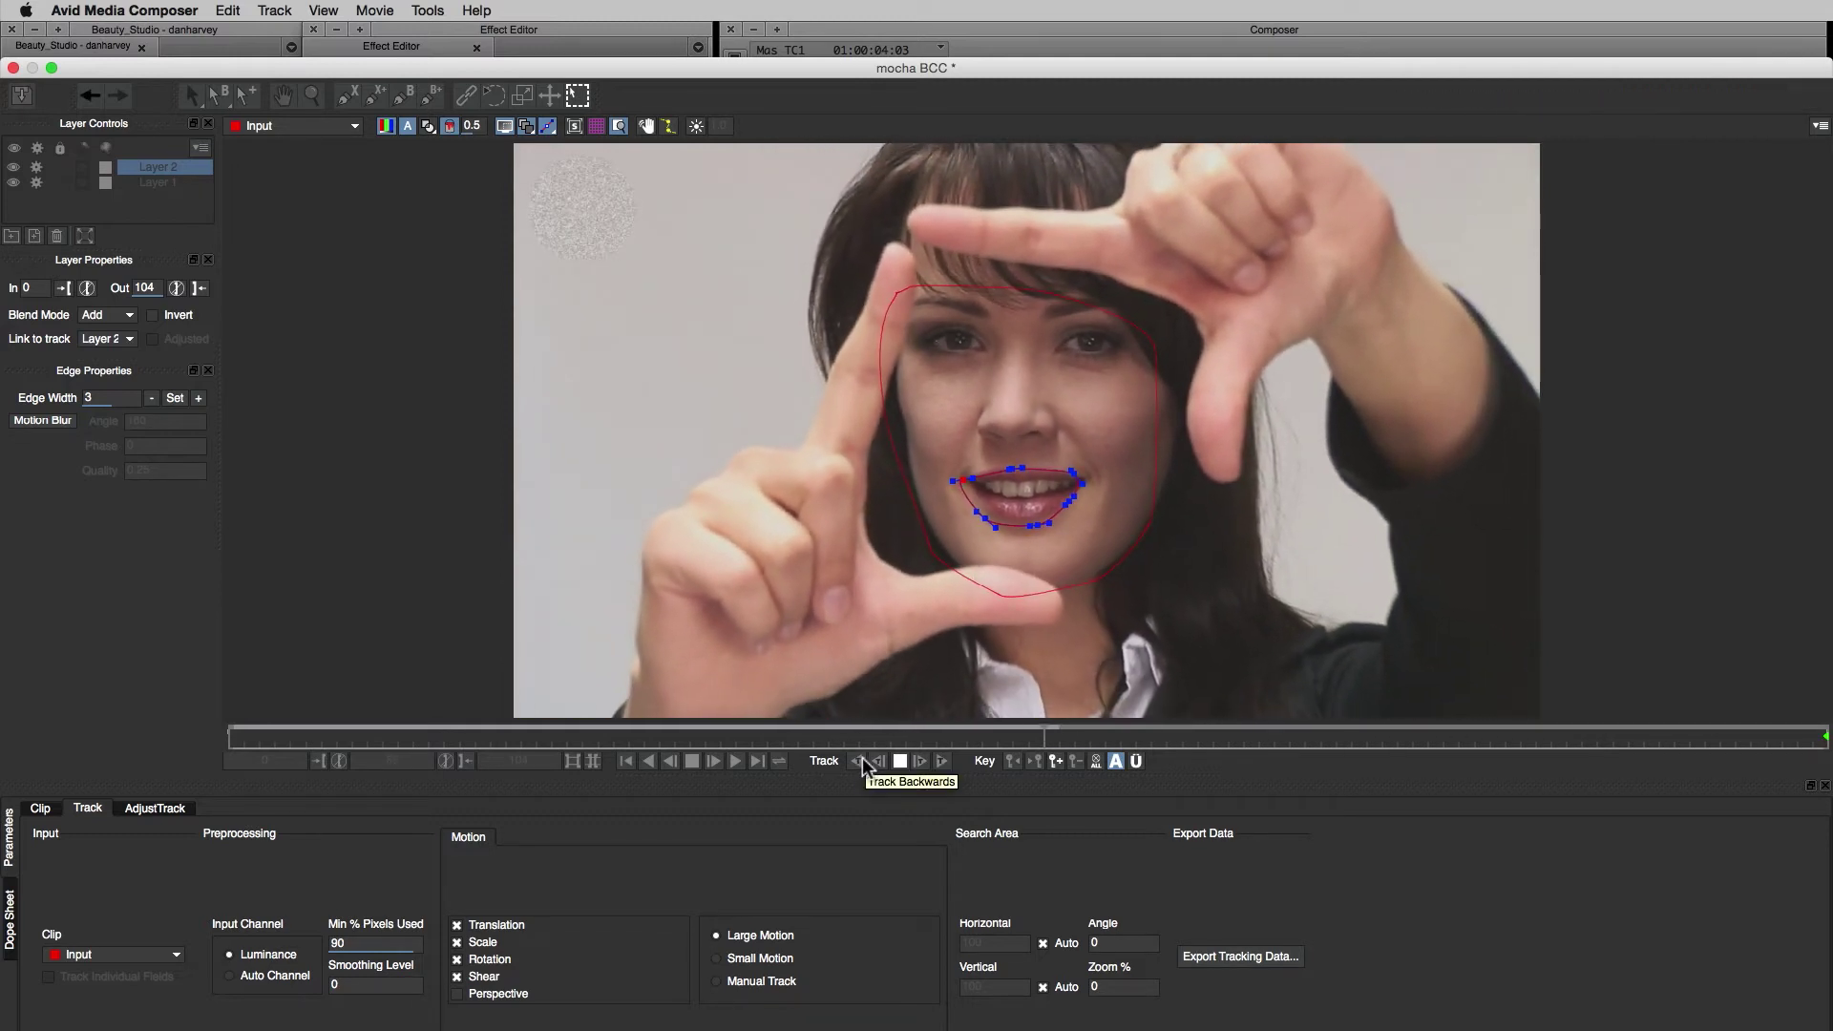
left_click(858, 762)
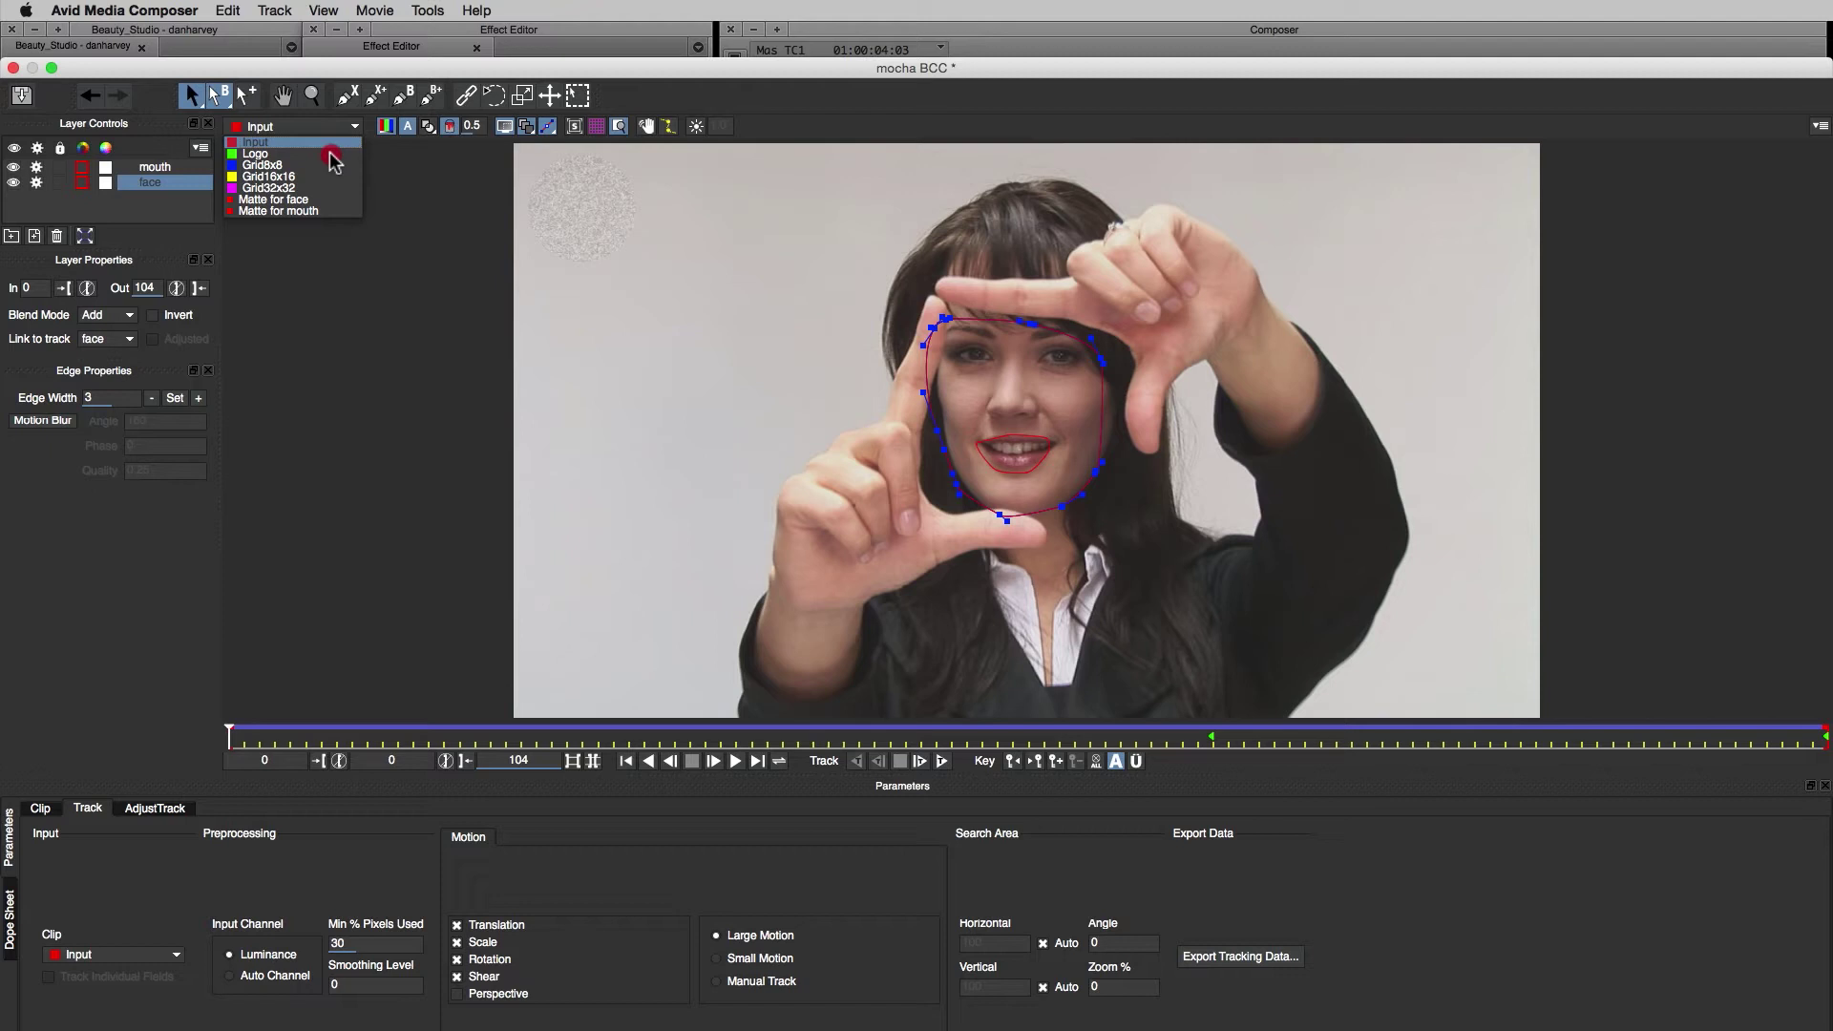
View the face matte and set the mouth layer to subtract from it
left_click(275, 199)
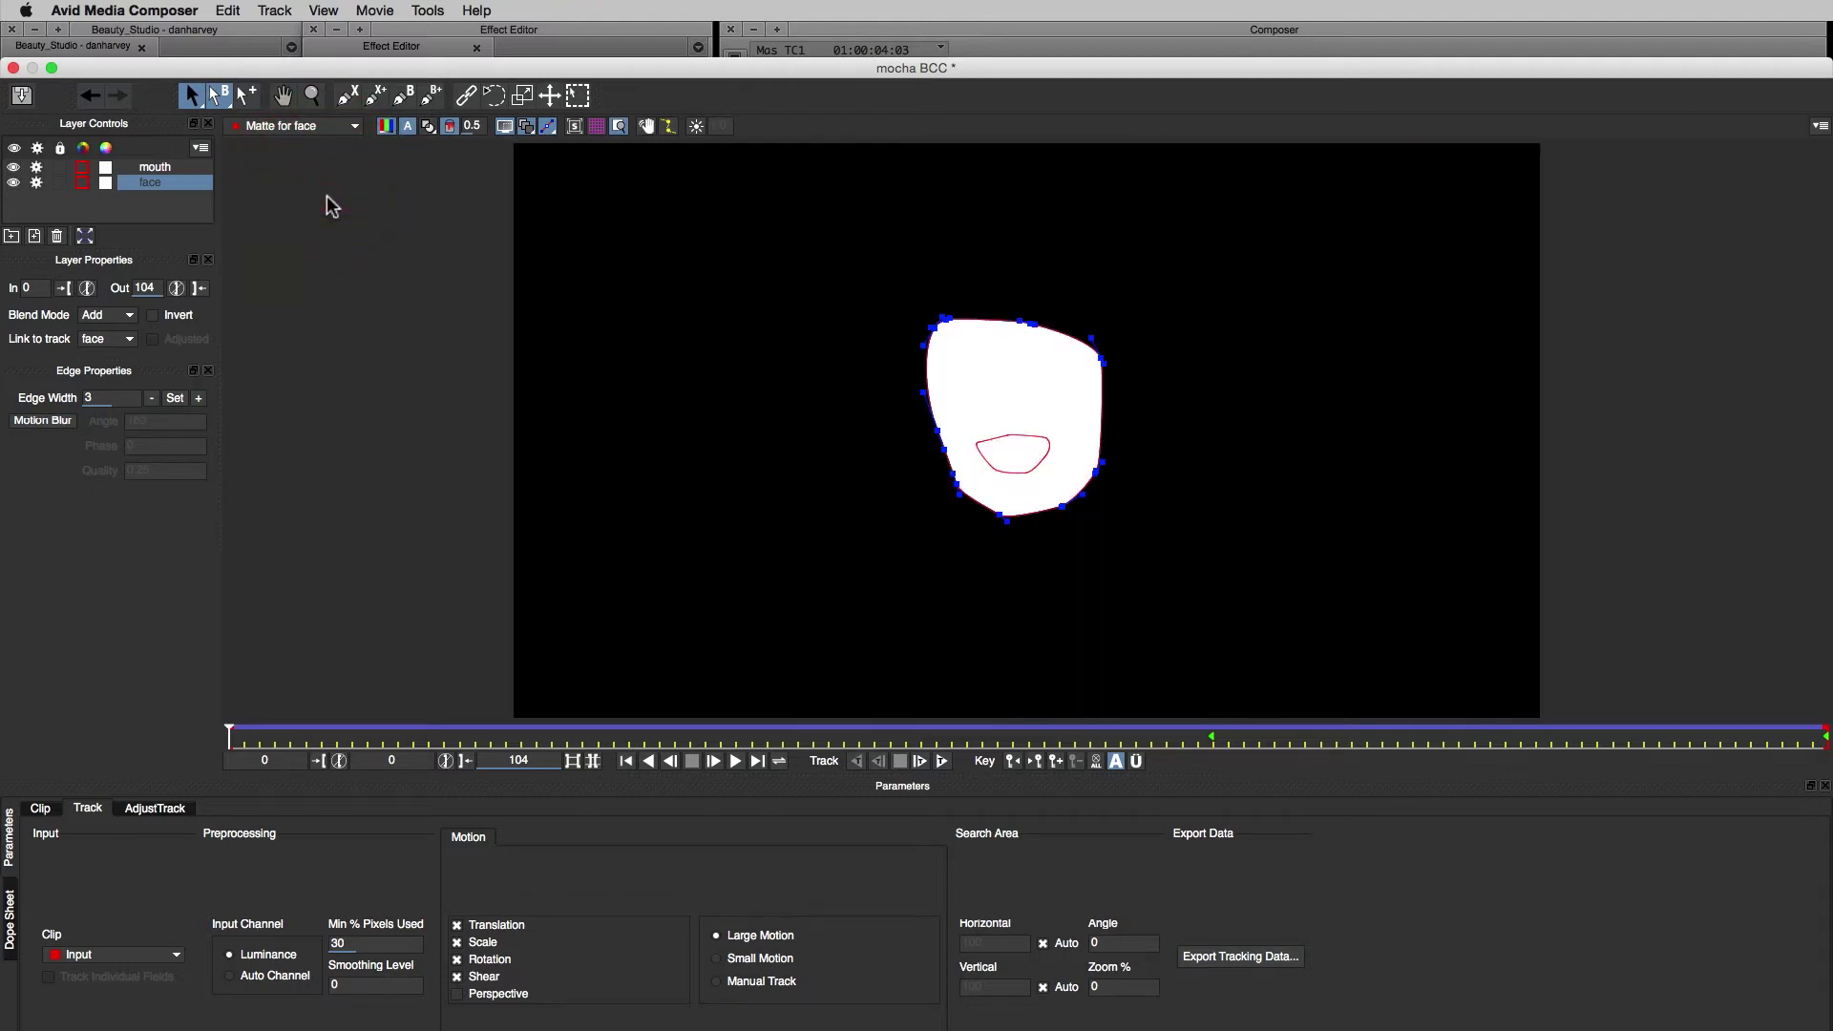
left_click(155, 166)
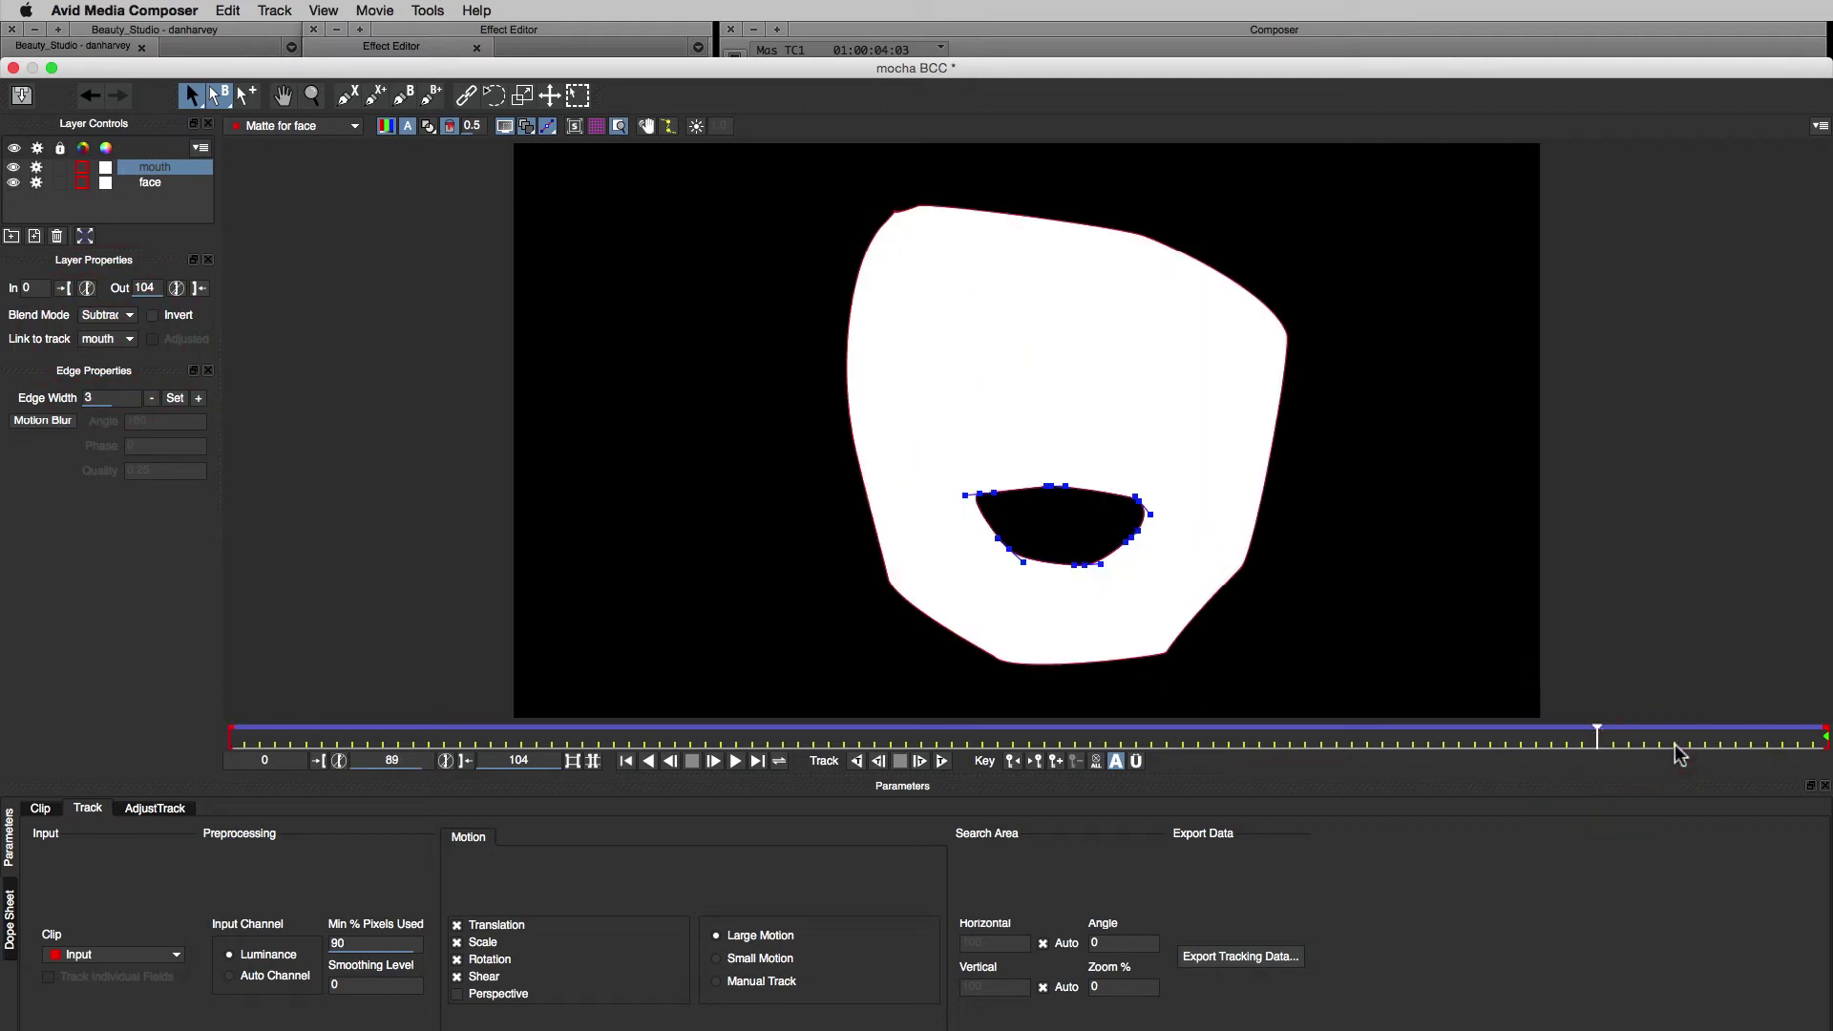
Export the Mocha project with the shapes to a file named face-
left_click(126, 12)
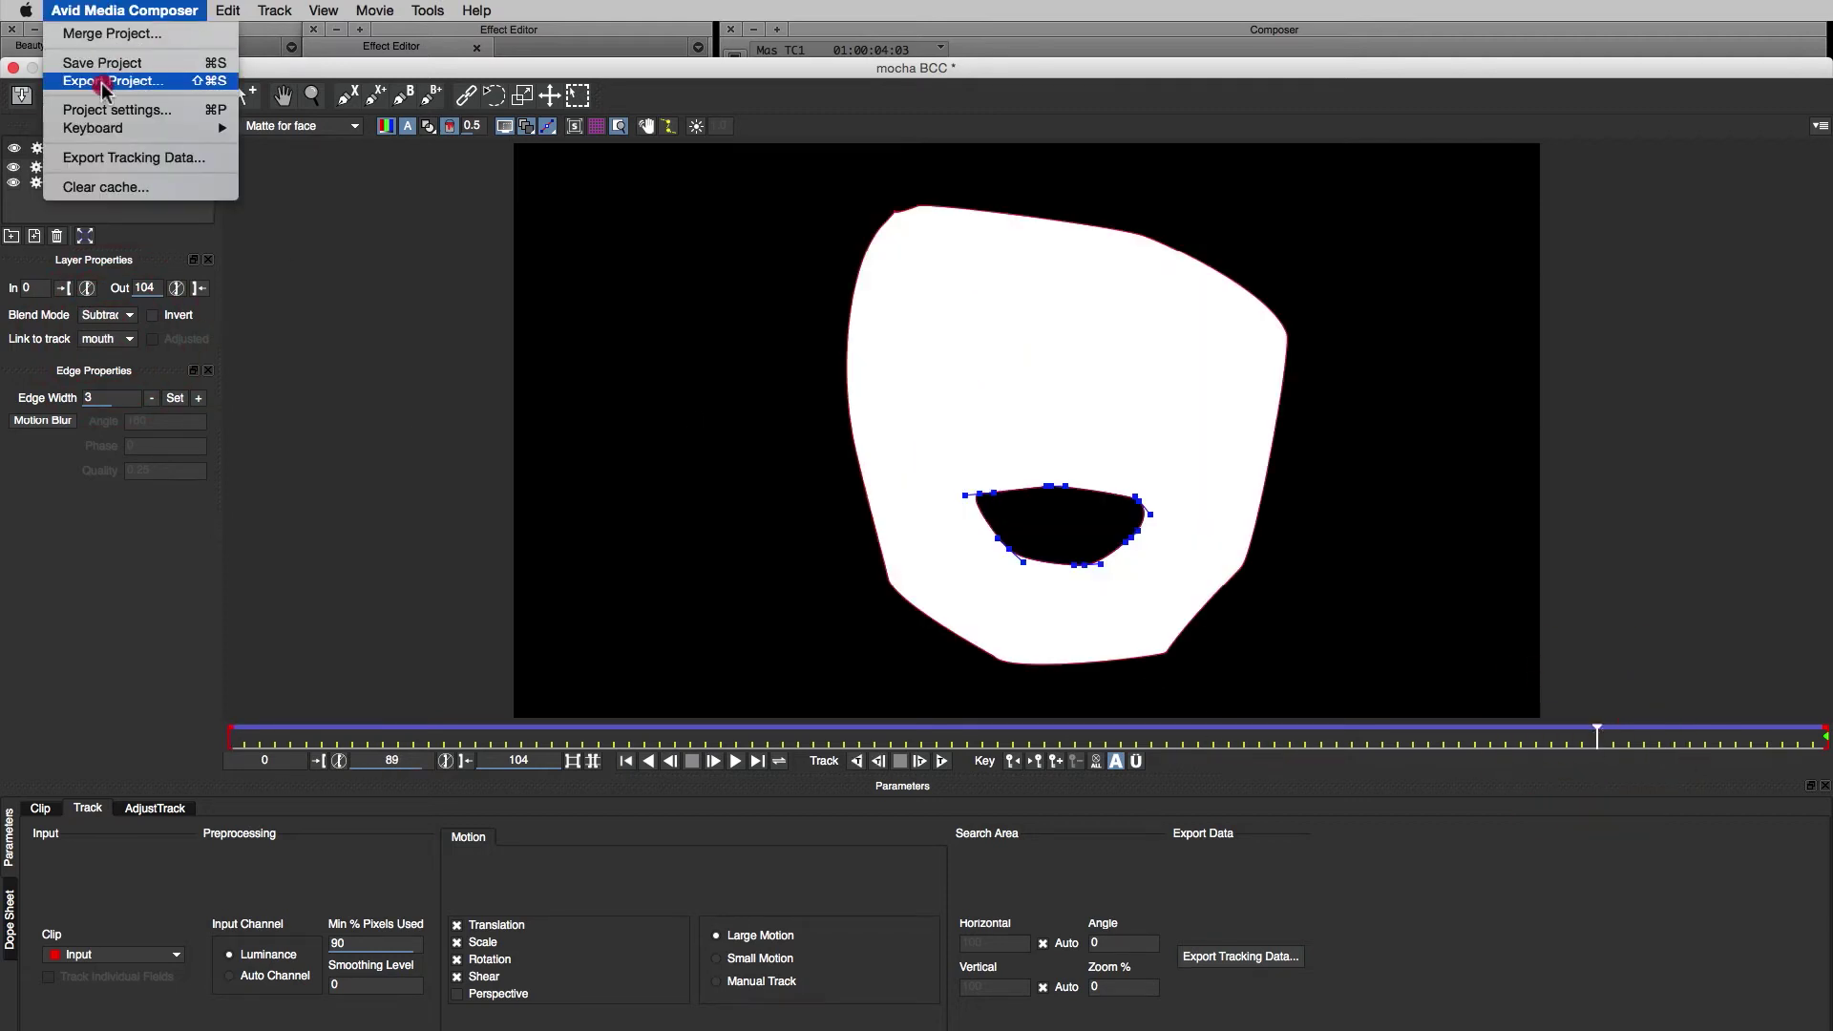
left_click(115, 80)
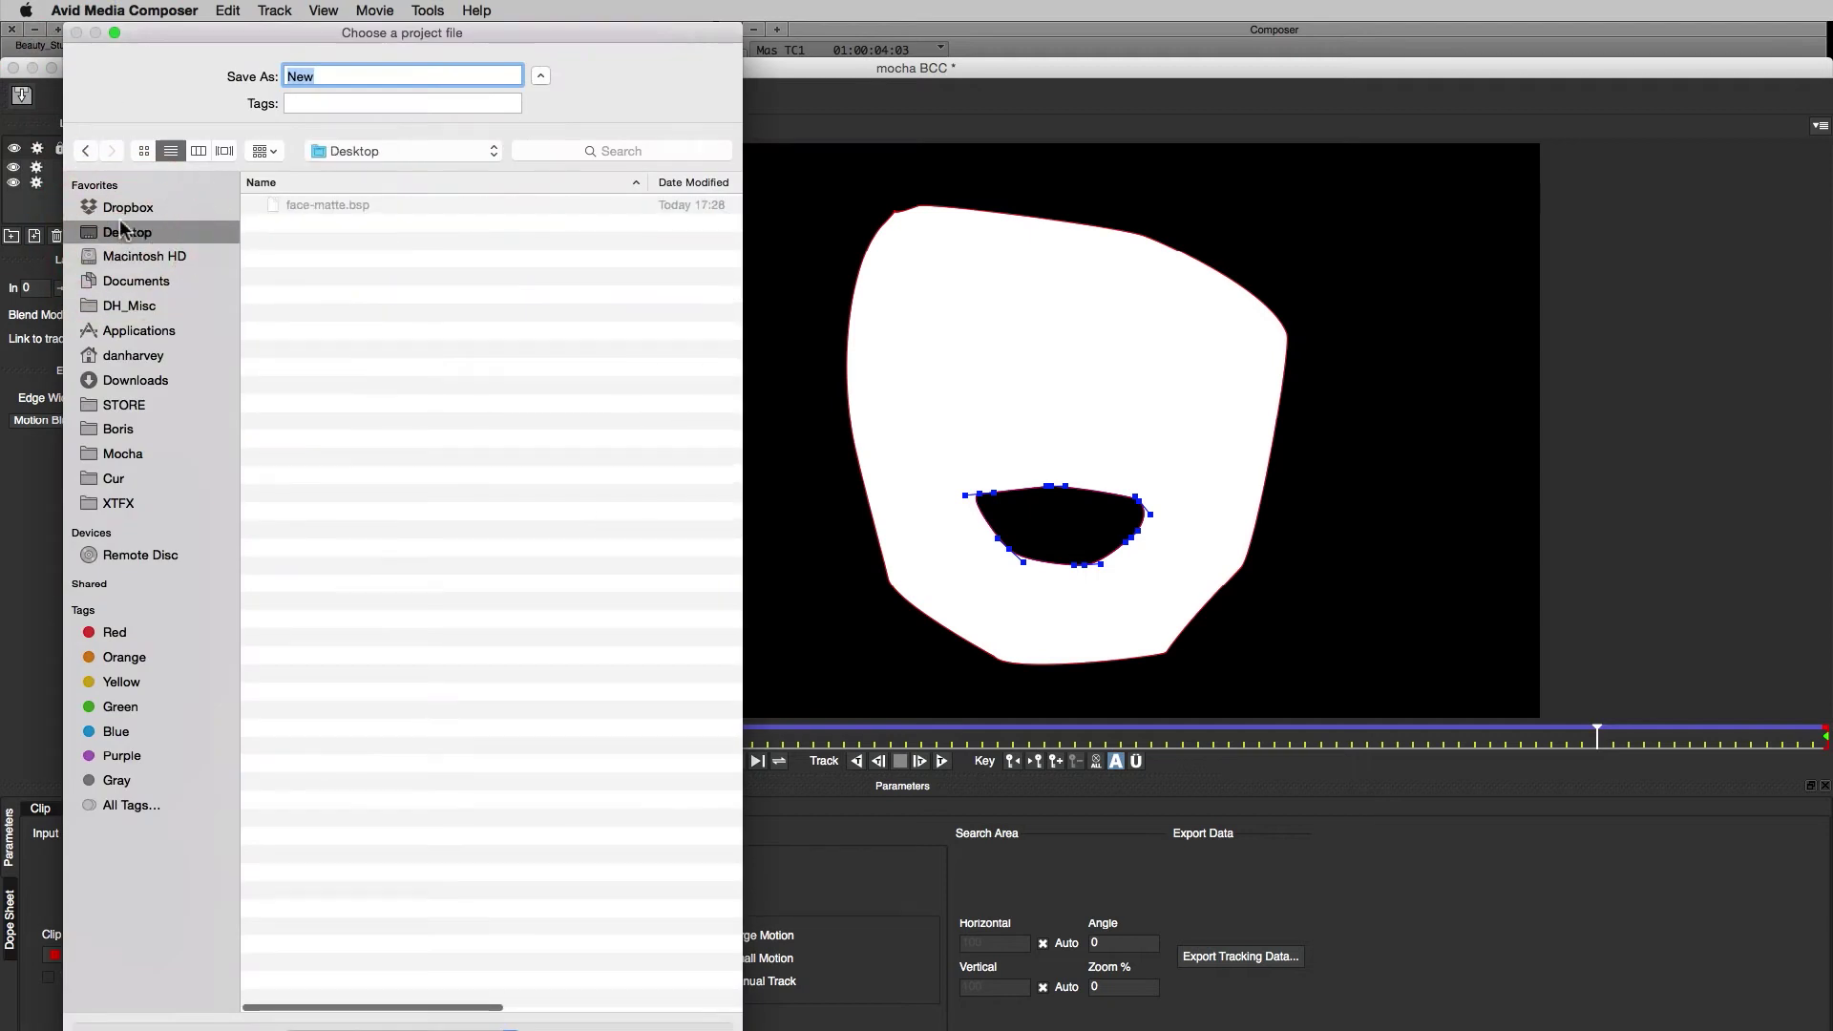
type("face-")
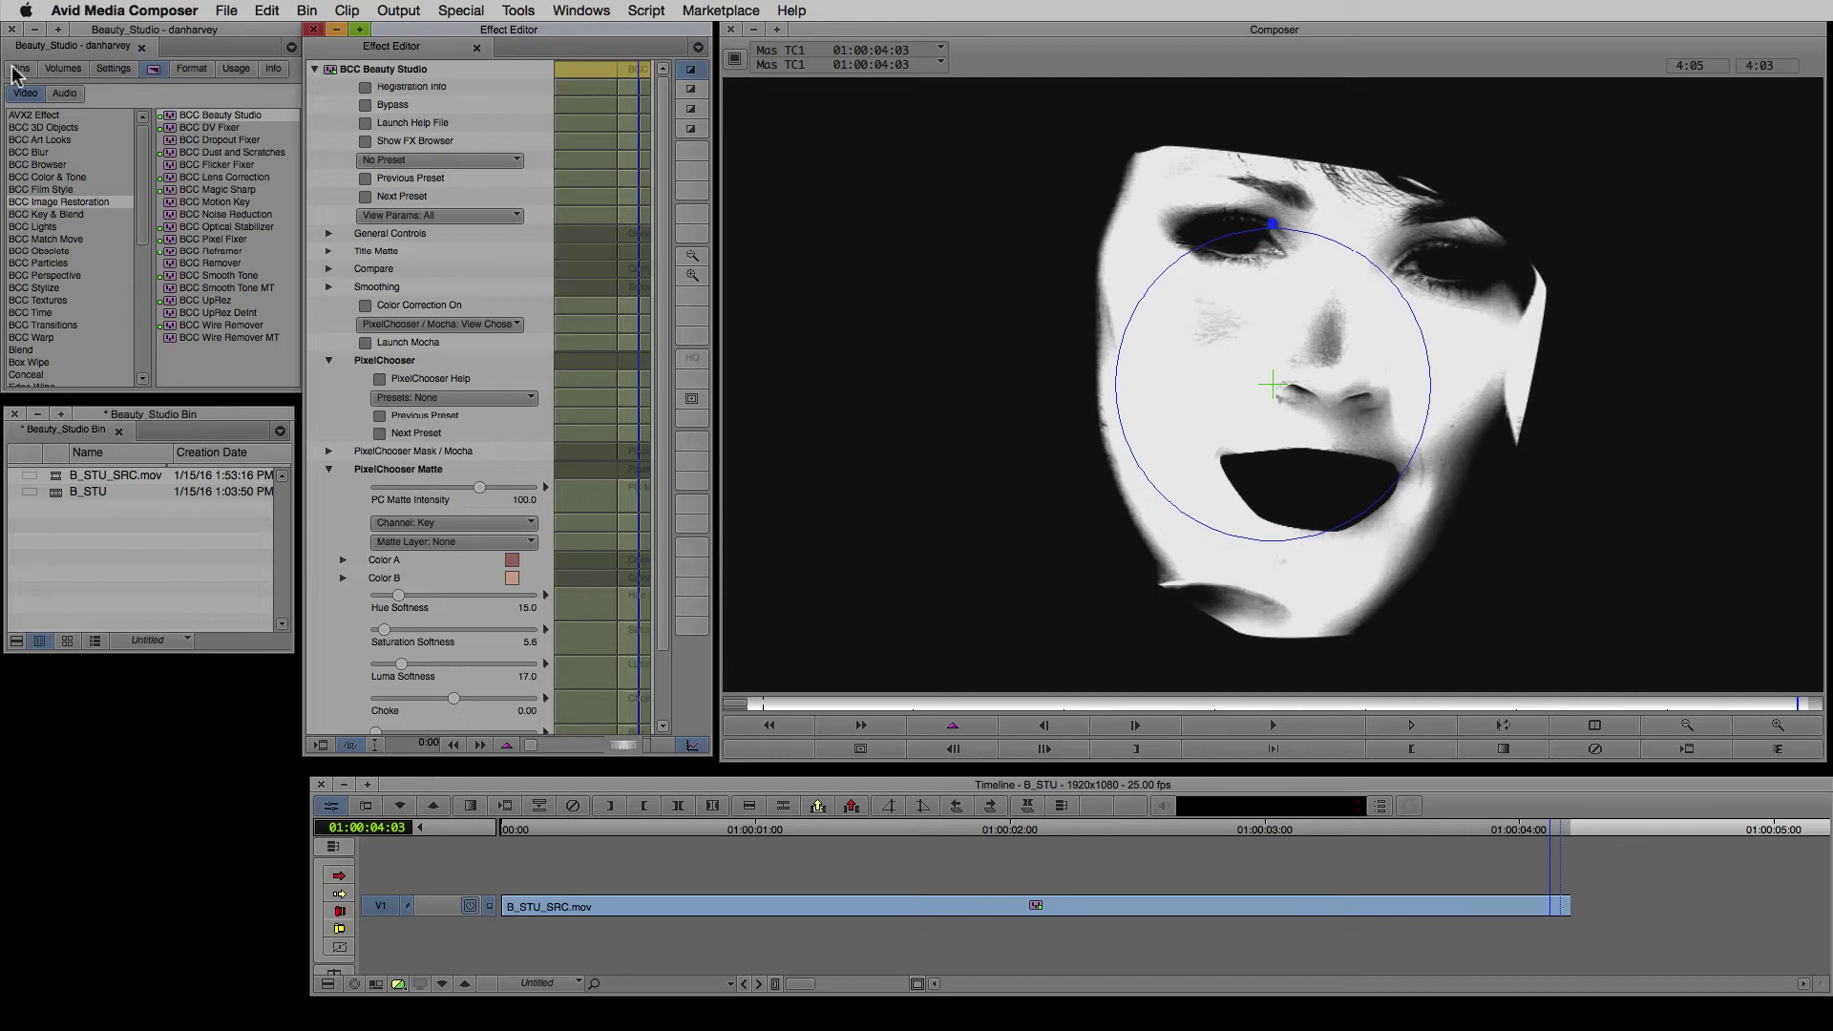
mouse_move(348, 315)
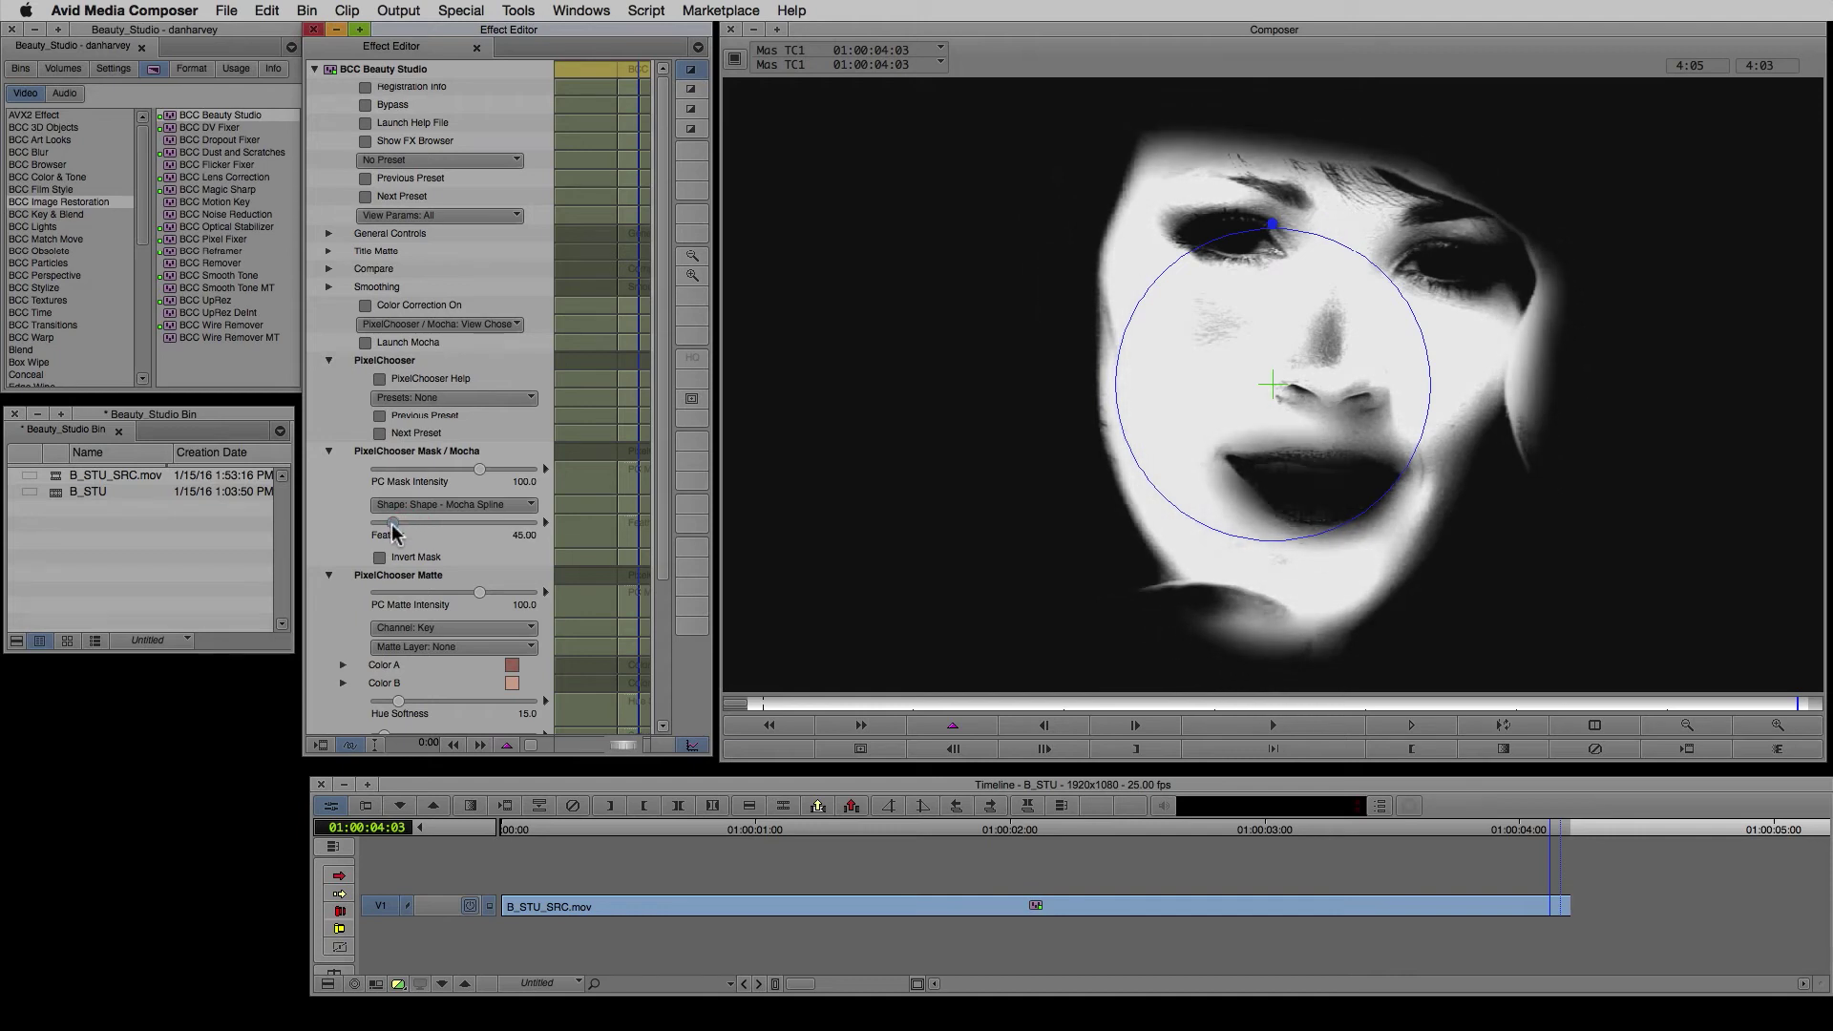
Feather the Mocha spline mask to about 42.5 and return the viewer to the normal image
left_click_drag(398, 521, 392, 527)
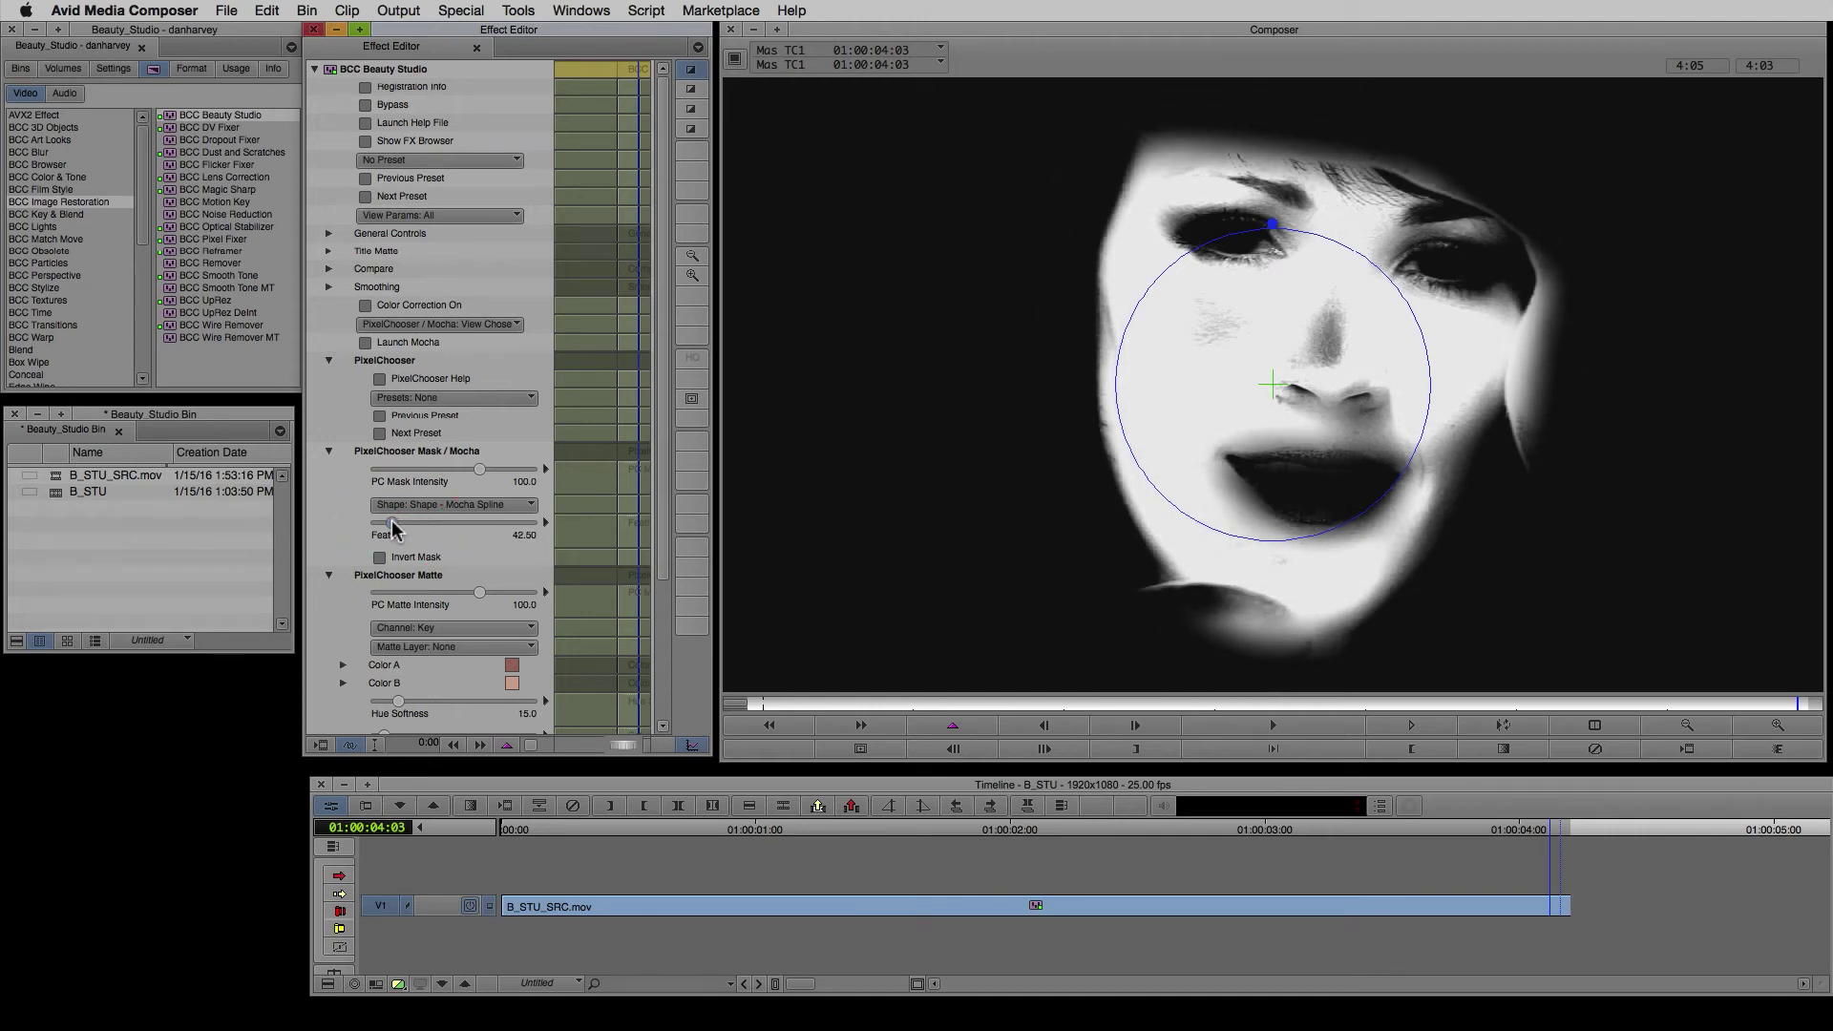
left_click(365, 103)
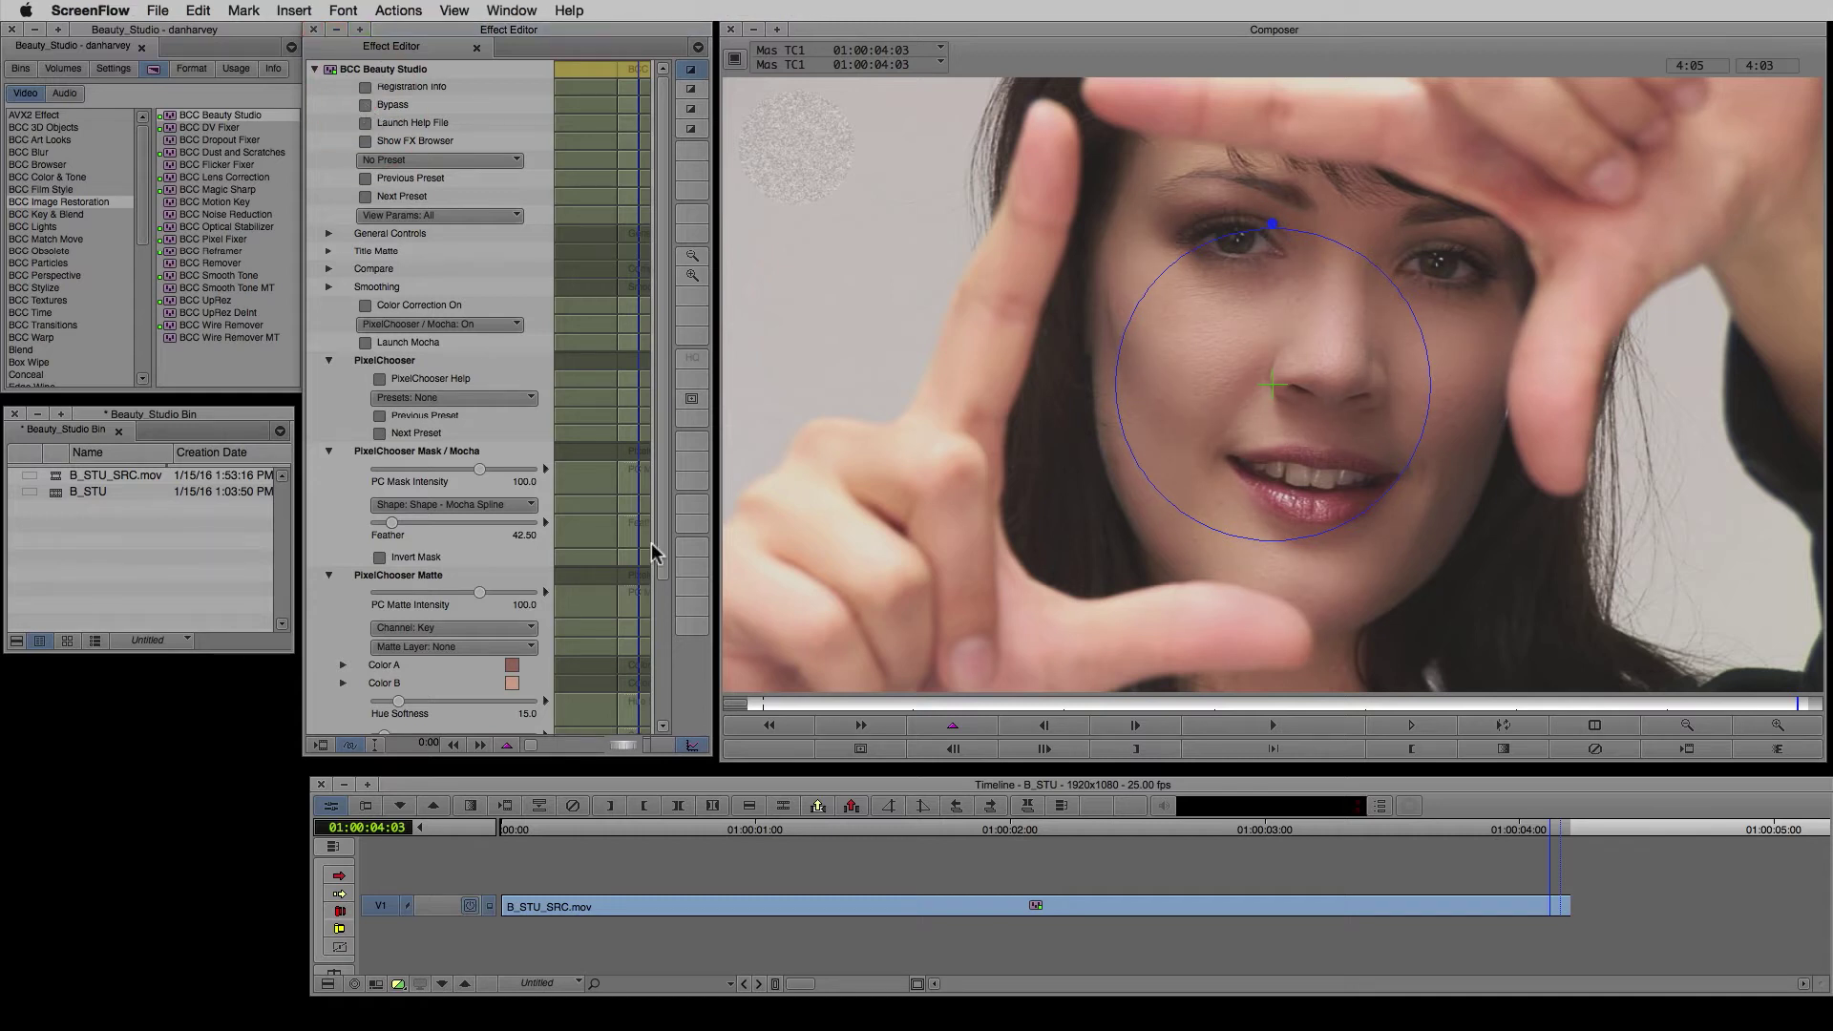
mouse_move(395, 283)
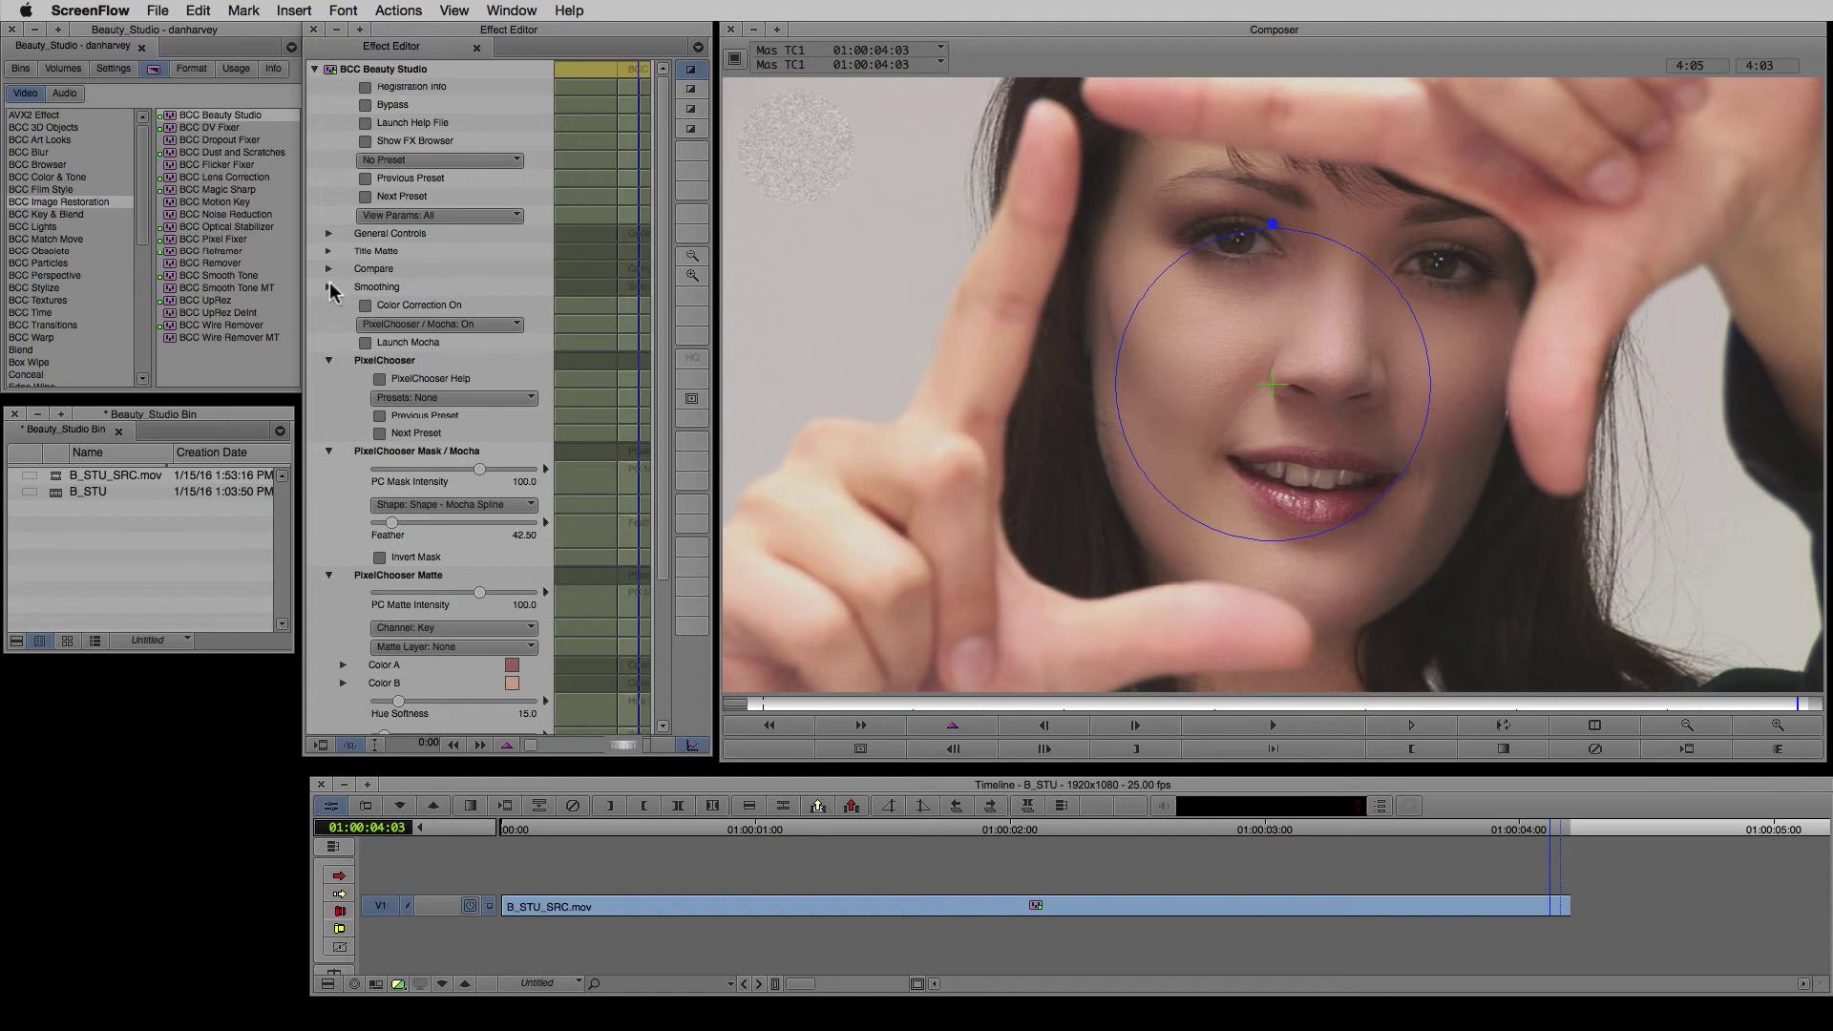
Lower the smoothing Master Amount to 121.2
left_click(330, 288)
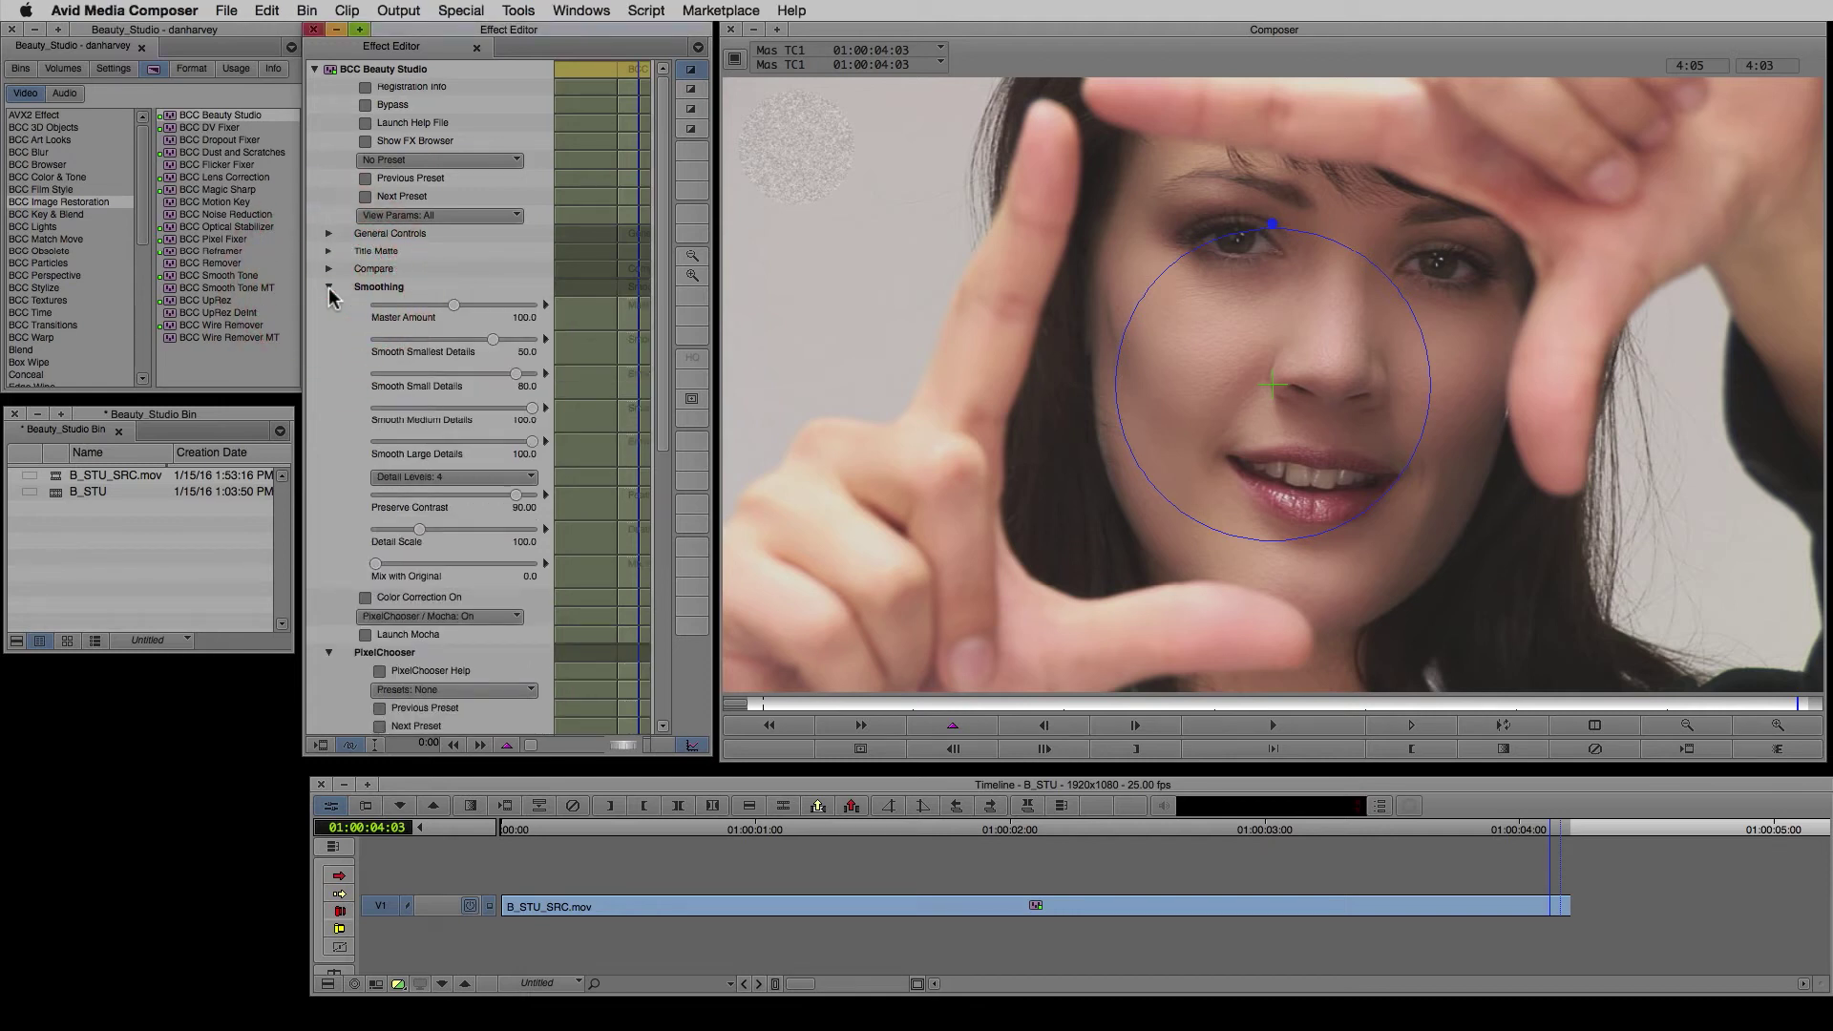
left_click_drag(456, 304, 450, 304)
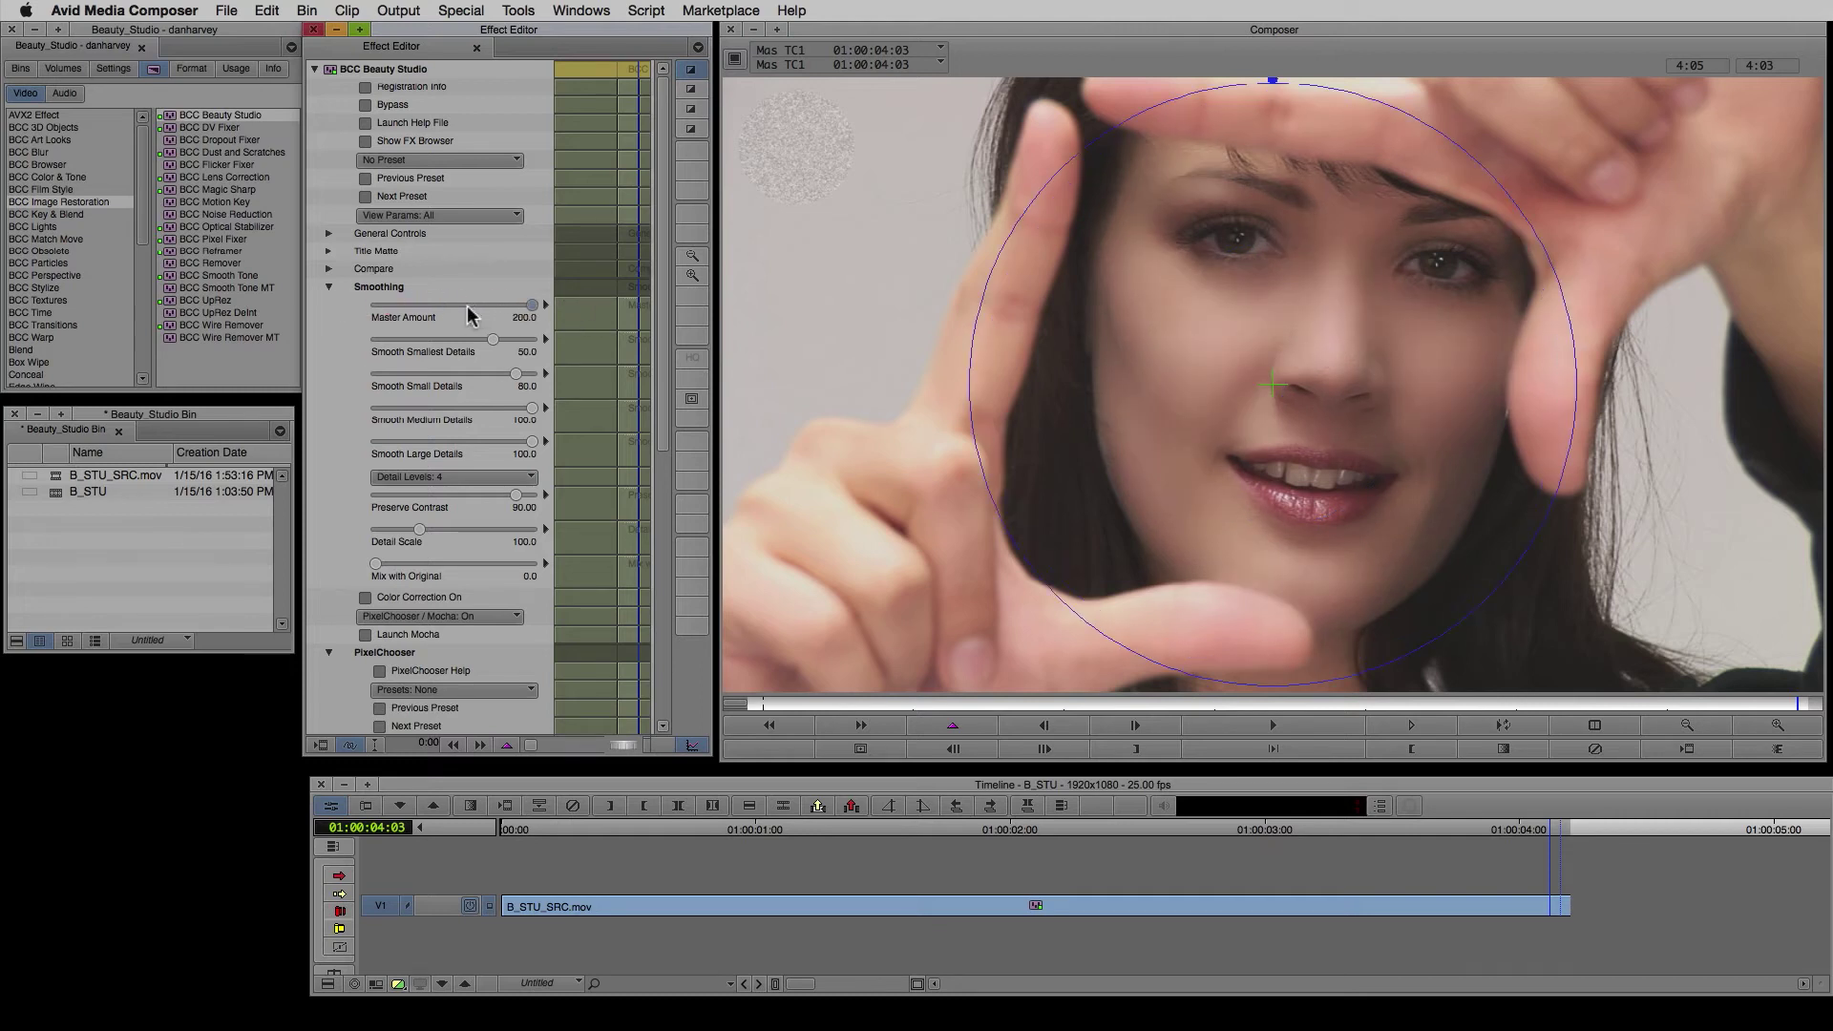
left_click(454, 476)
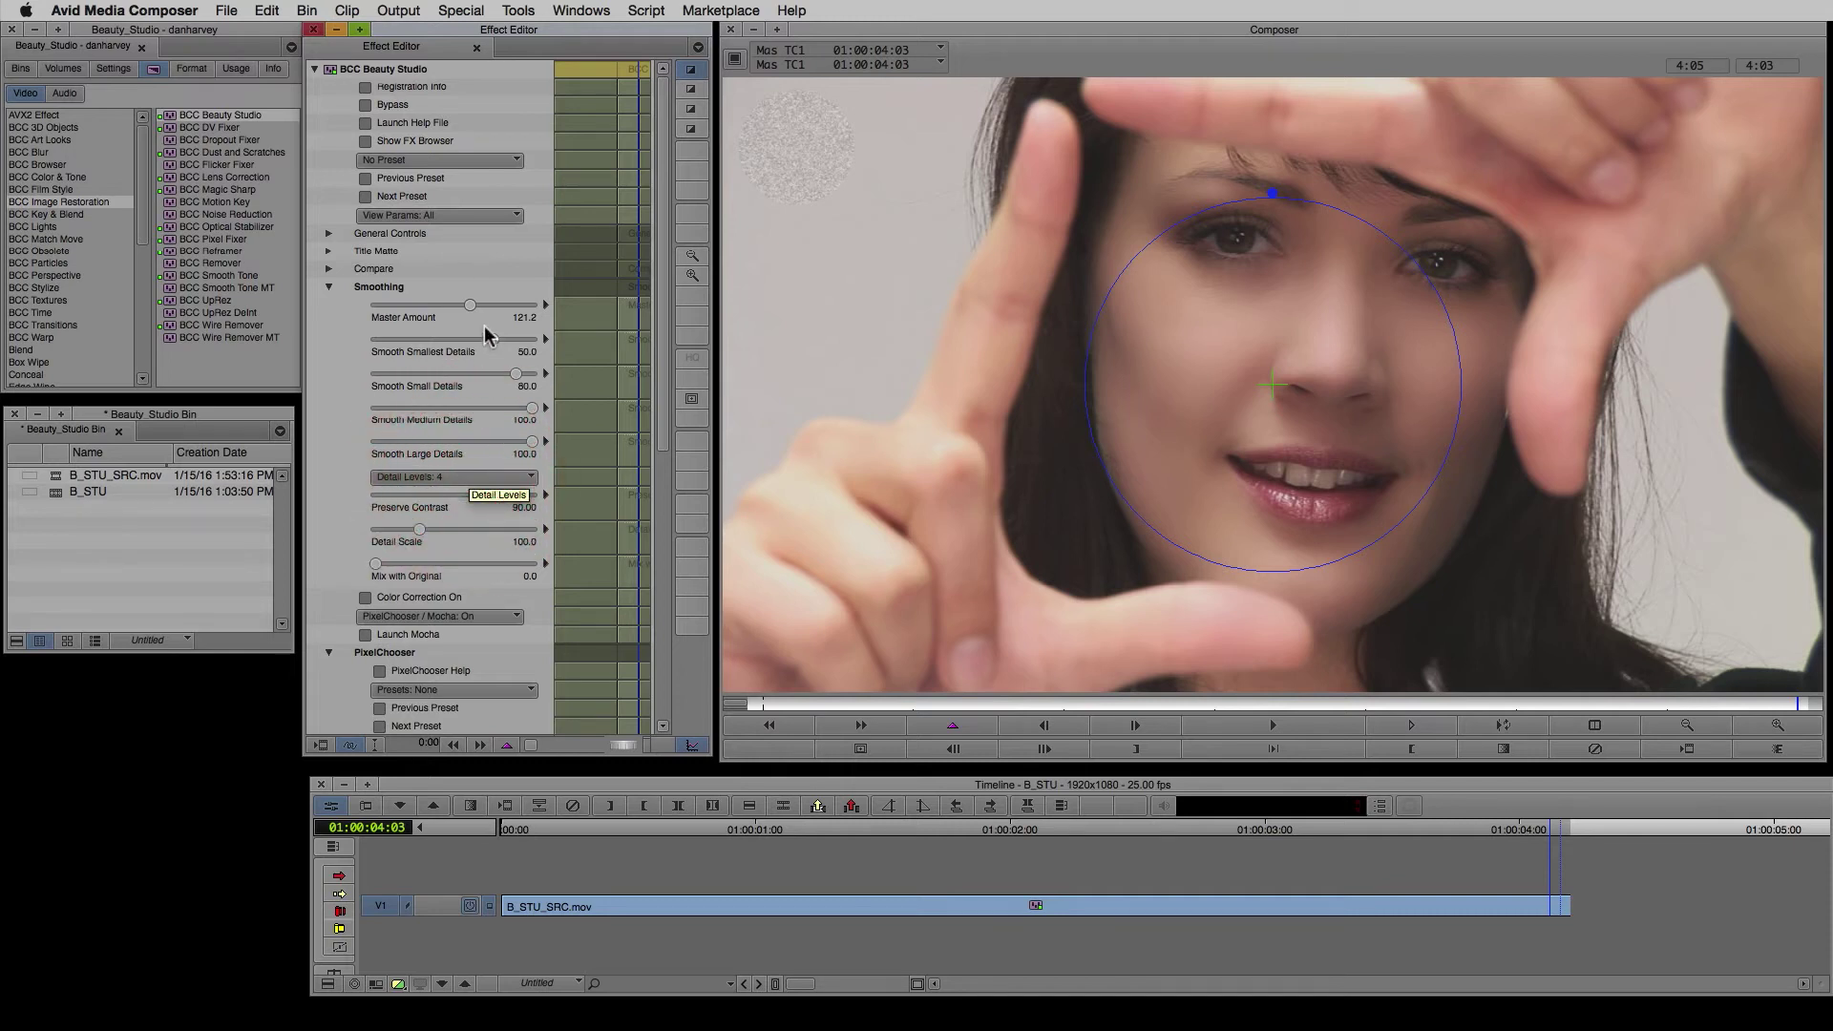
Set Smooth Smallest Details to 40 and Smooth Large Details to 72.5
left_click_drag(491, 338, 415, 338)
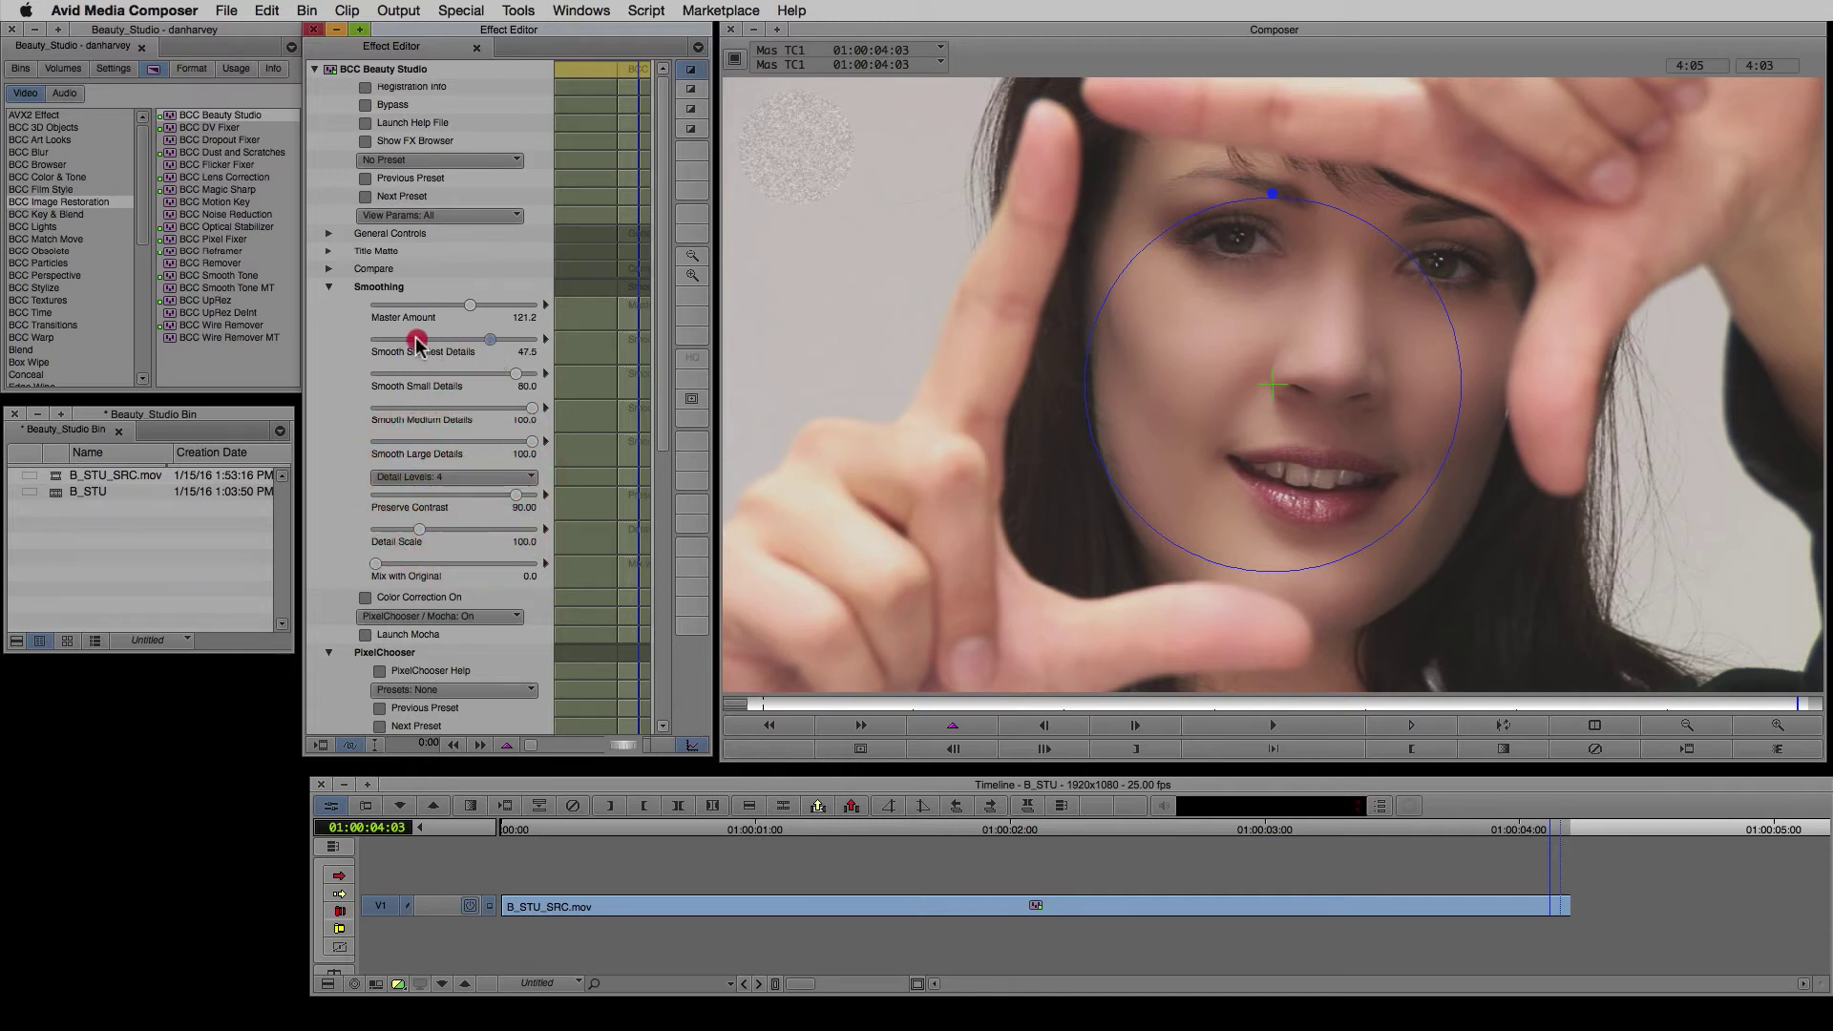
left_click_drag(414, 340, 520, 340)
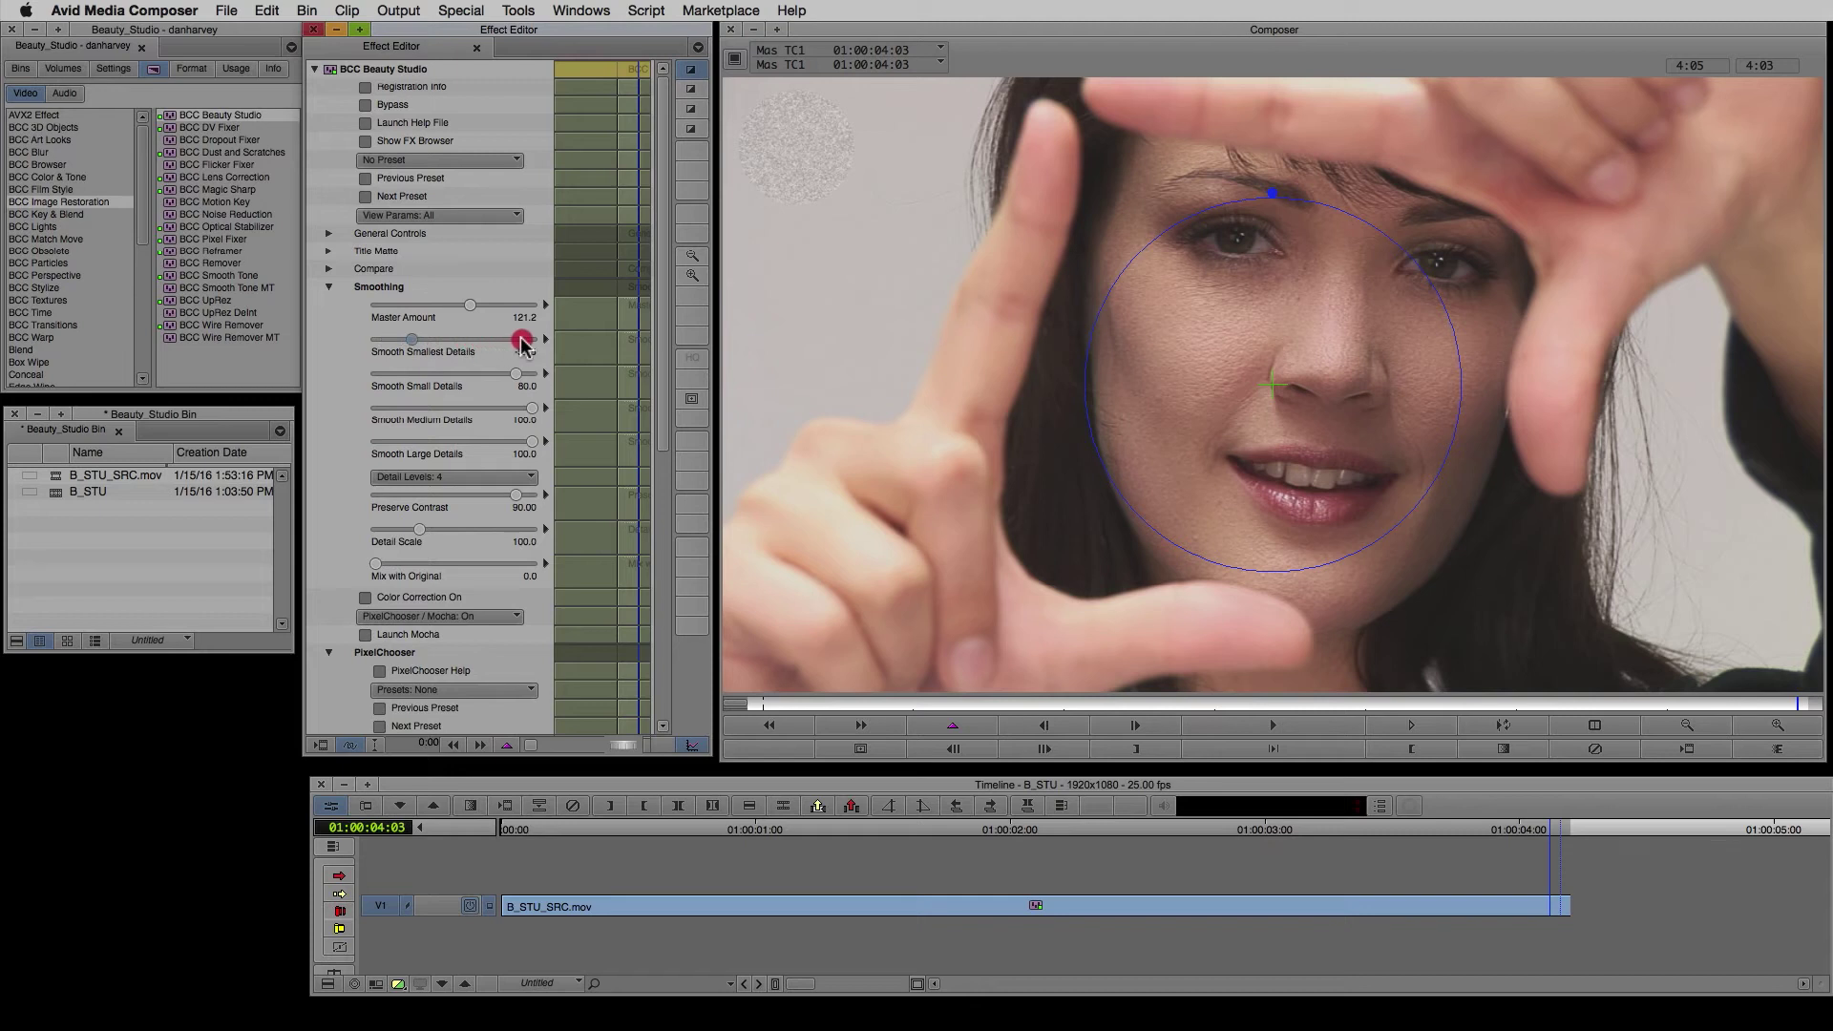
left_click_drag(527, 340, 508, 340)
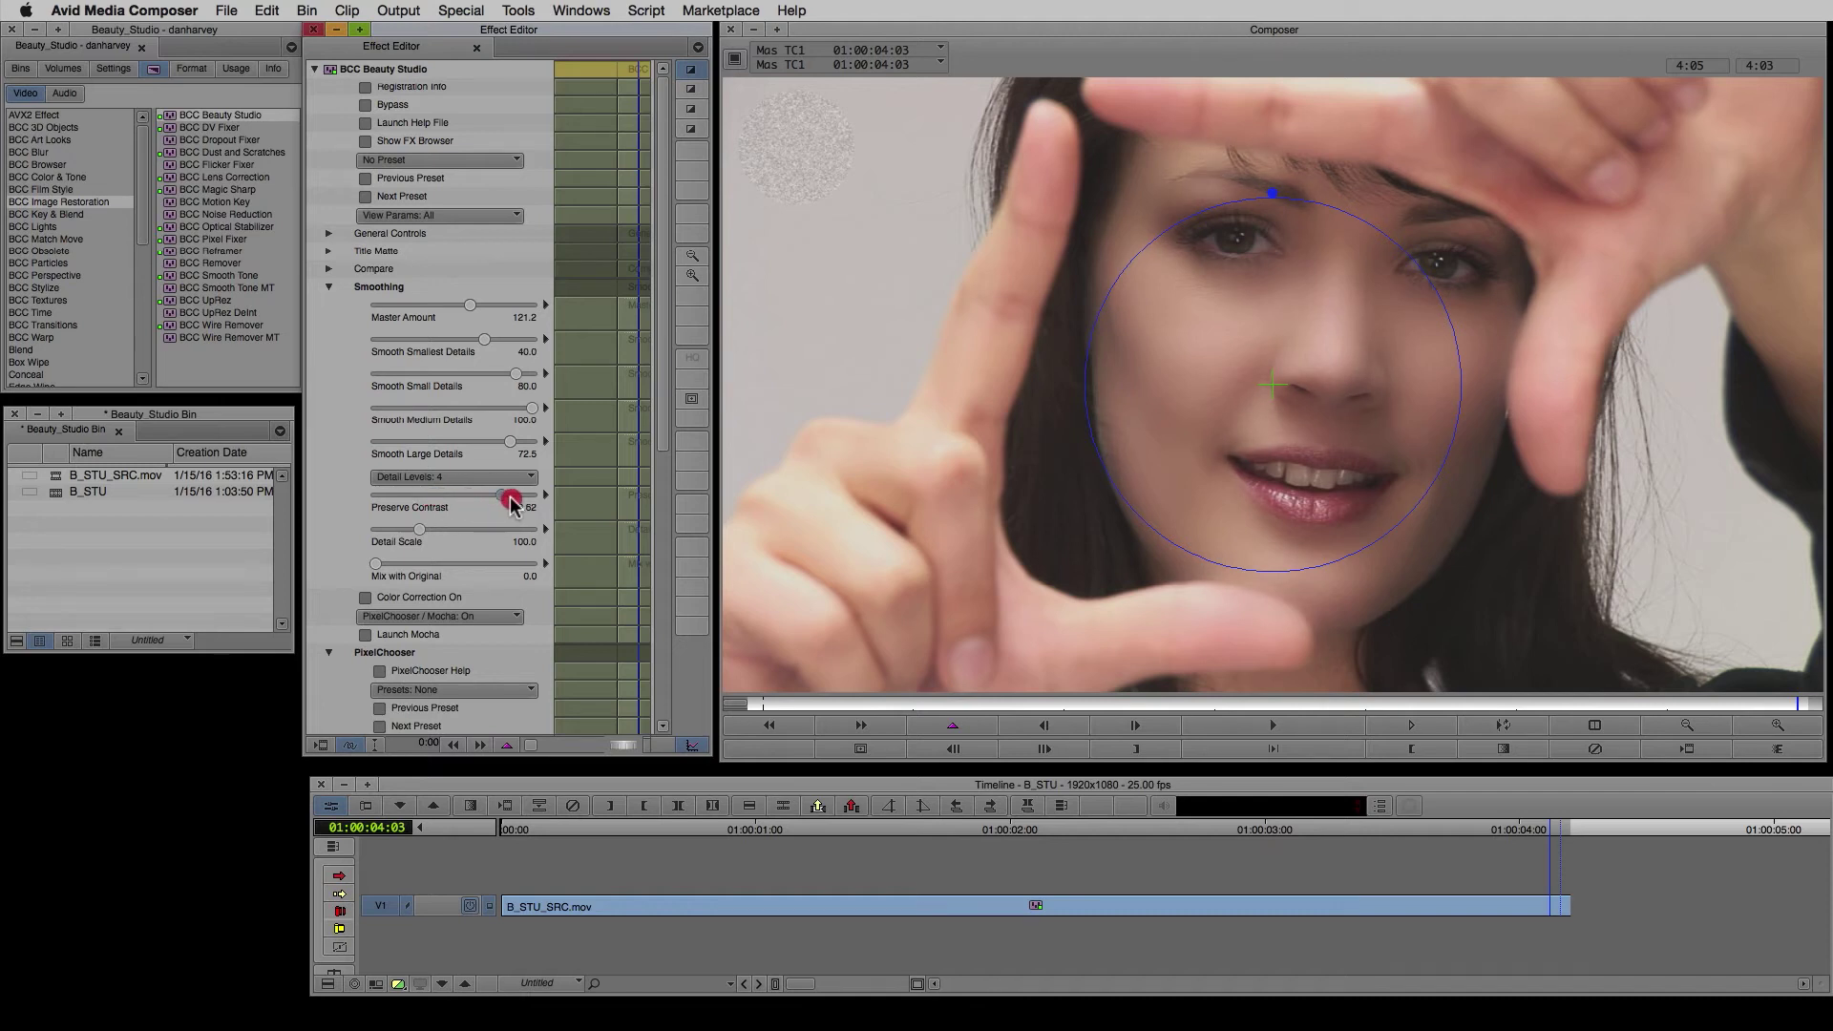
Ease Preserve Contrast to 89.38 and set Mix with Original to 5
left_click_drag(502, 493, 533, 569)
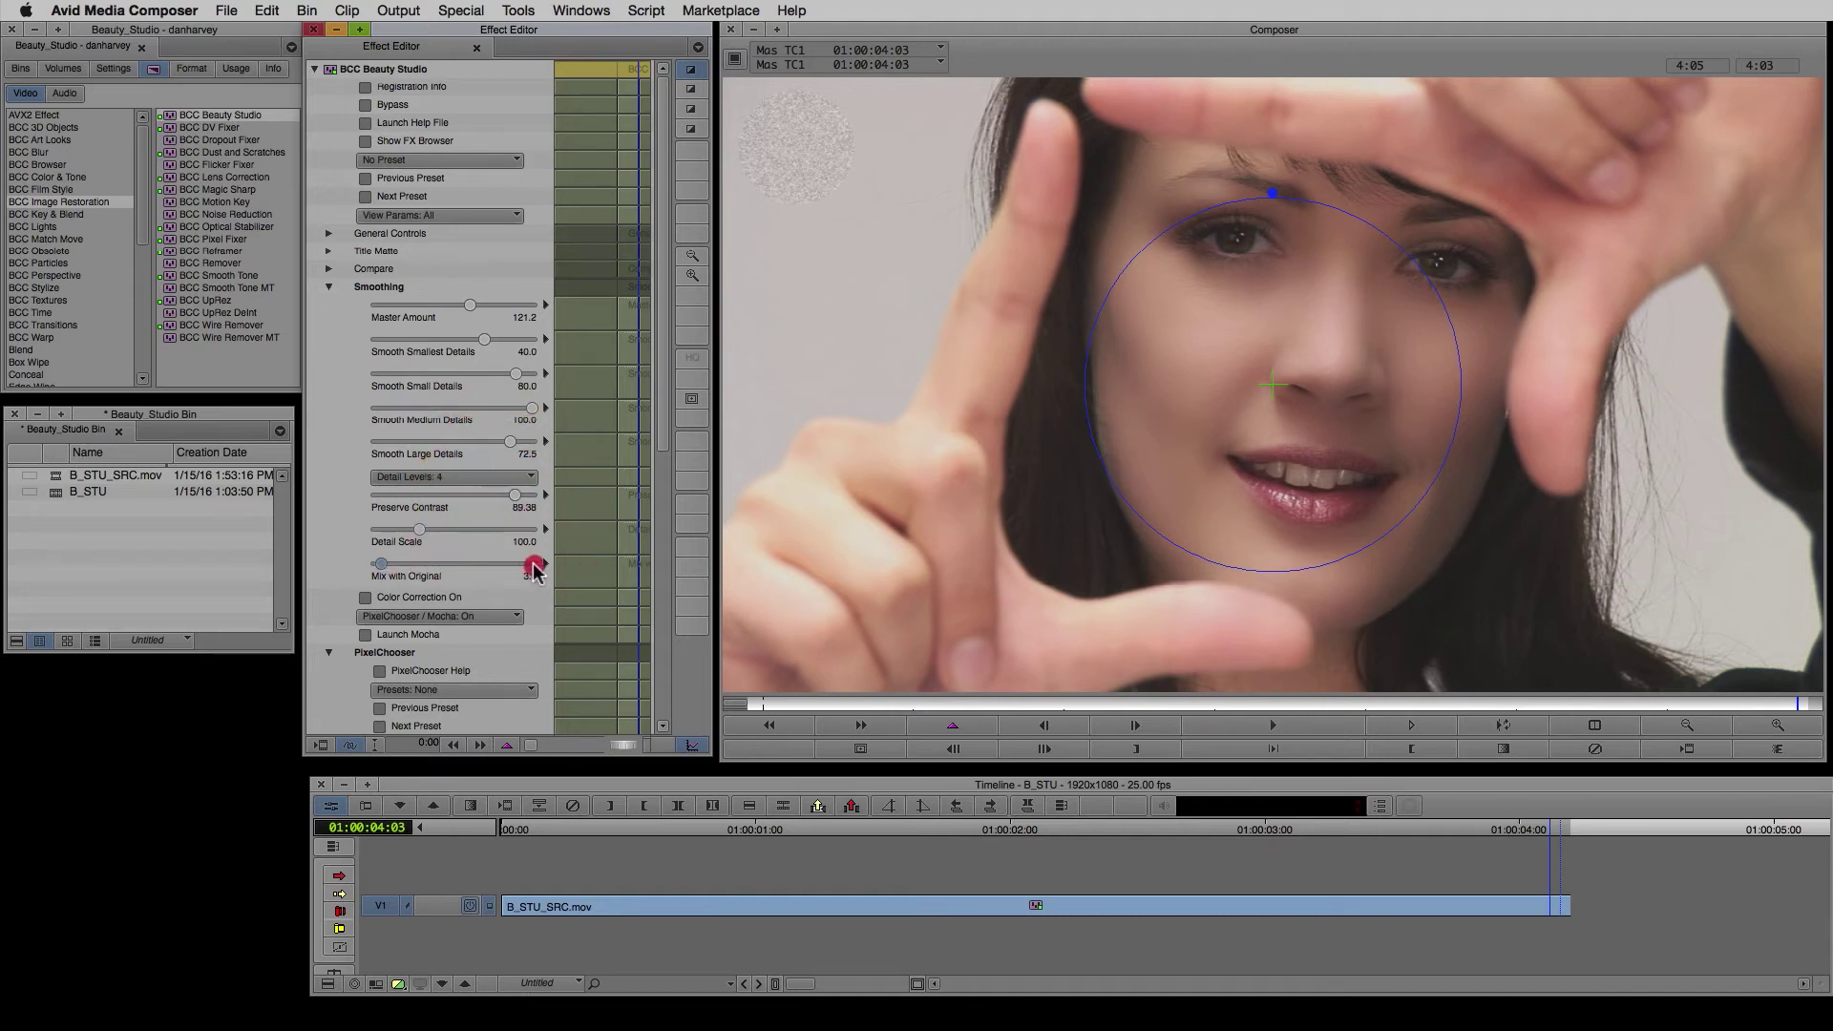
left_click_drag(533, 562, 391, 562)
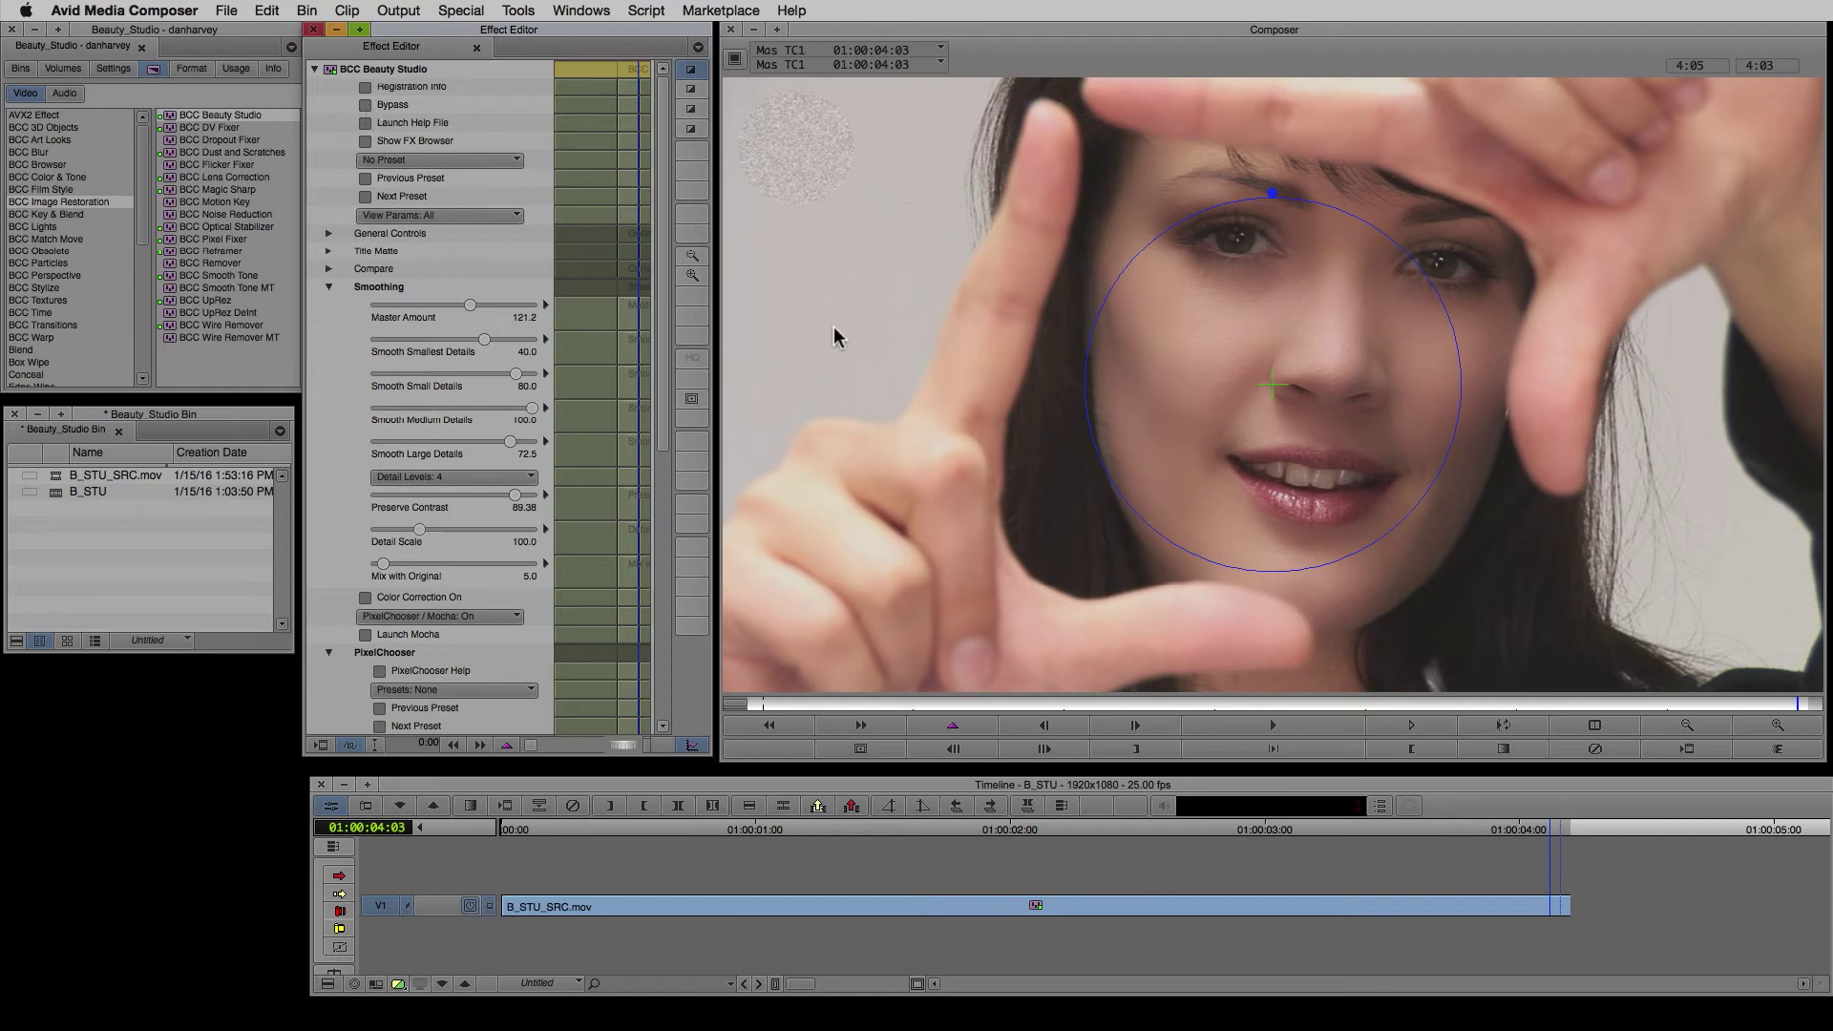
mouse_move(1195, 336)
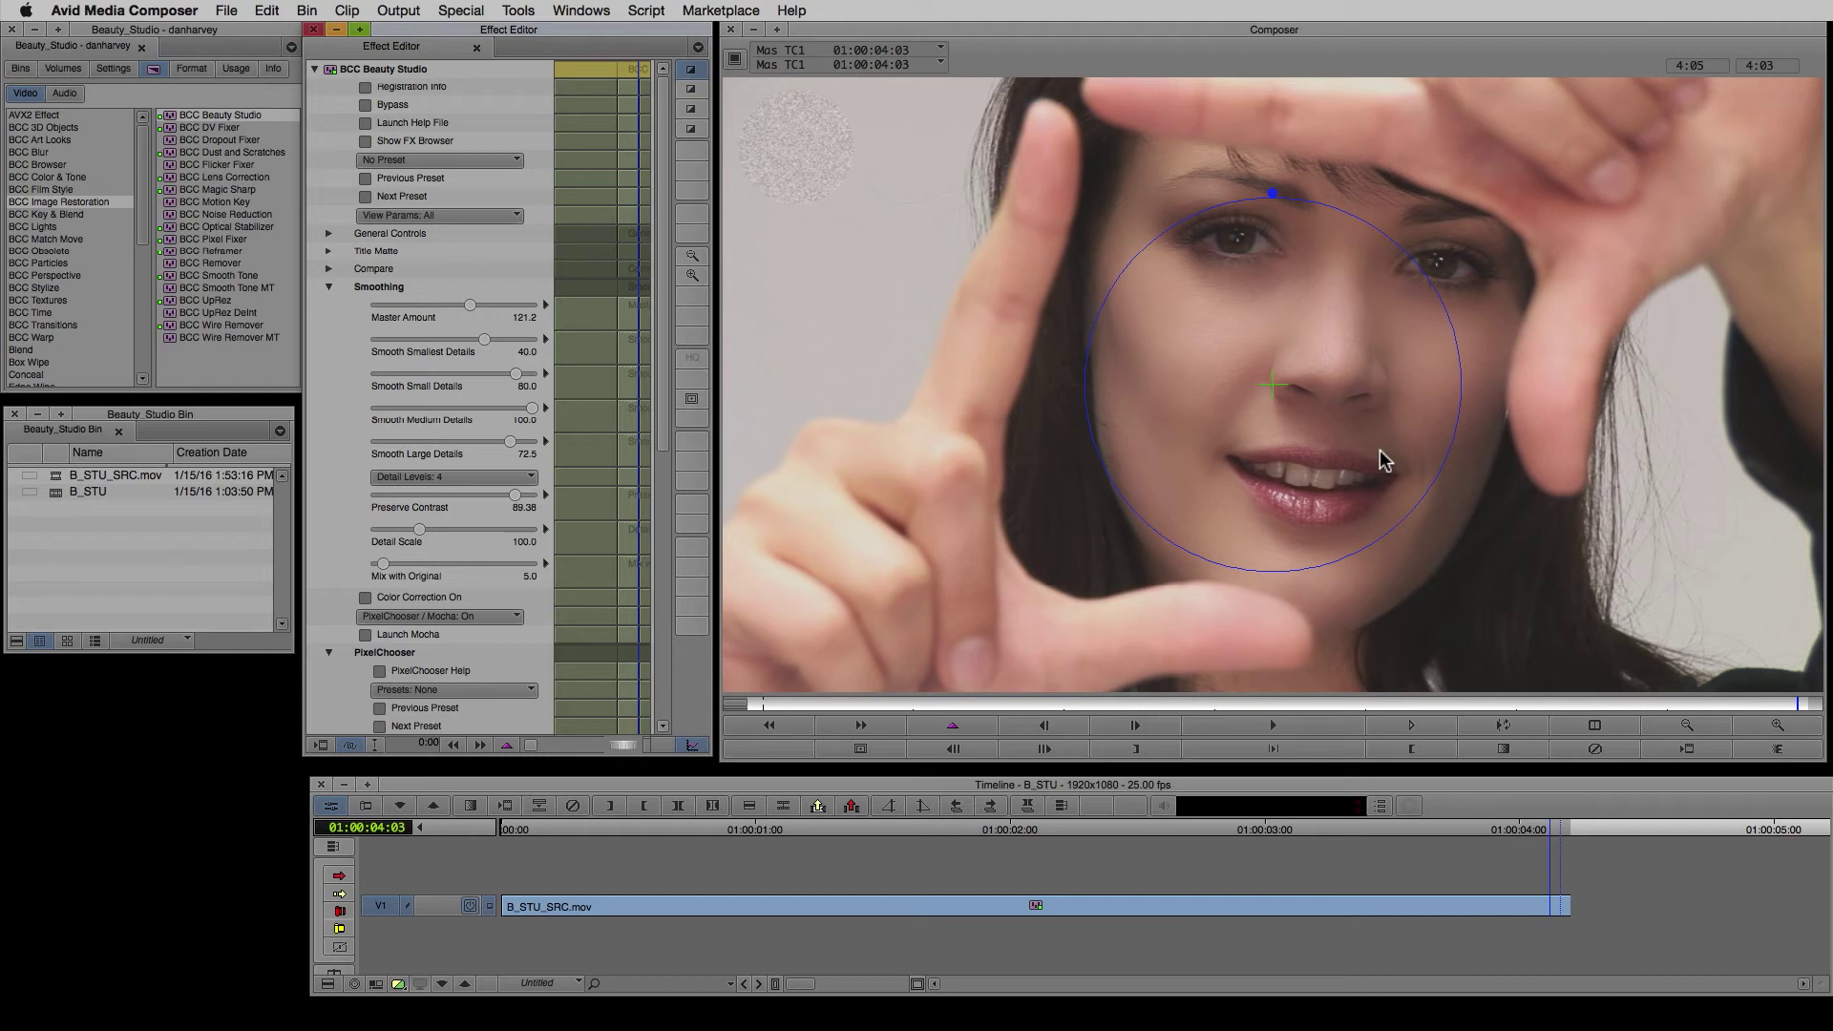
mouse_move(1354, 466)
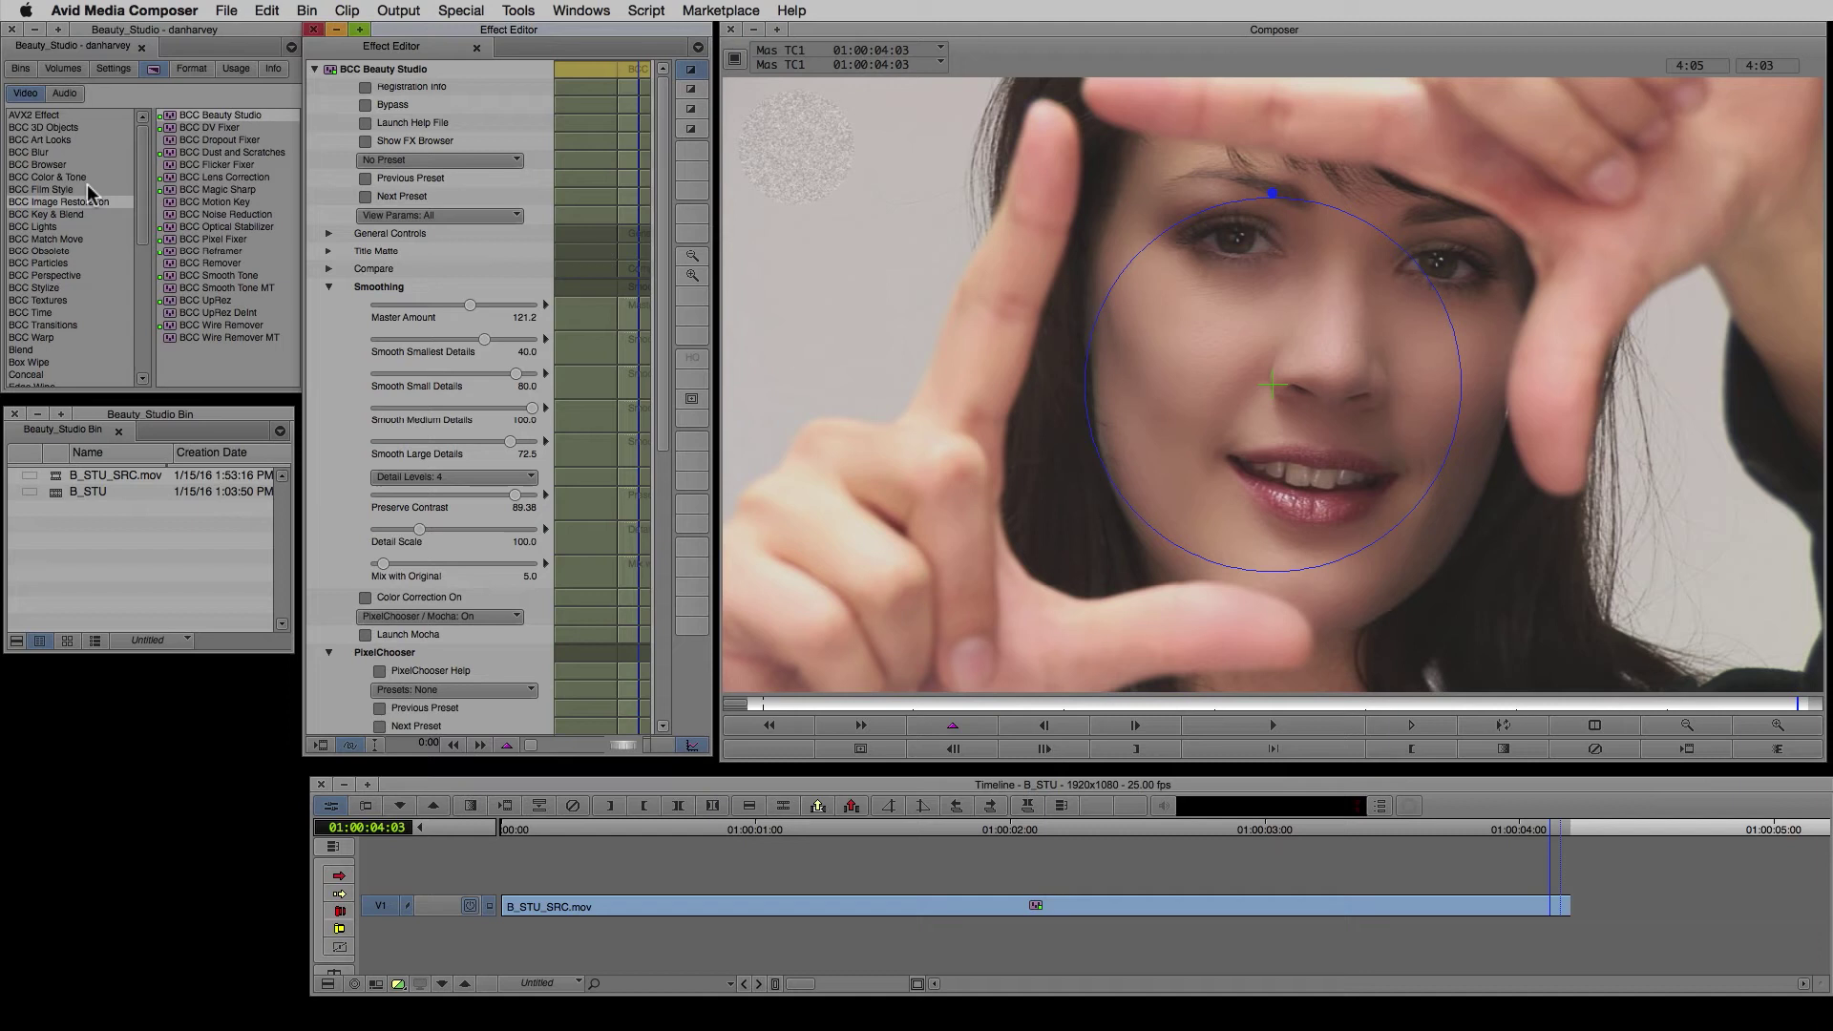
From BCC Film Style, nest BCC Match Grain onto the clip above Beauty Studio
left_click(48, 189)
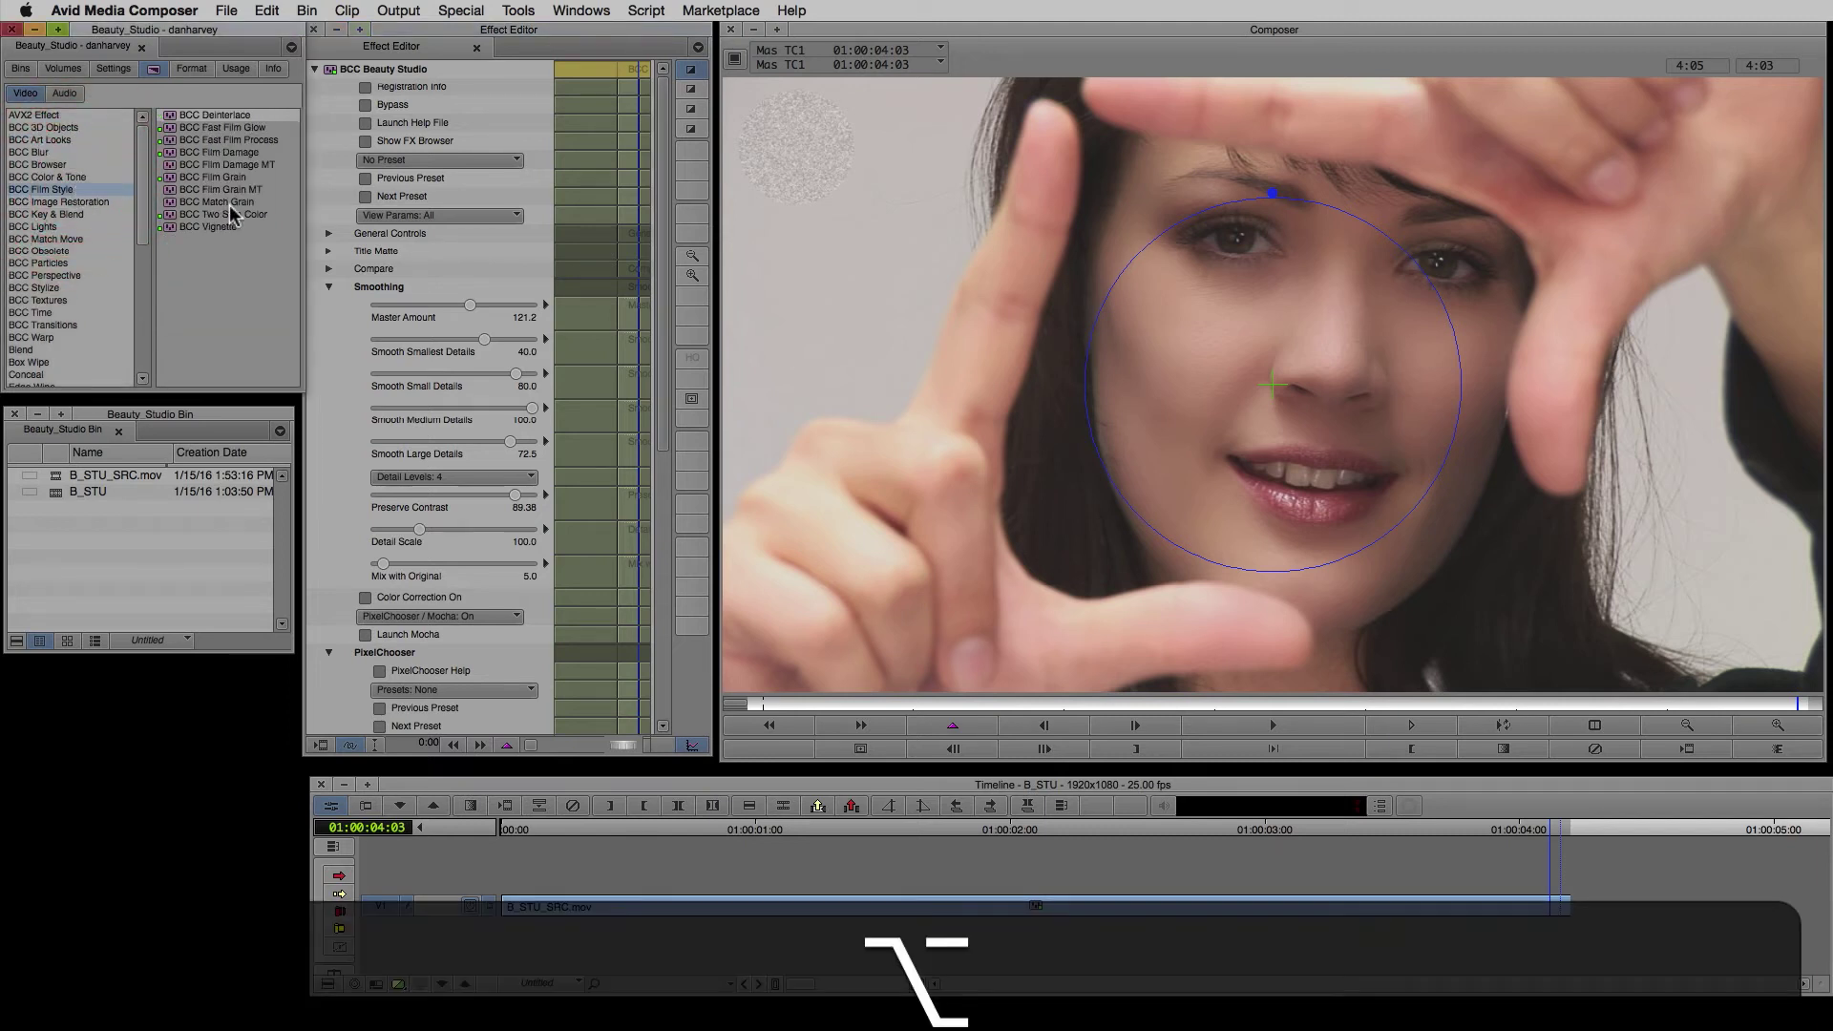
left_click(216, 200)
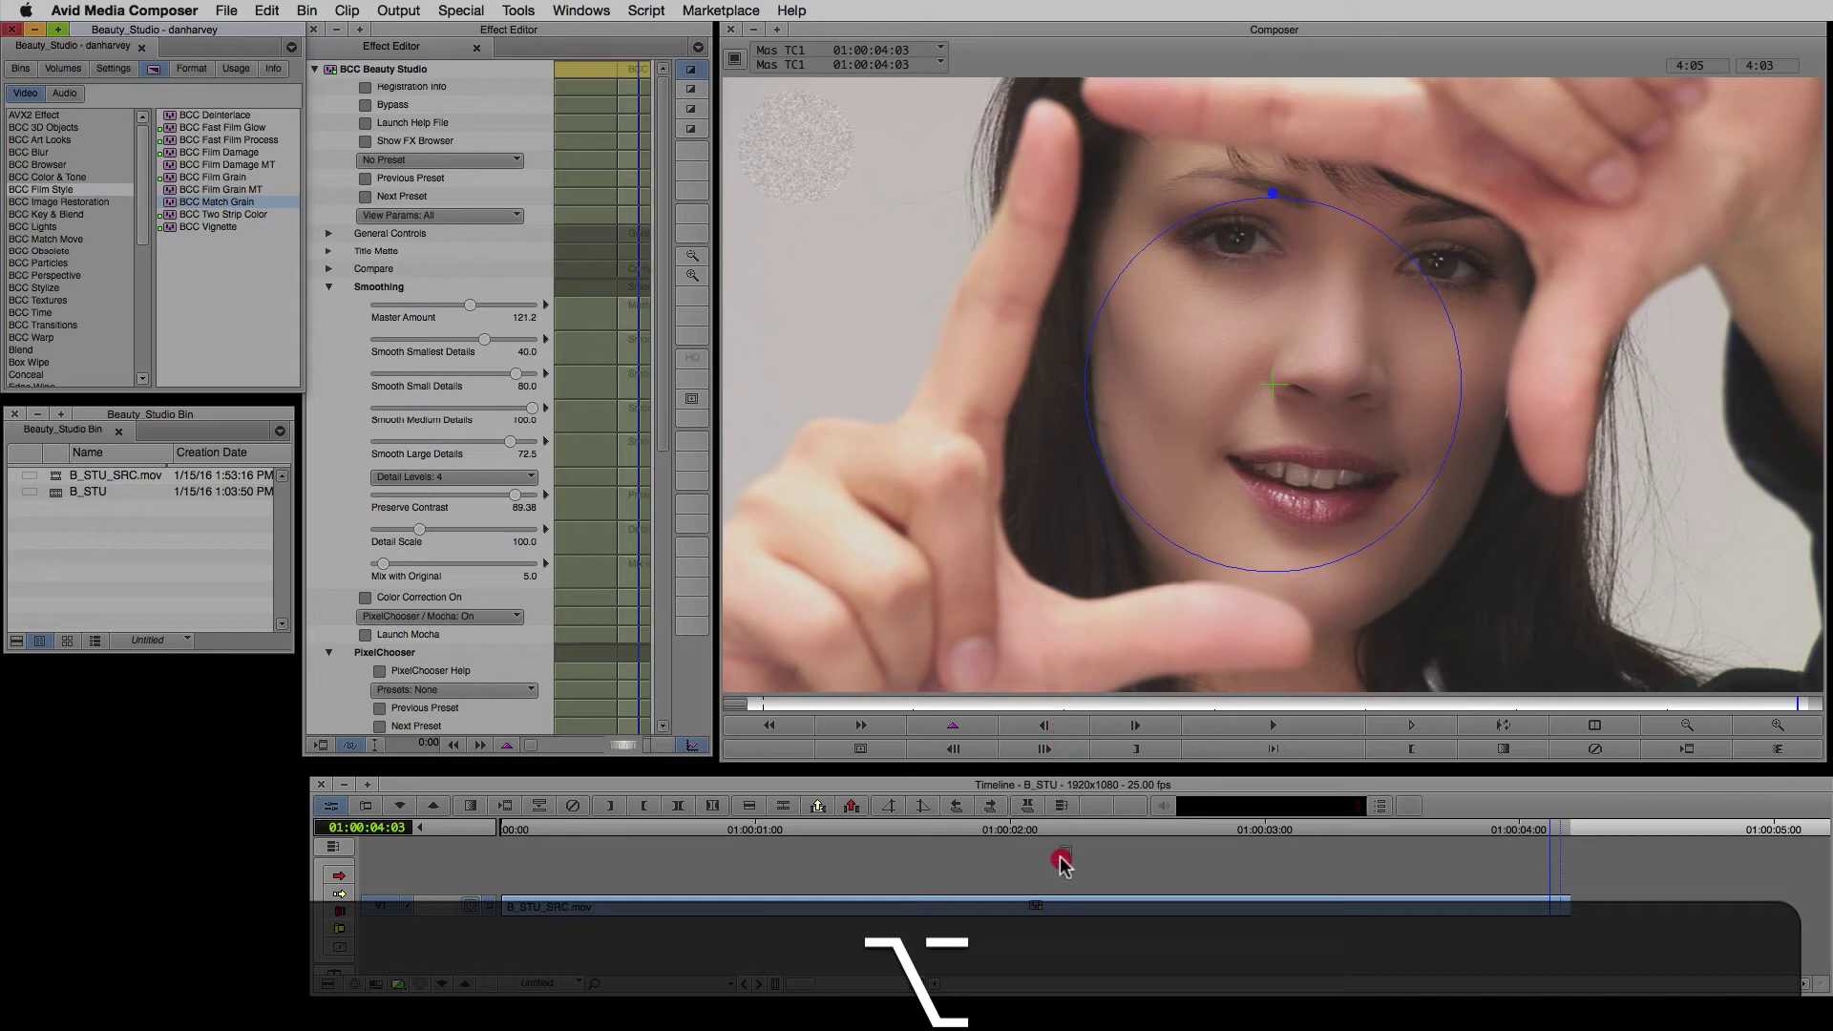
left_click(216, 200)
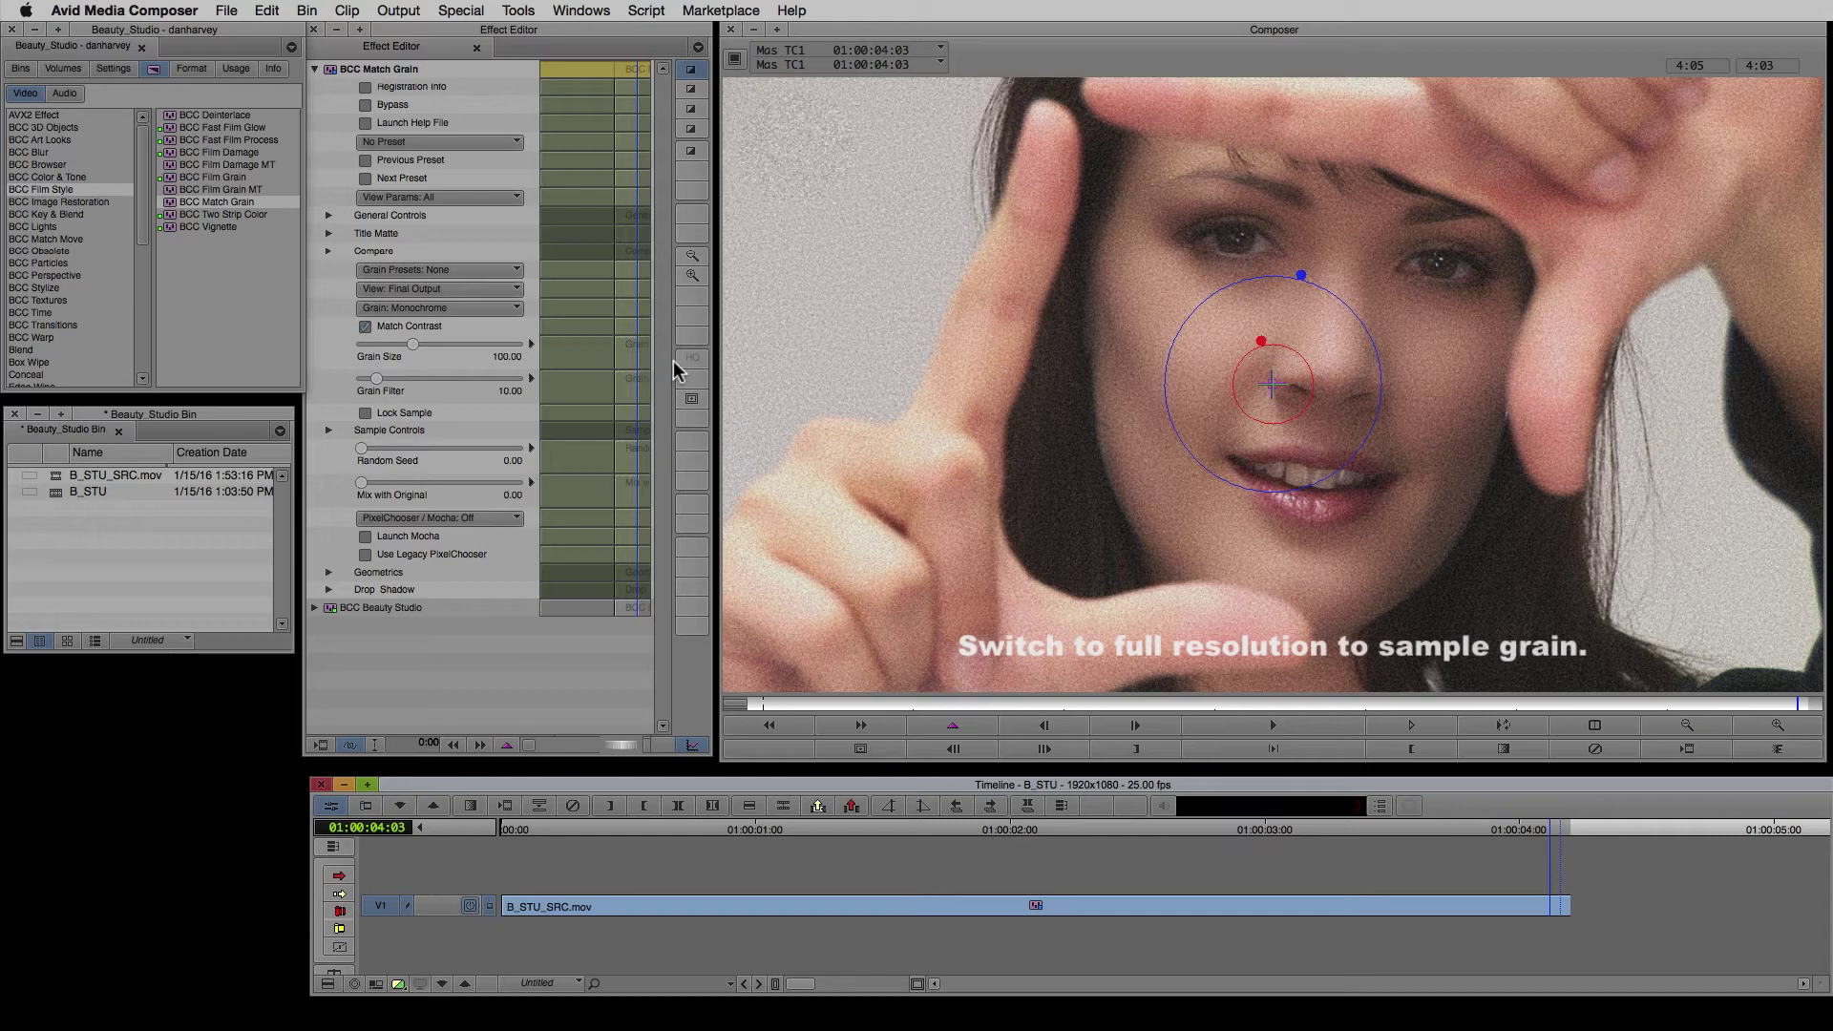
mouse_move(391, 685)
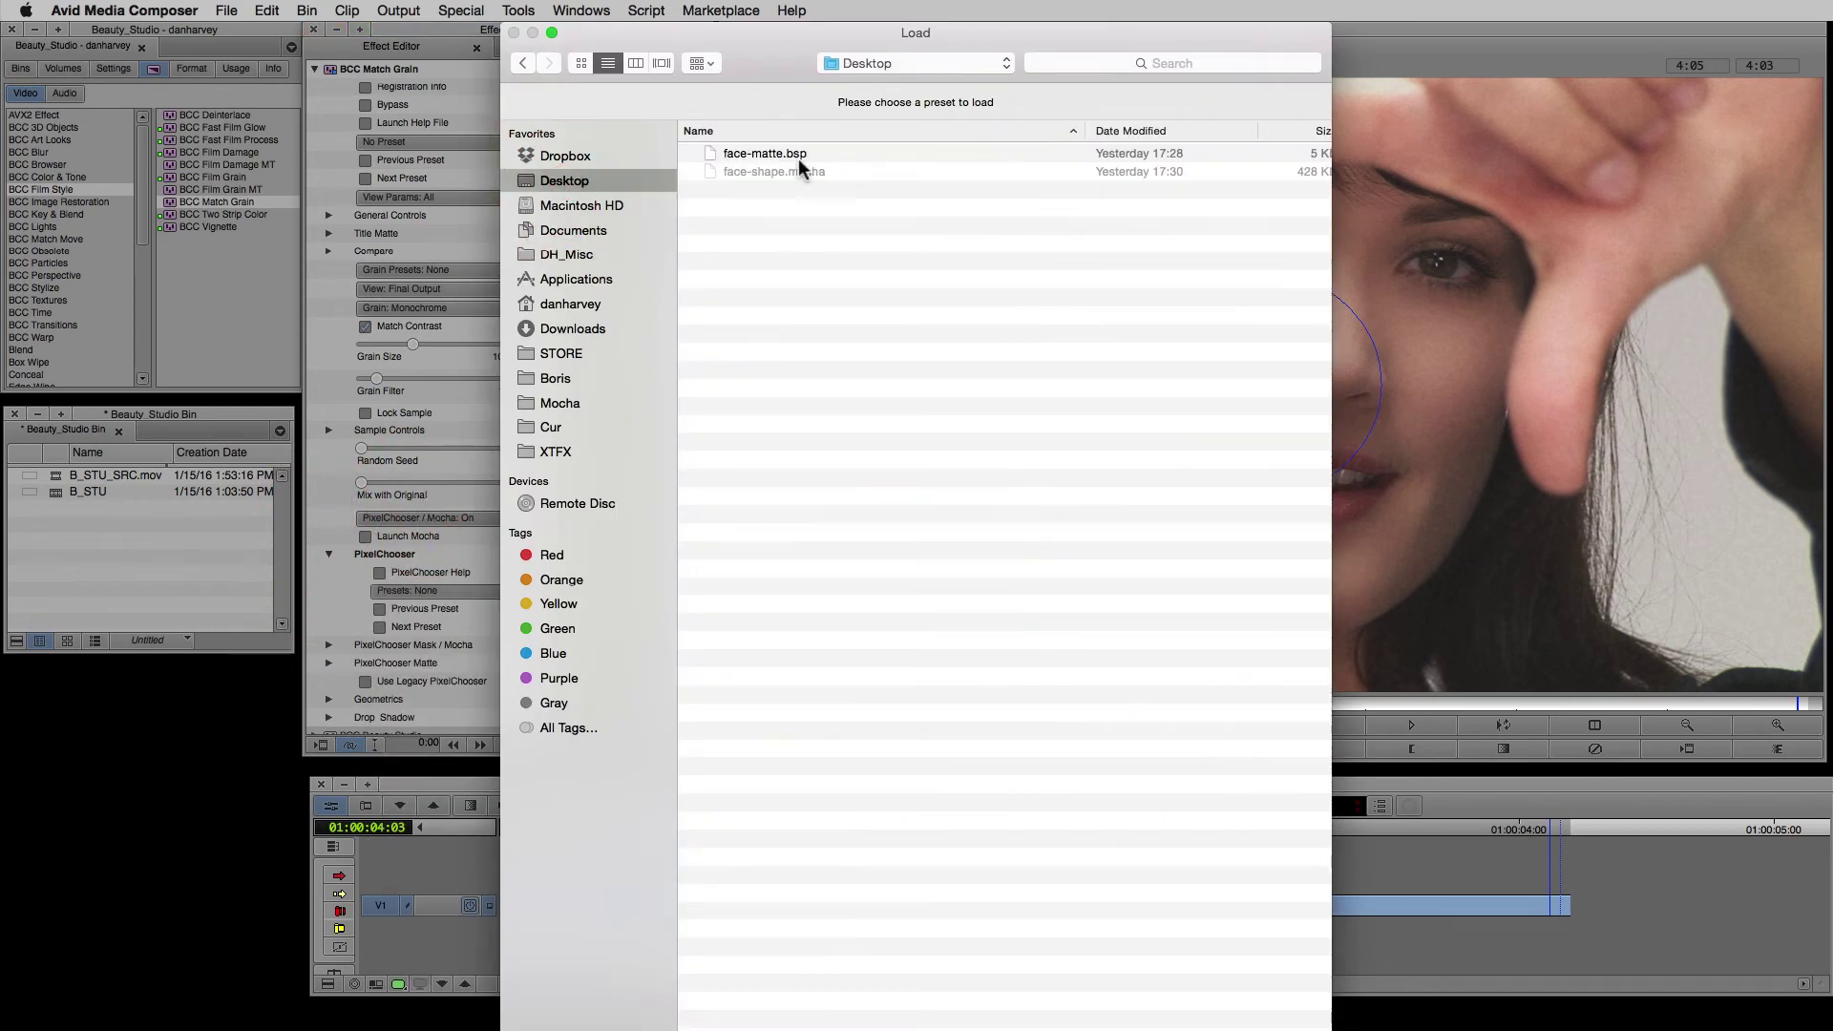
Load the face-matte.bsp preset from the Desktop into Match Grain's PixelChooser
double_click(763, 152)
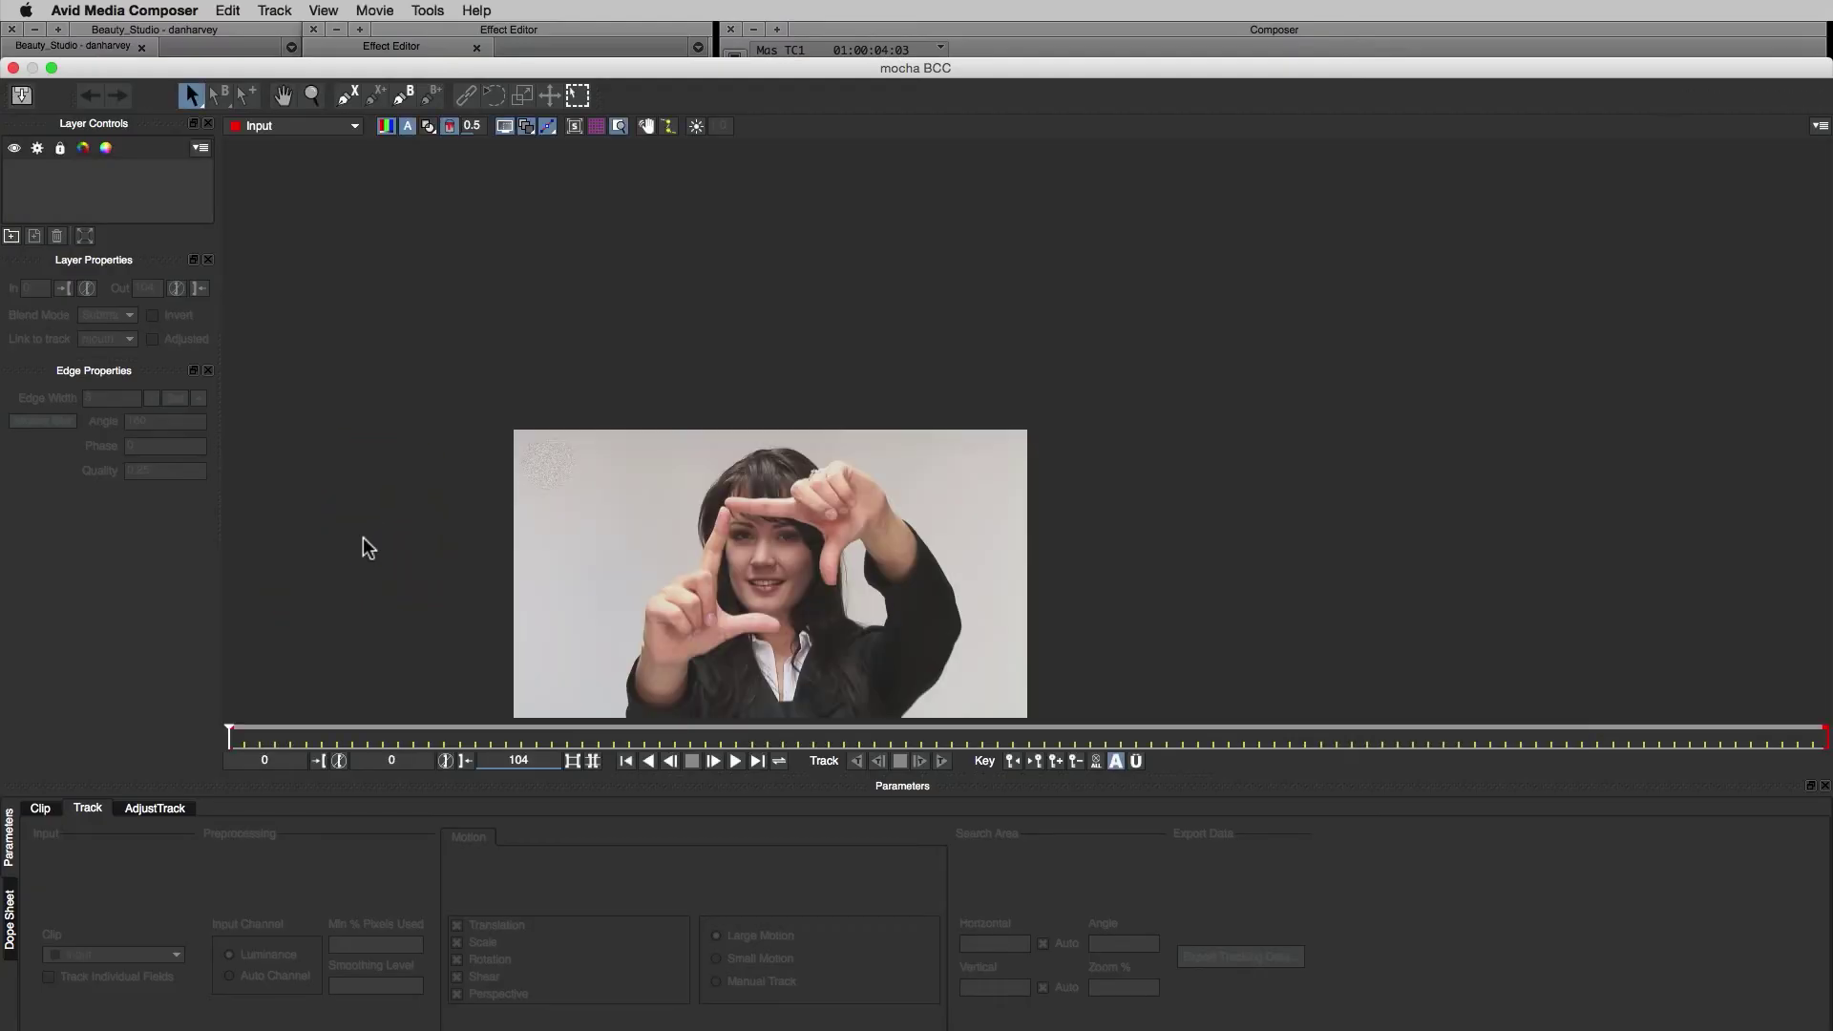
Merge the face-shape.mocha project into Mocha via File > Merge Project
left_click(124, 11)
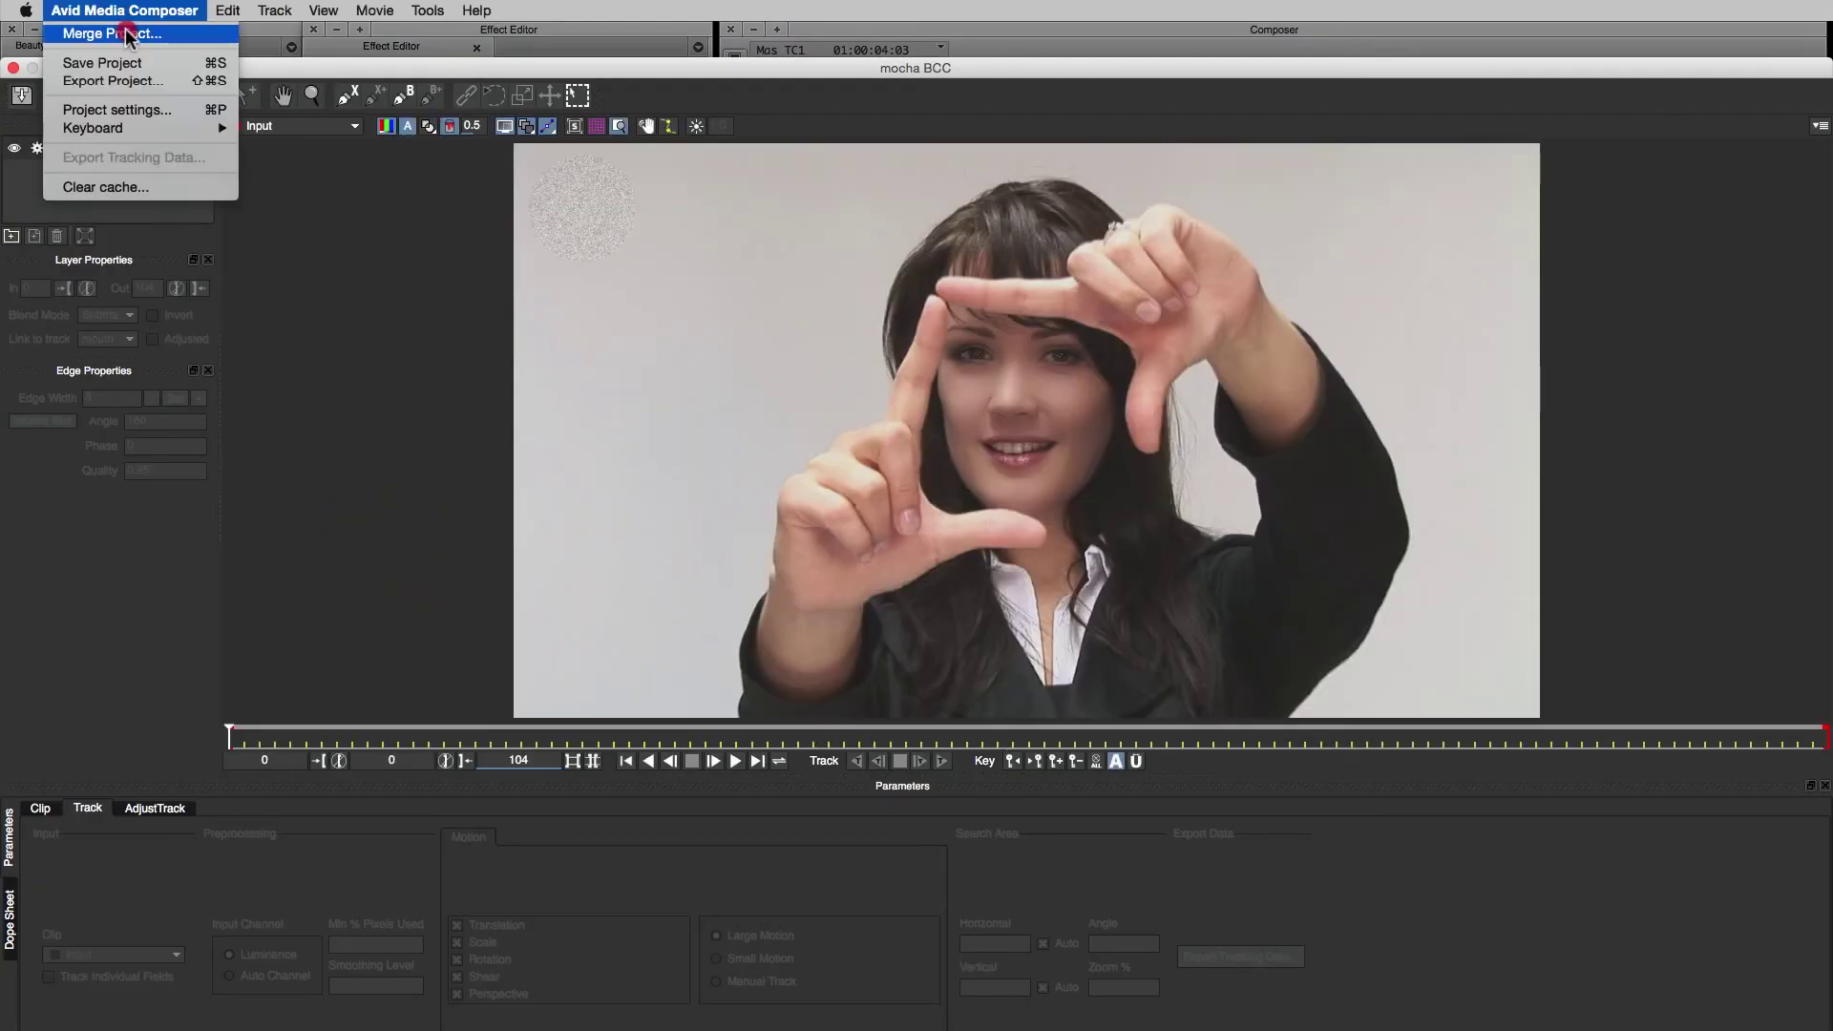
left_click(113, 33)
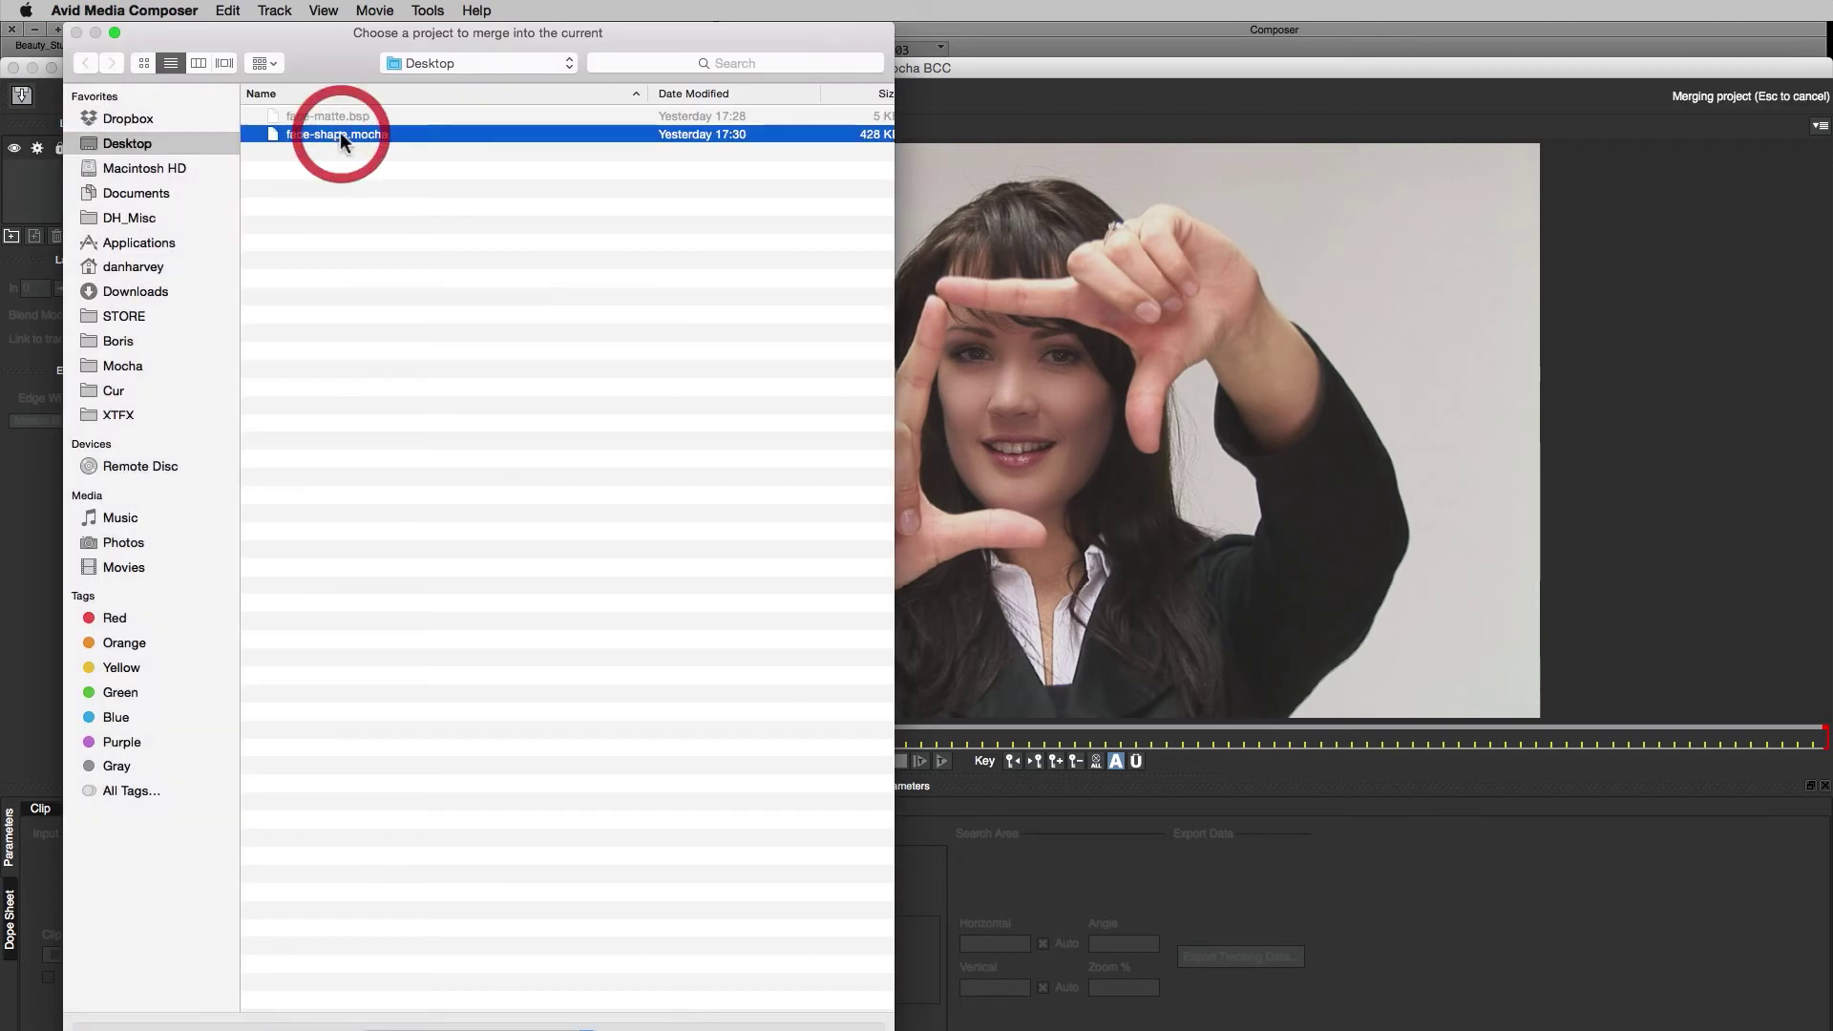
double_click(340, 134)
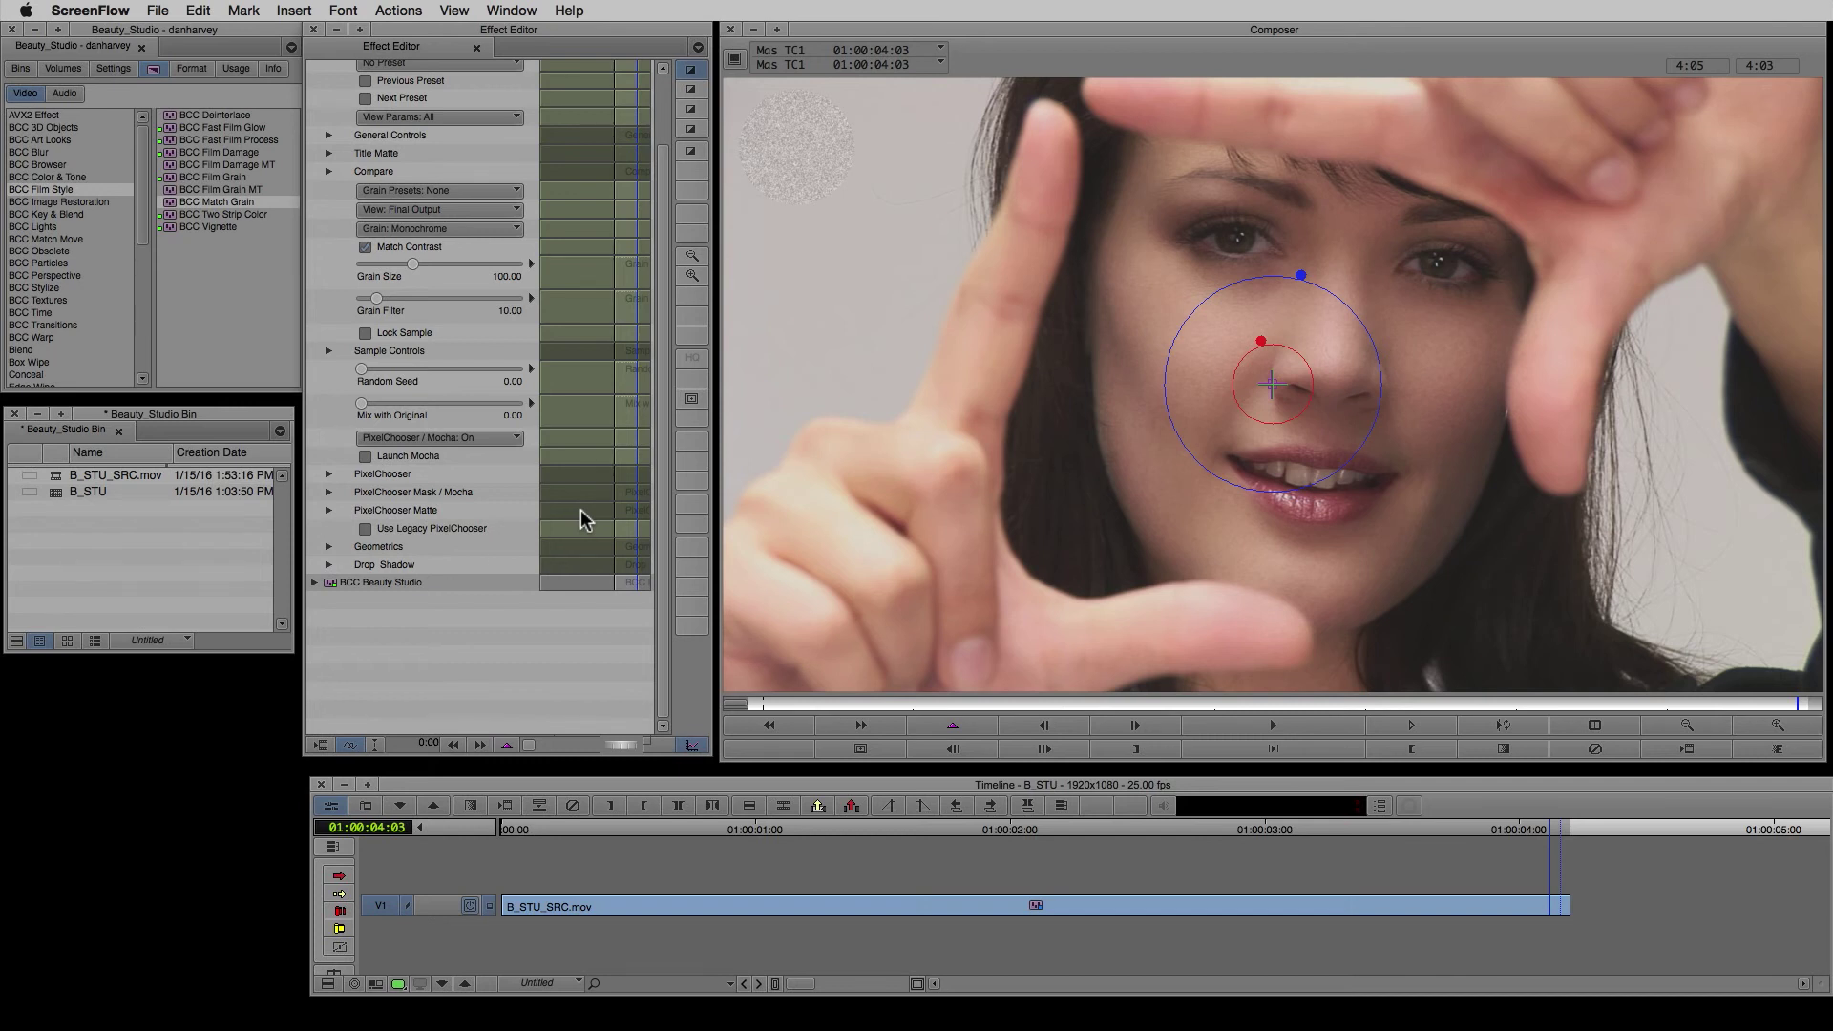
Preview the Mocha mask's chosen pixels, feather its edge to 37.5, then restore the finished image
left_click(439, 437)
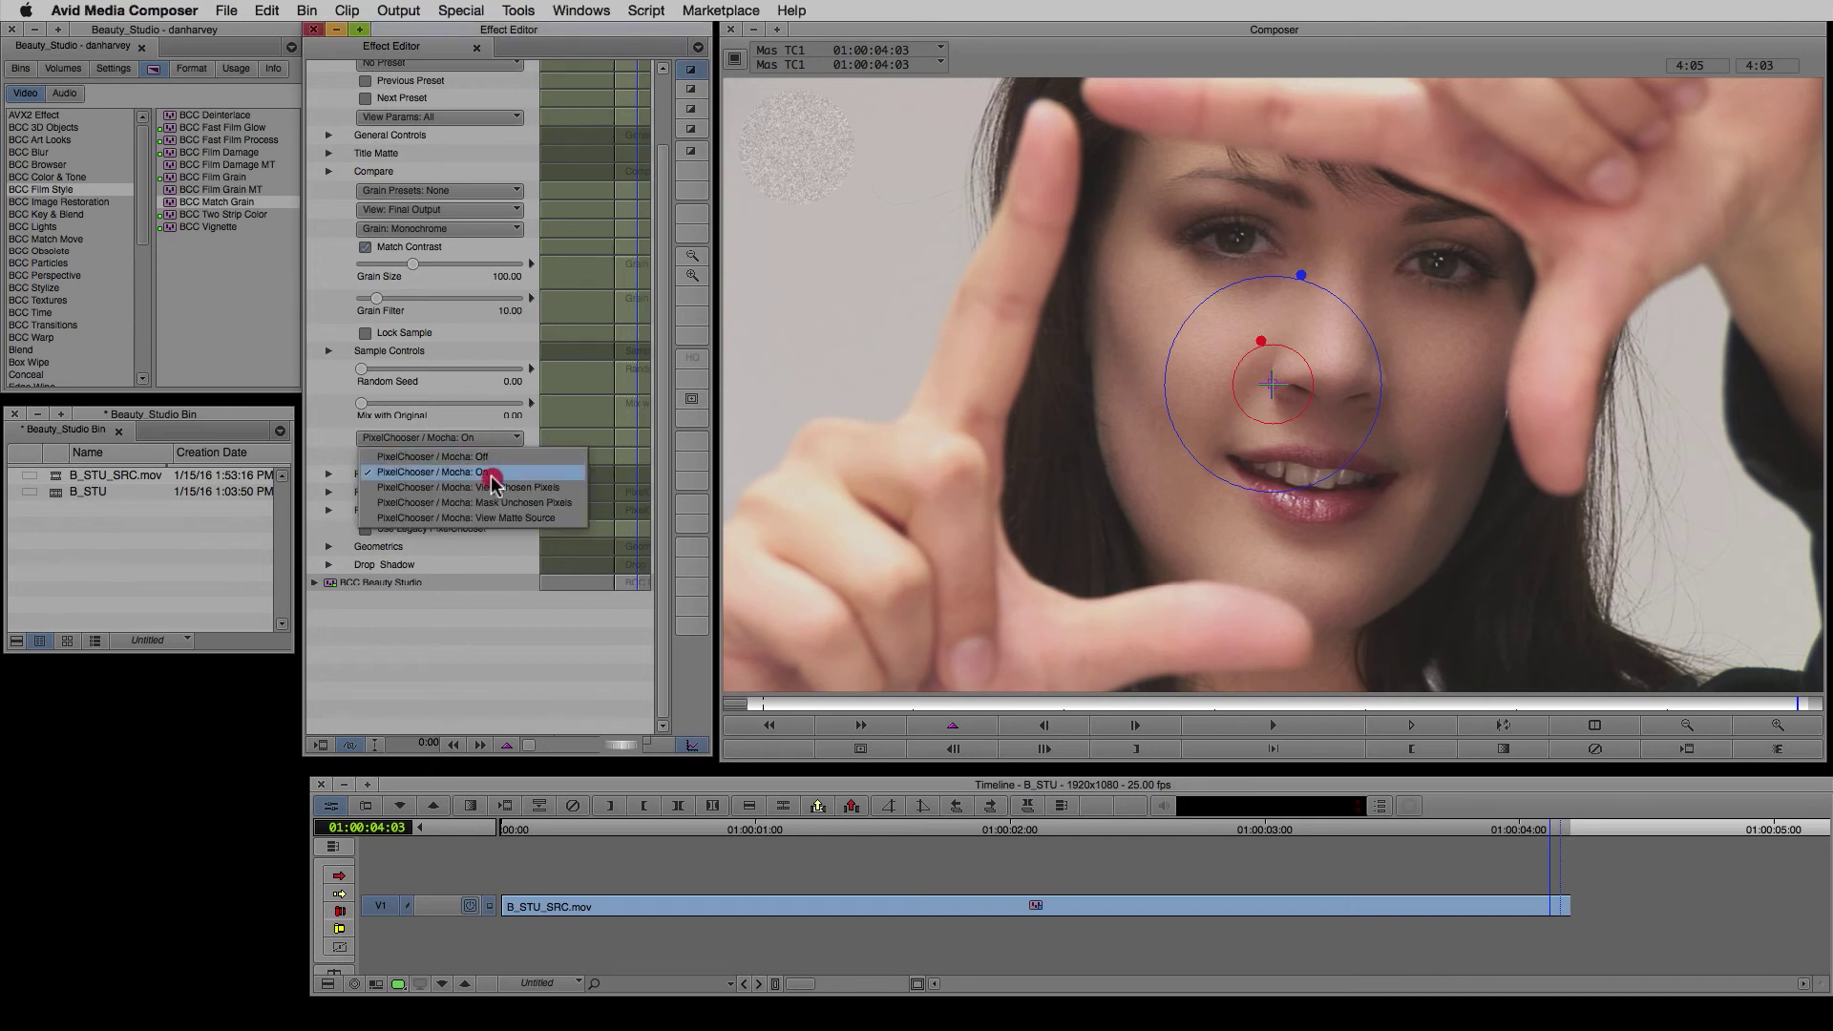
left_click(472, 486)
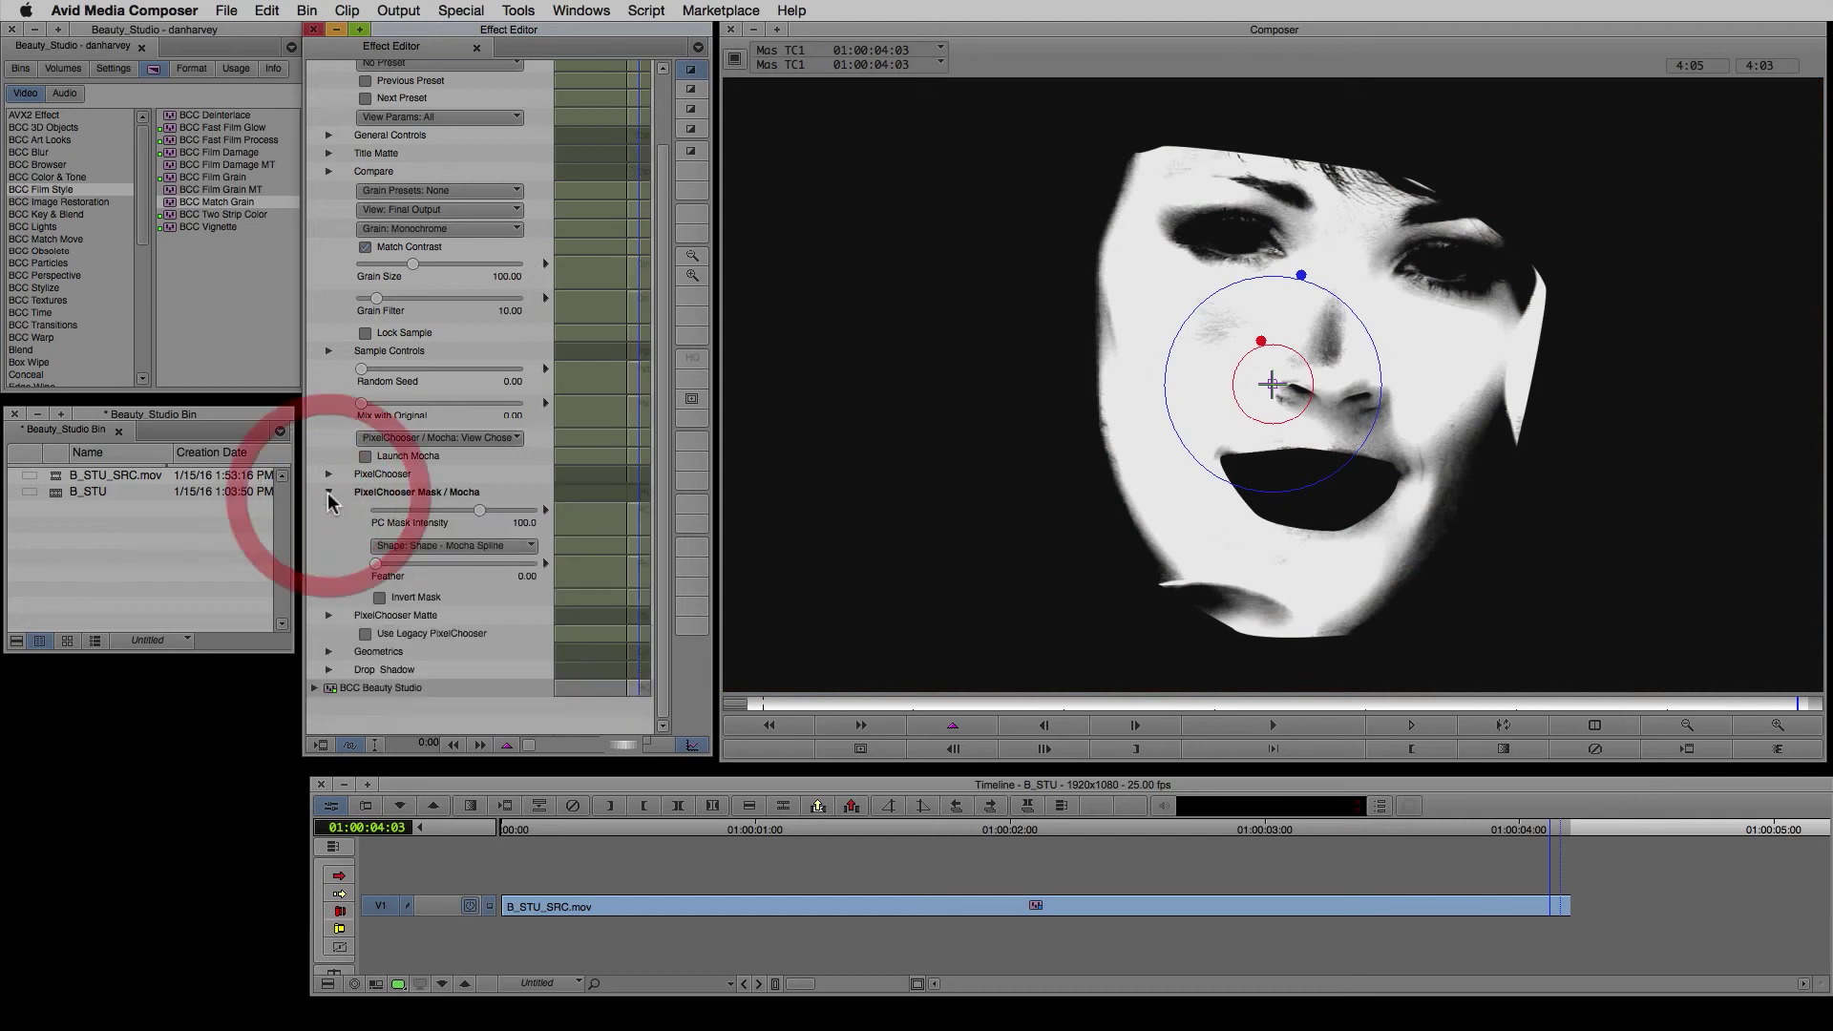
left_click_drag(376, 561, 390, 561)
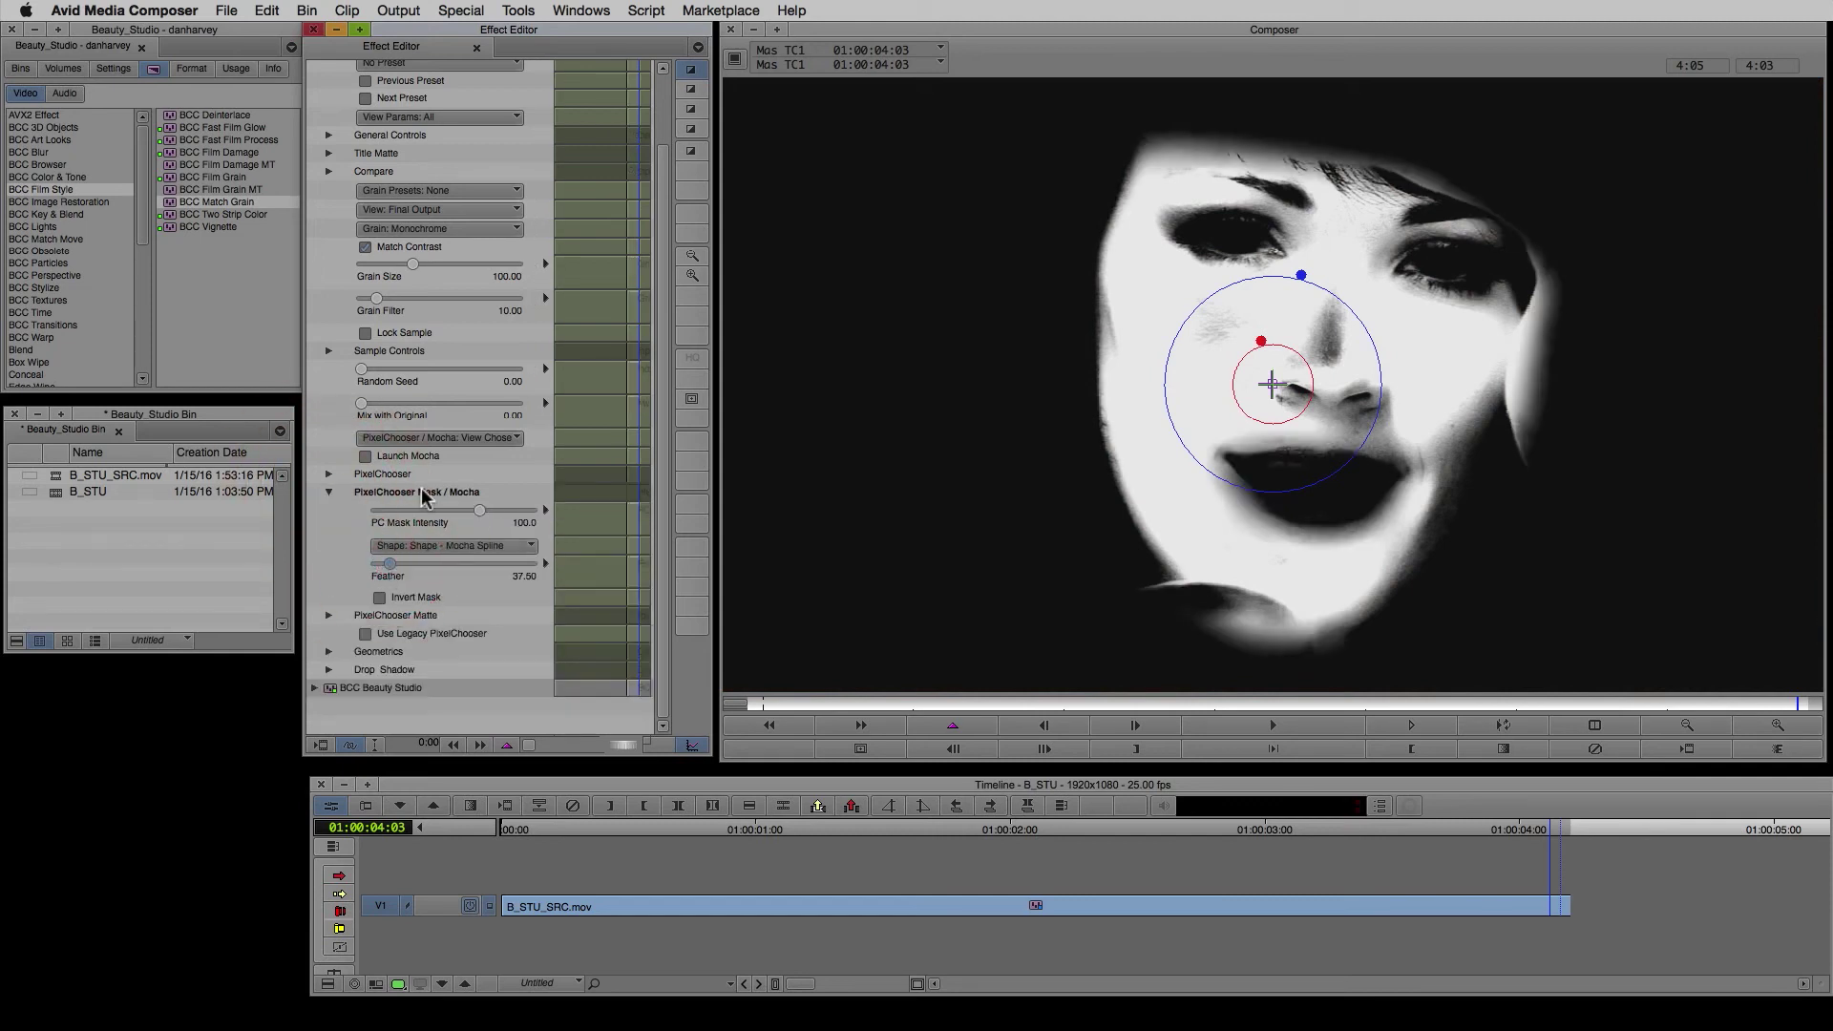
left_click(439, 437)
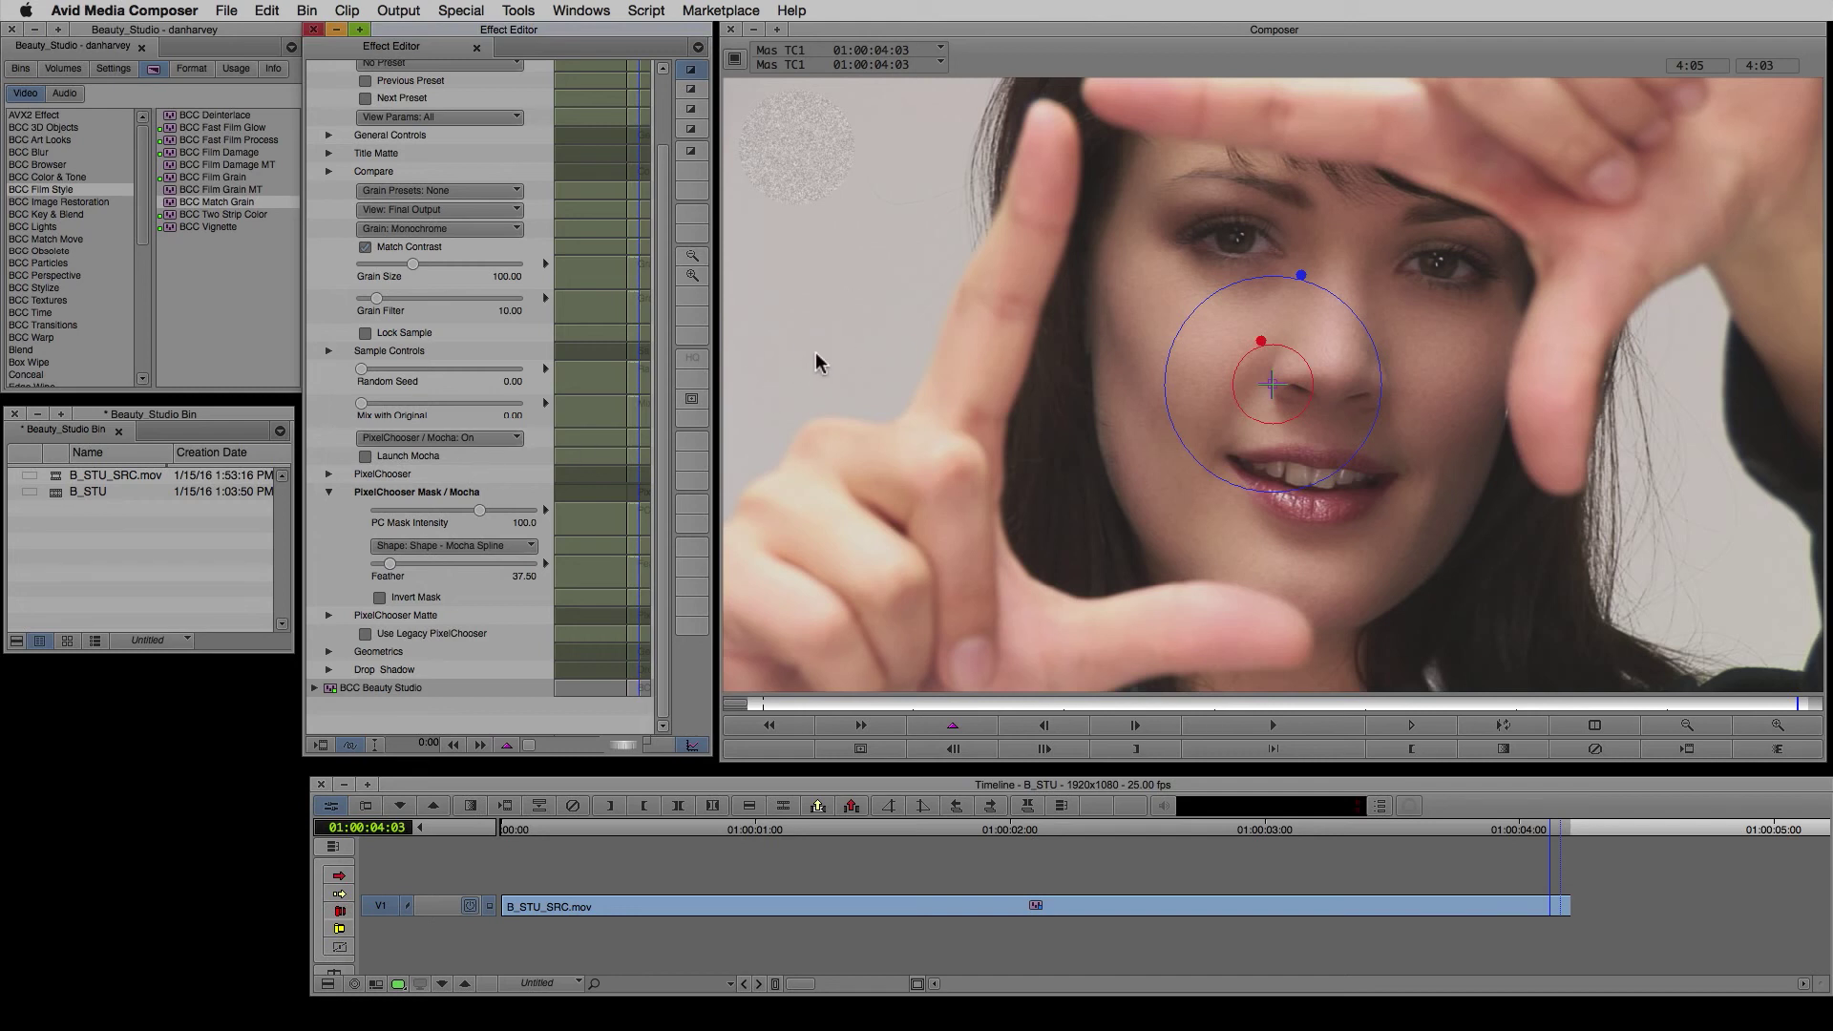
mouse_move(897, 298)
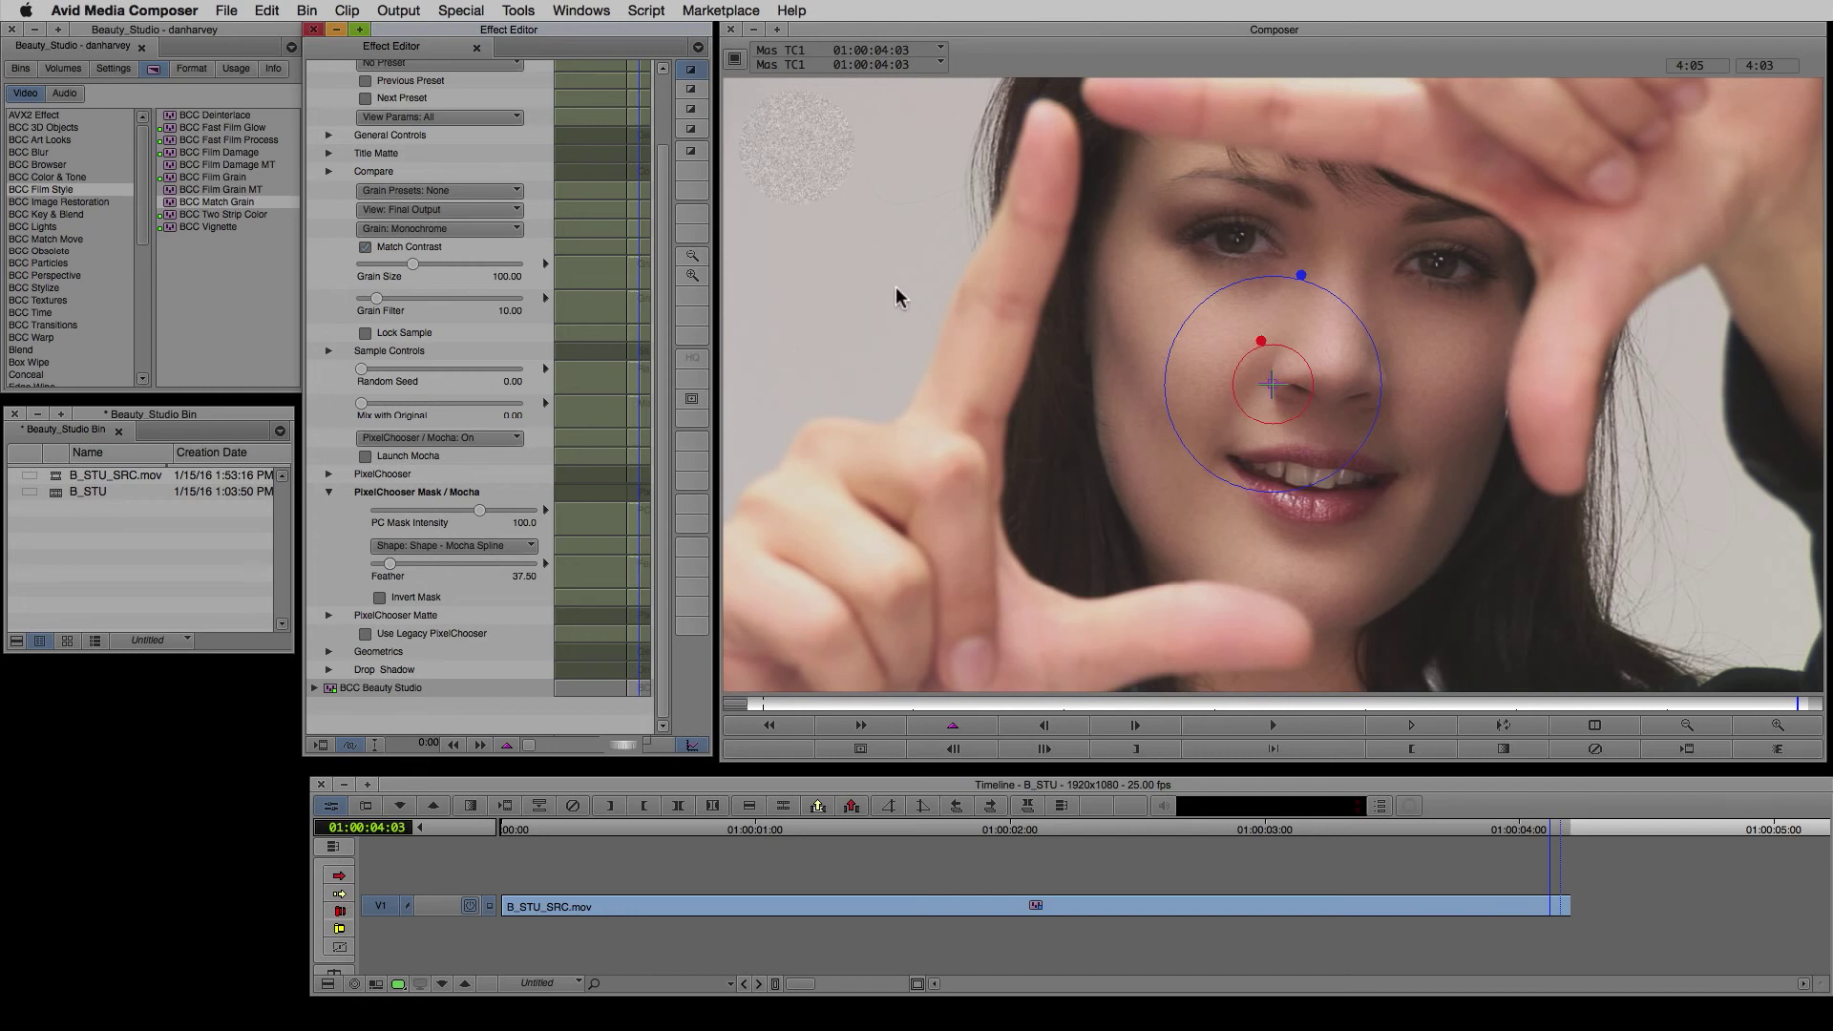
mouse_move(825, 336)
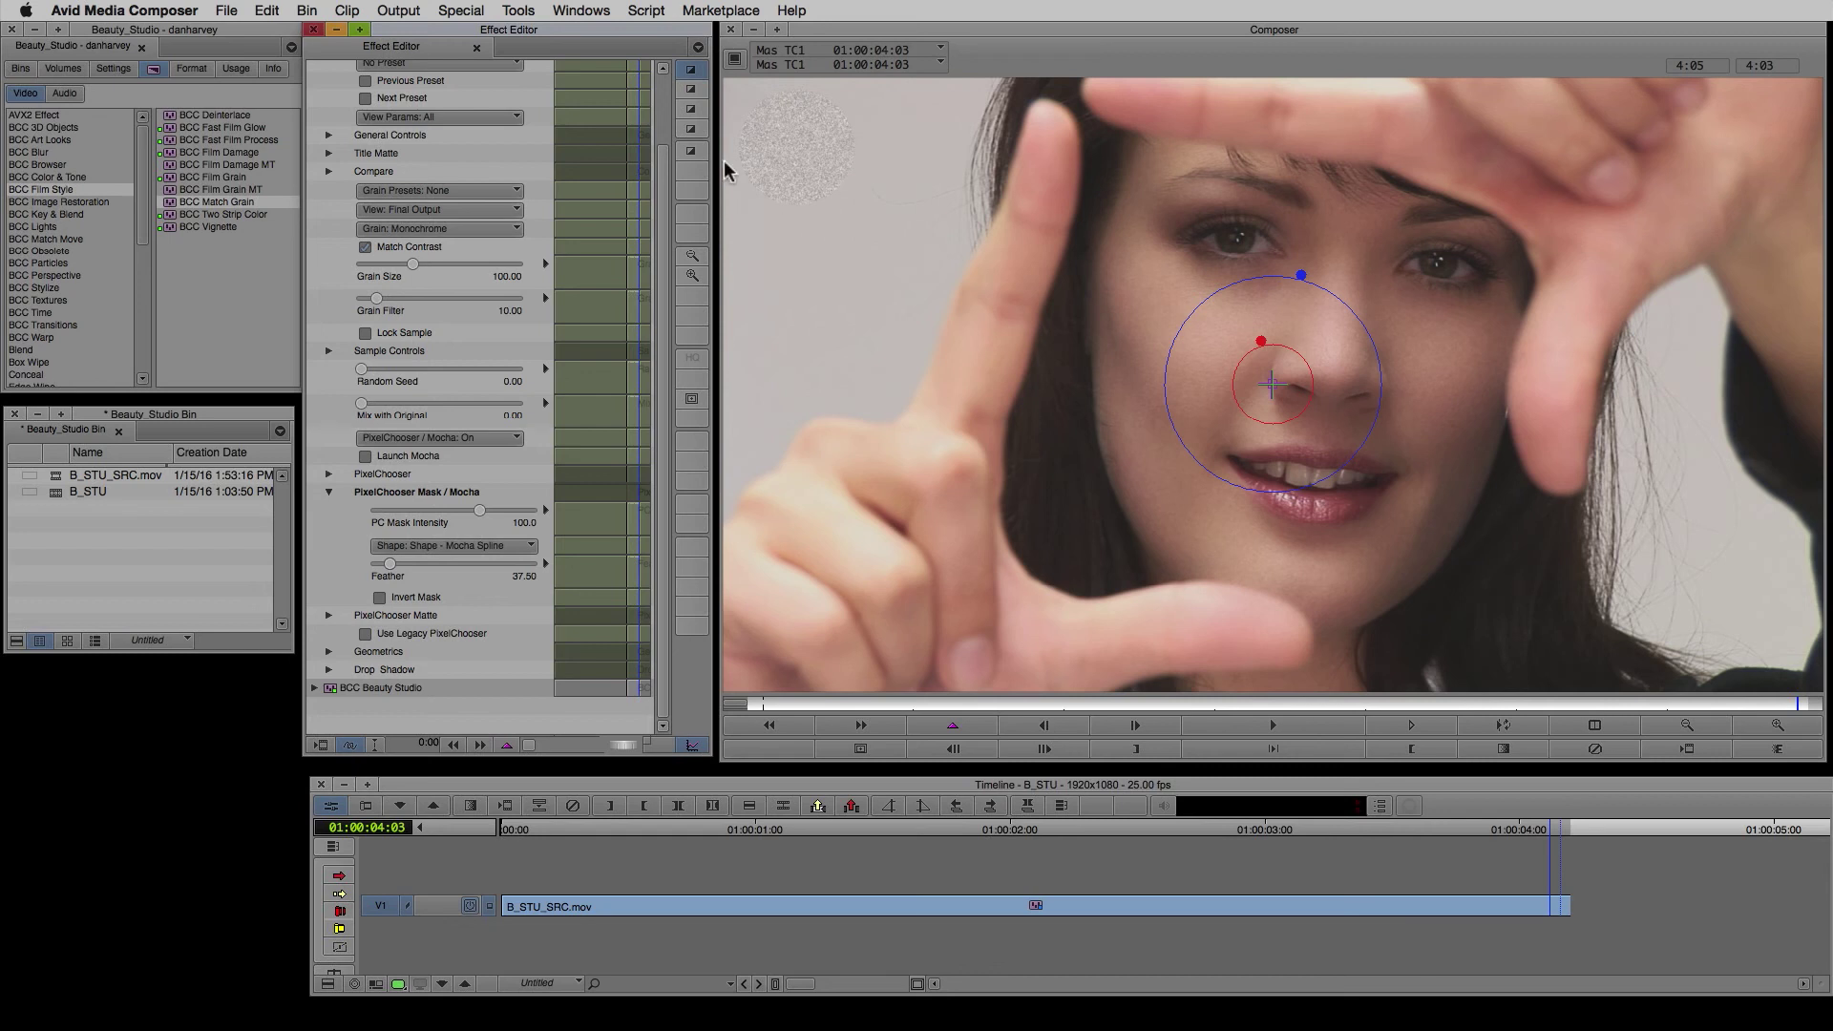
mouse_move(863, 176)
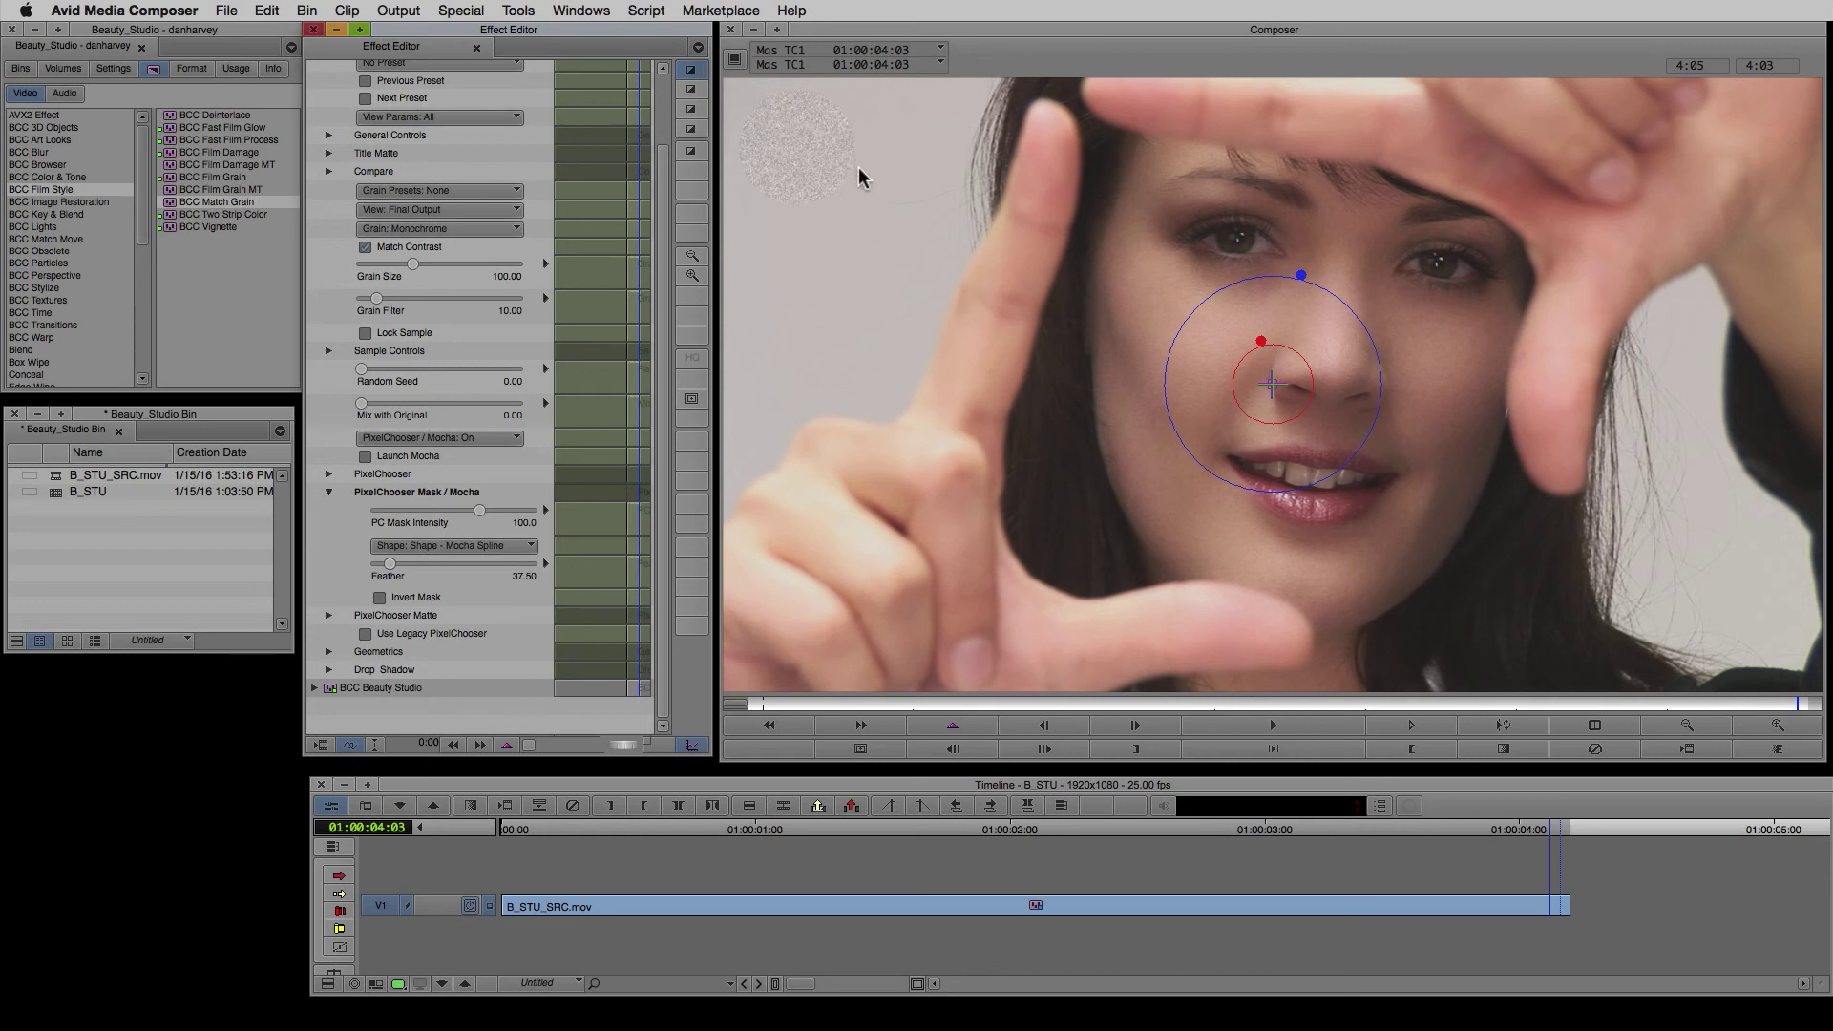
Set Match Grain's Sample Layer to Filter Layer and reveal the Sample Center controls
left_click(330, 352)
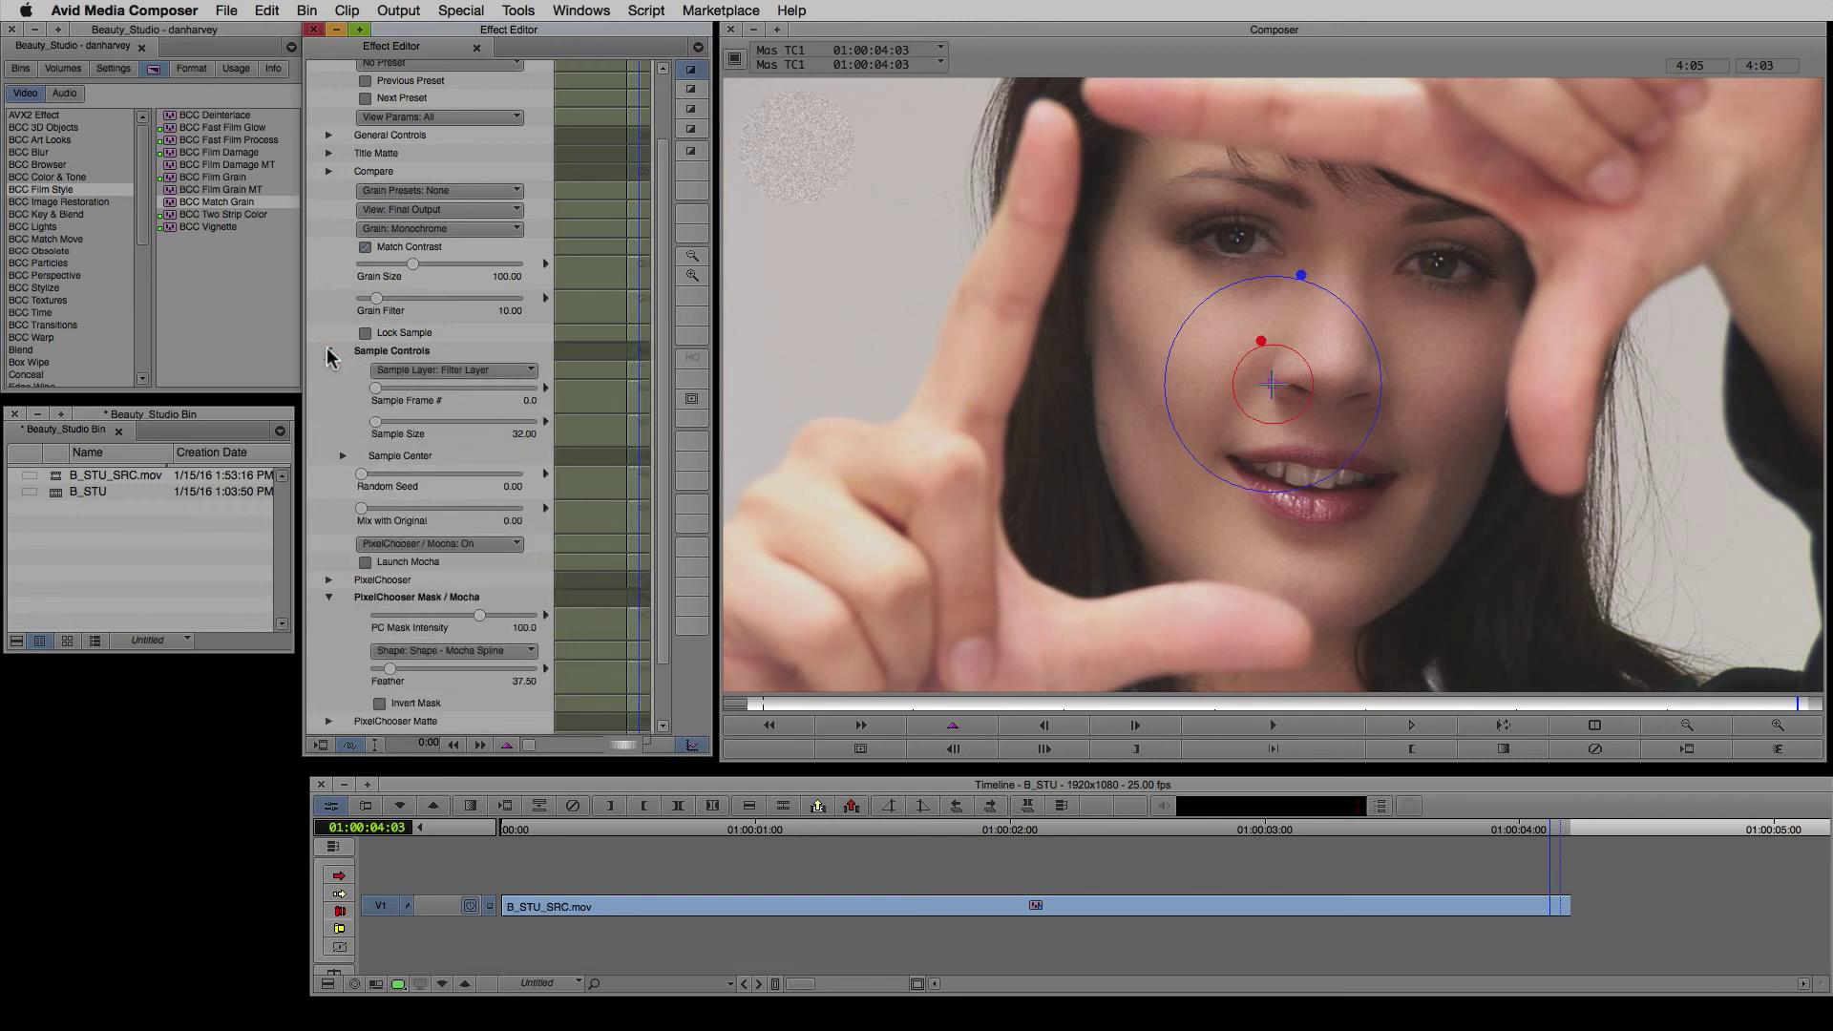
left_click(455, 369)
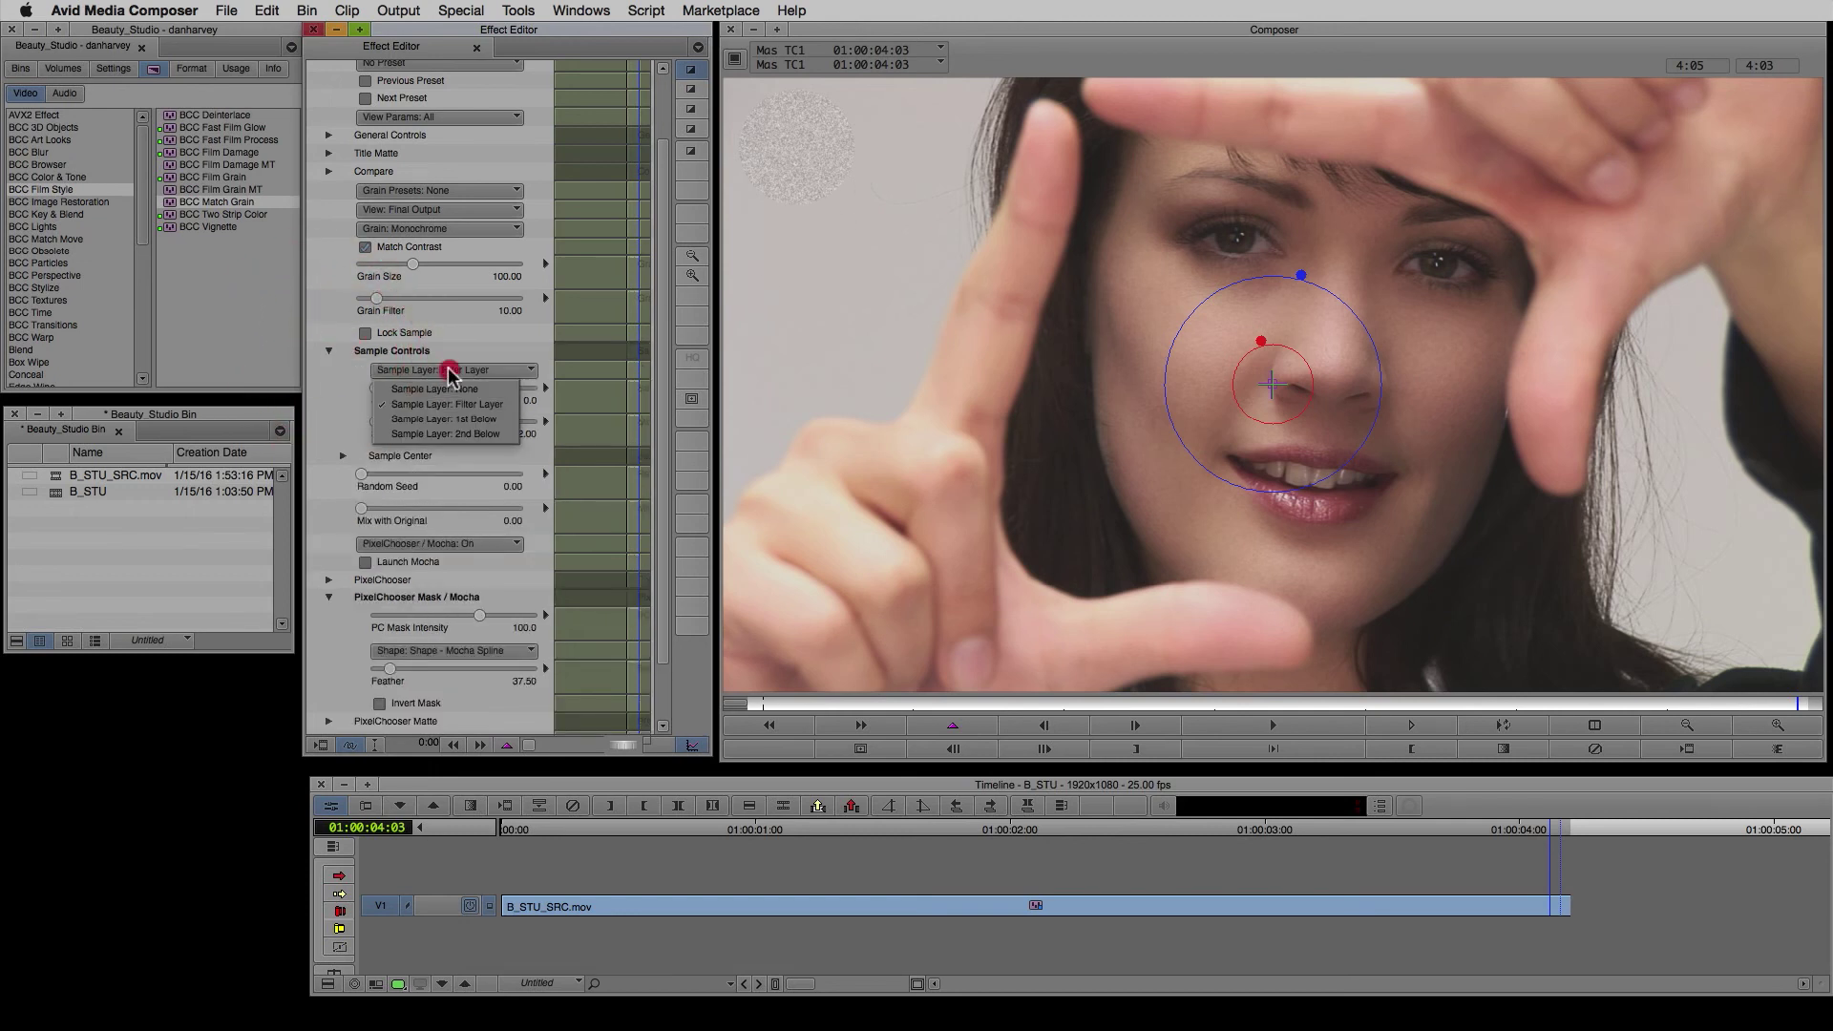
left_click(445, 403)
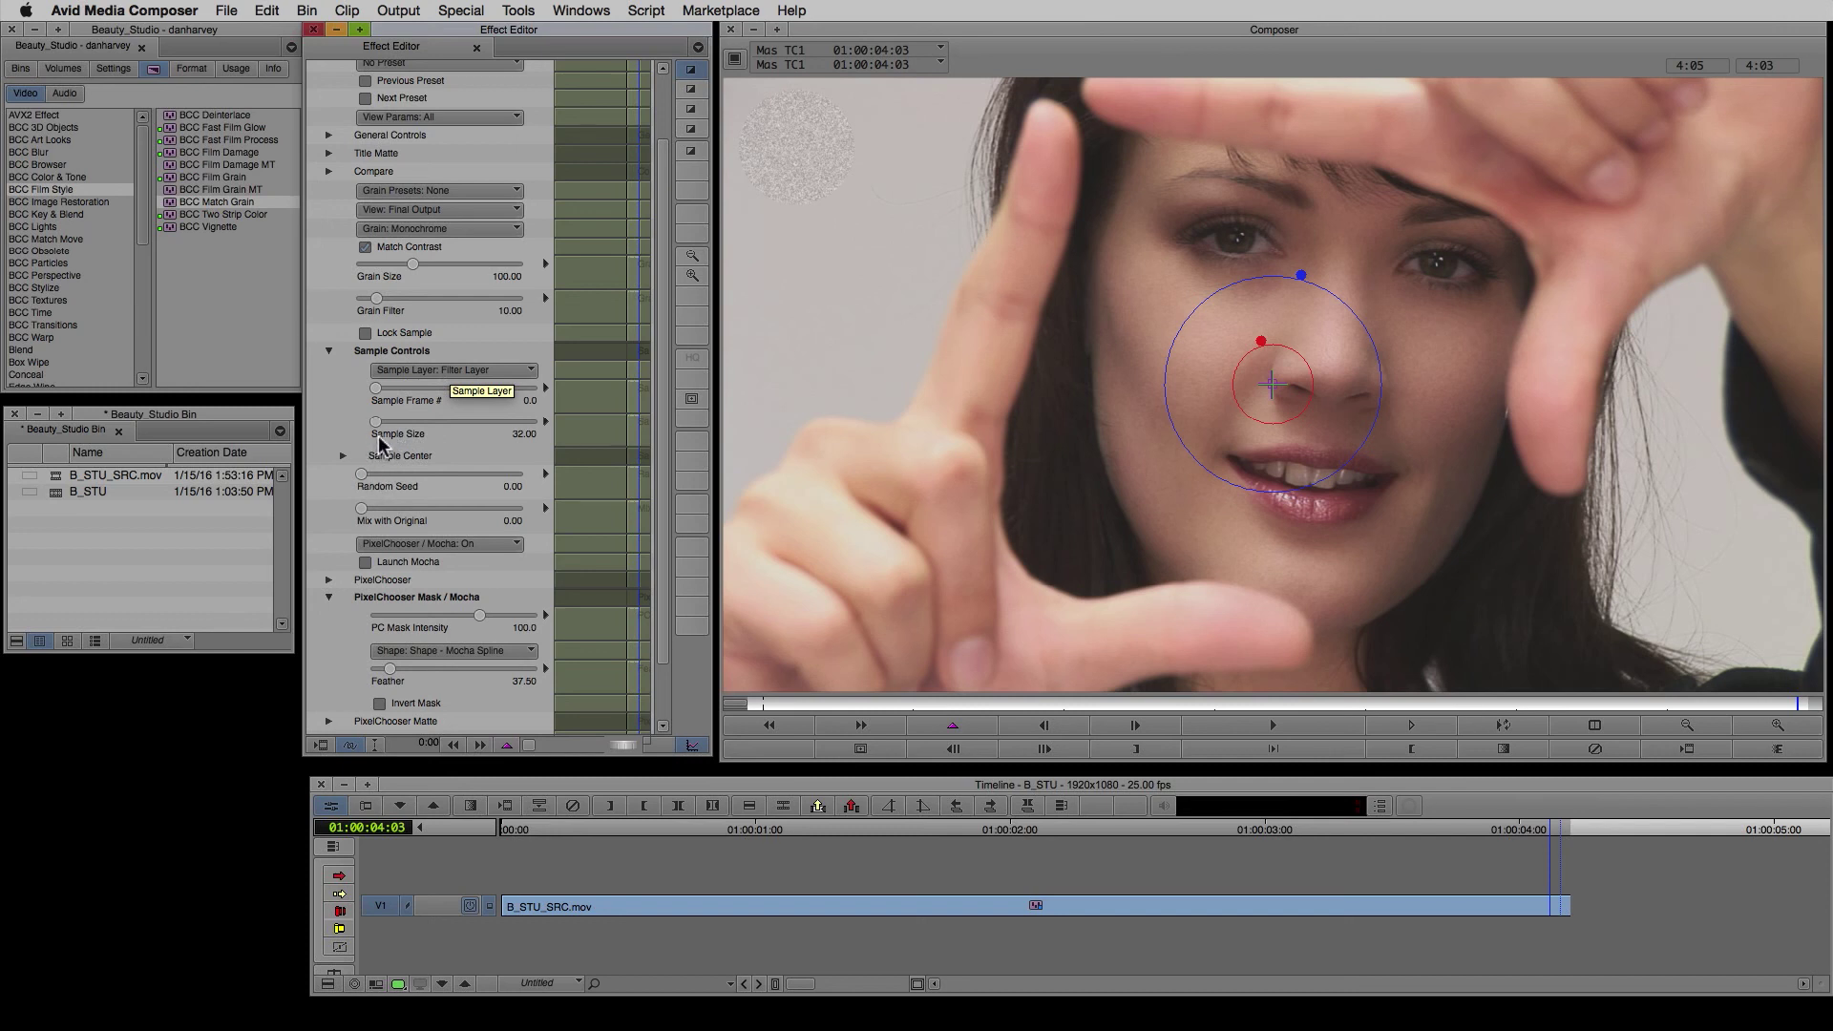
left_click(342, 455)
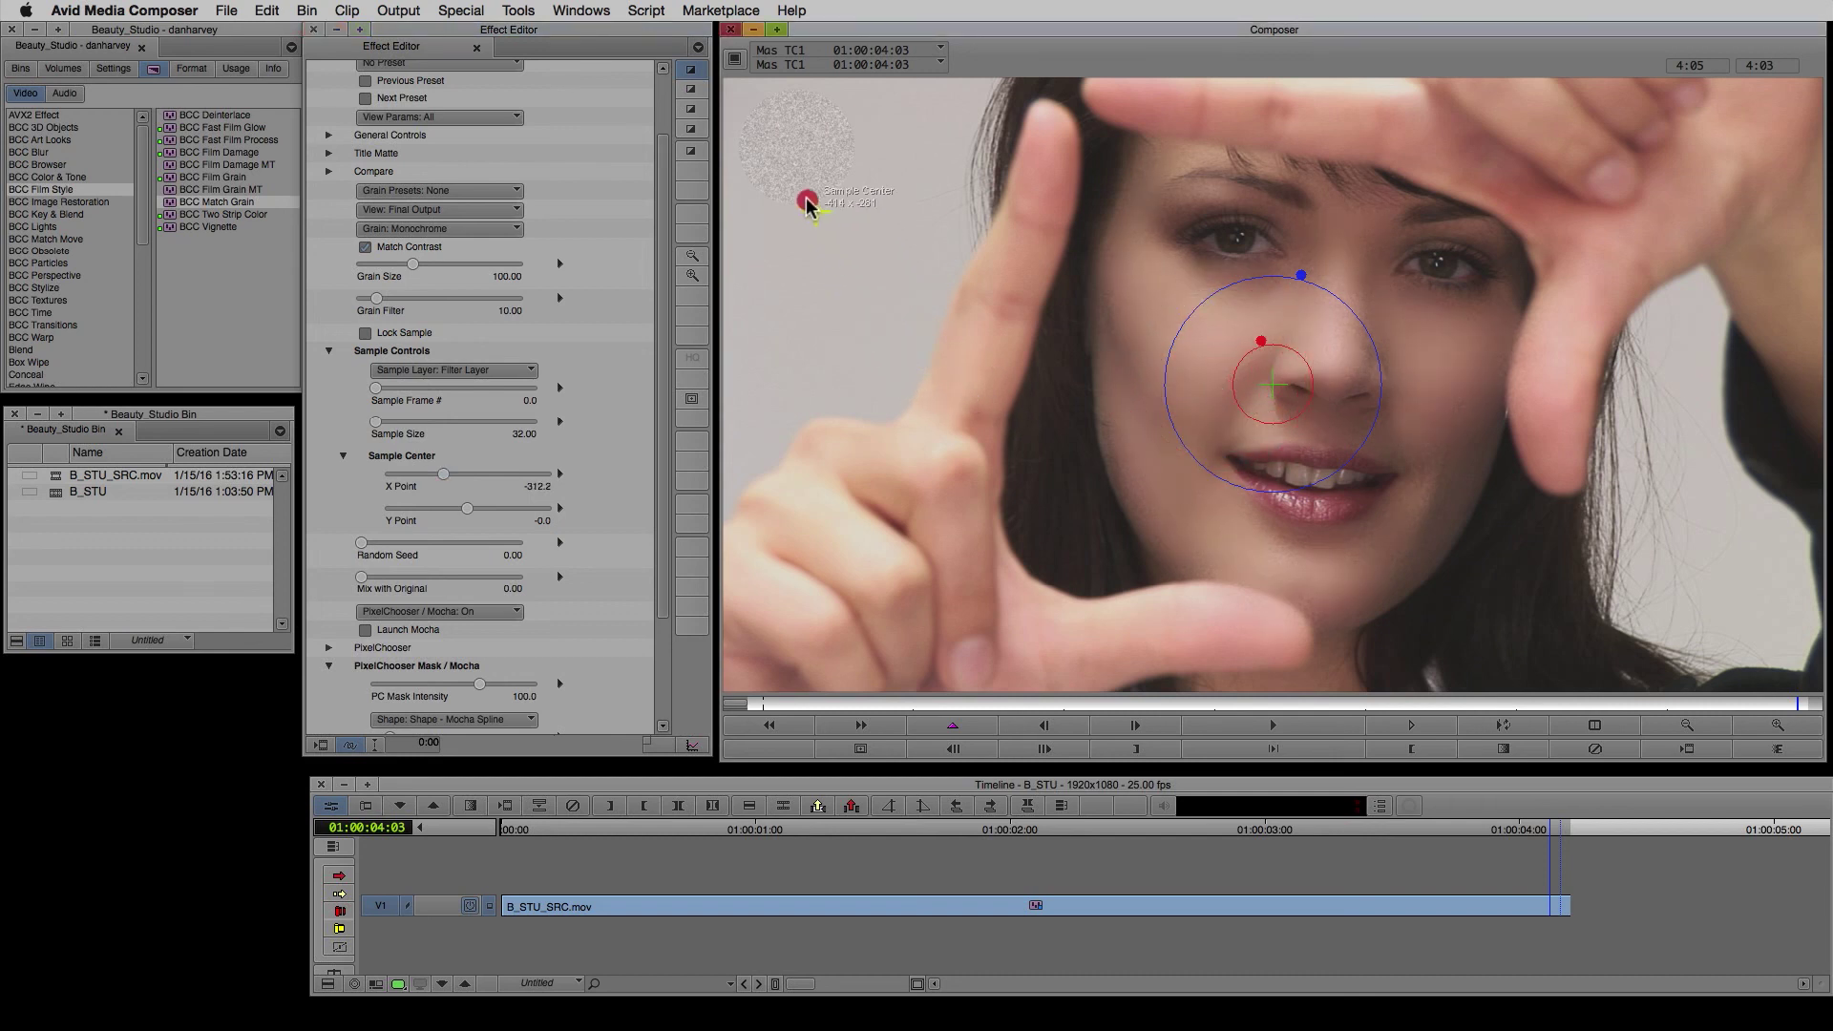
Sample grain from the top-left background noise with Grain Size 88.44 and Mix with Original 43.12
left_click_drag(805, 200, 789, 160)
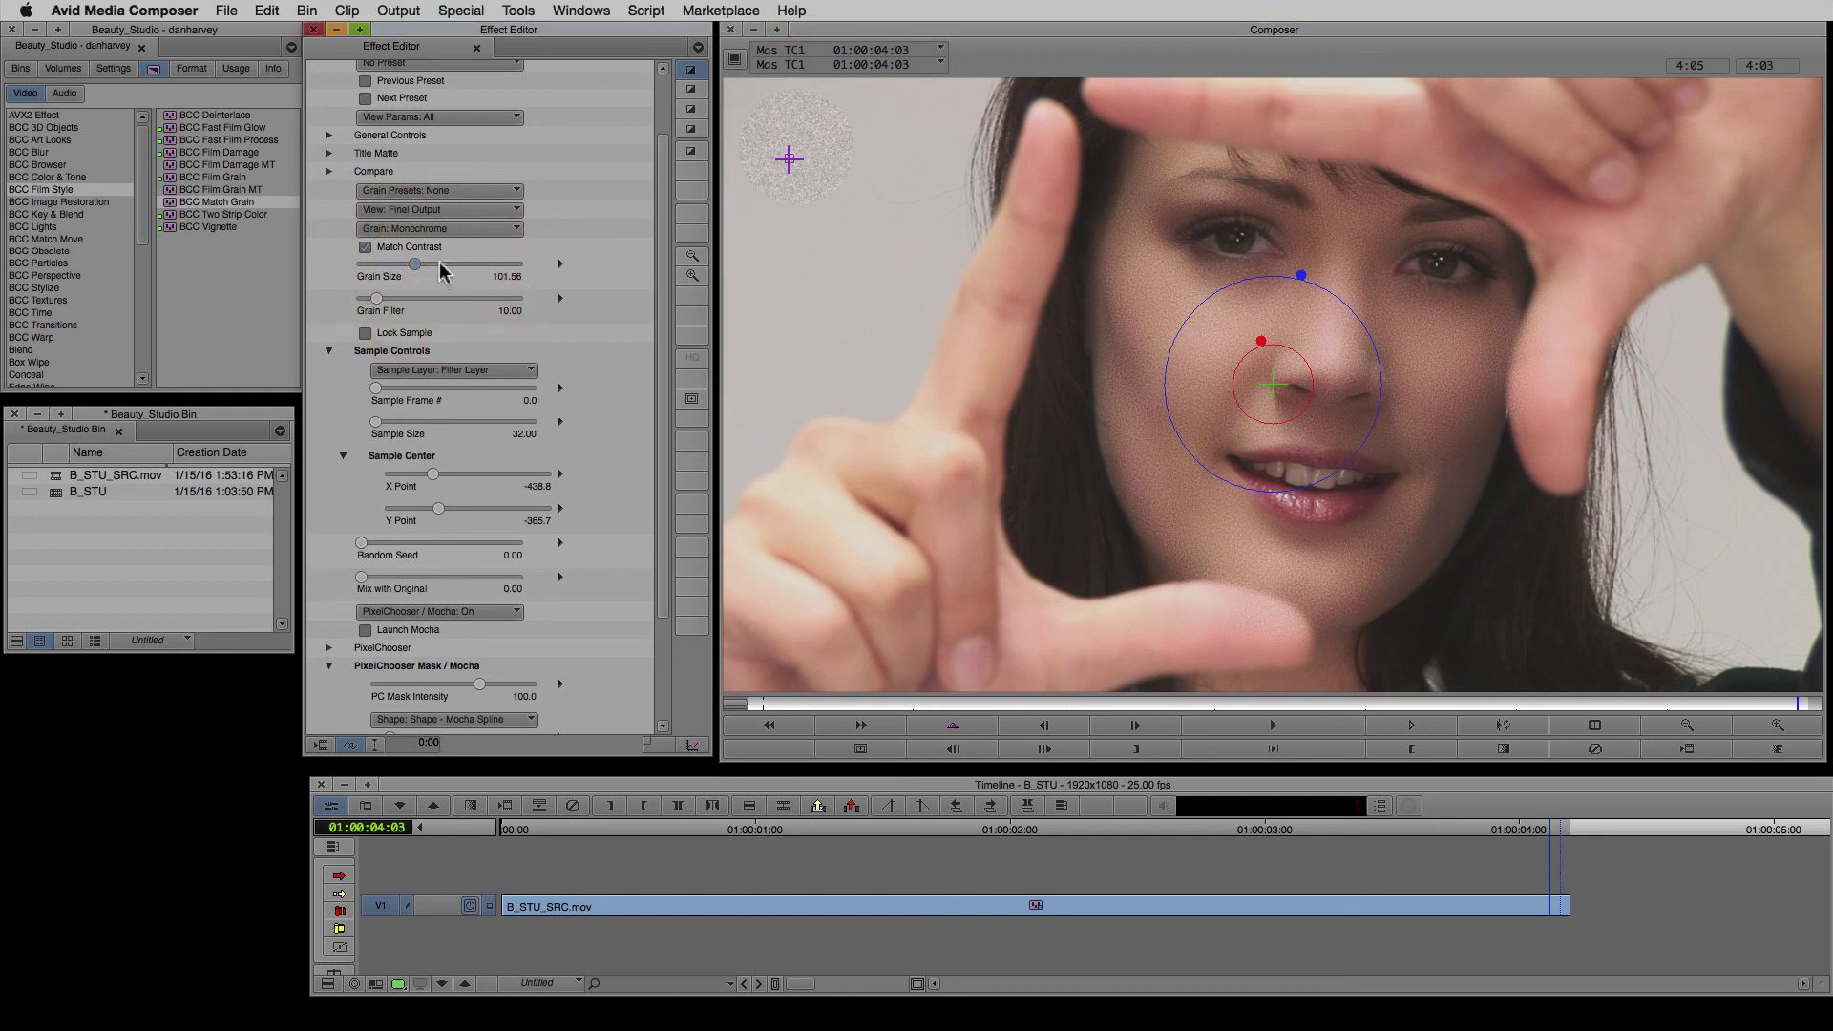
left_click_drag(414, 264, 435, 263)
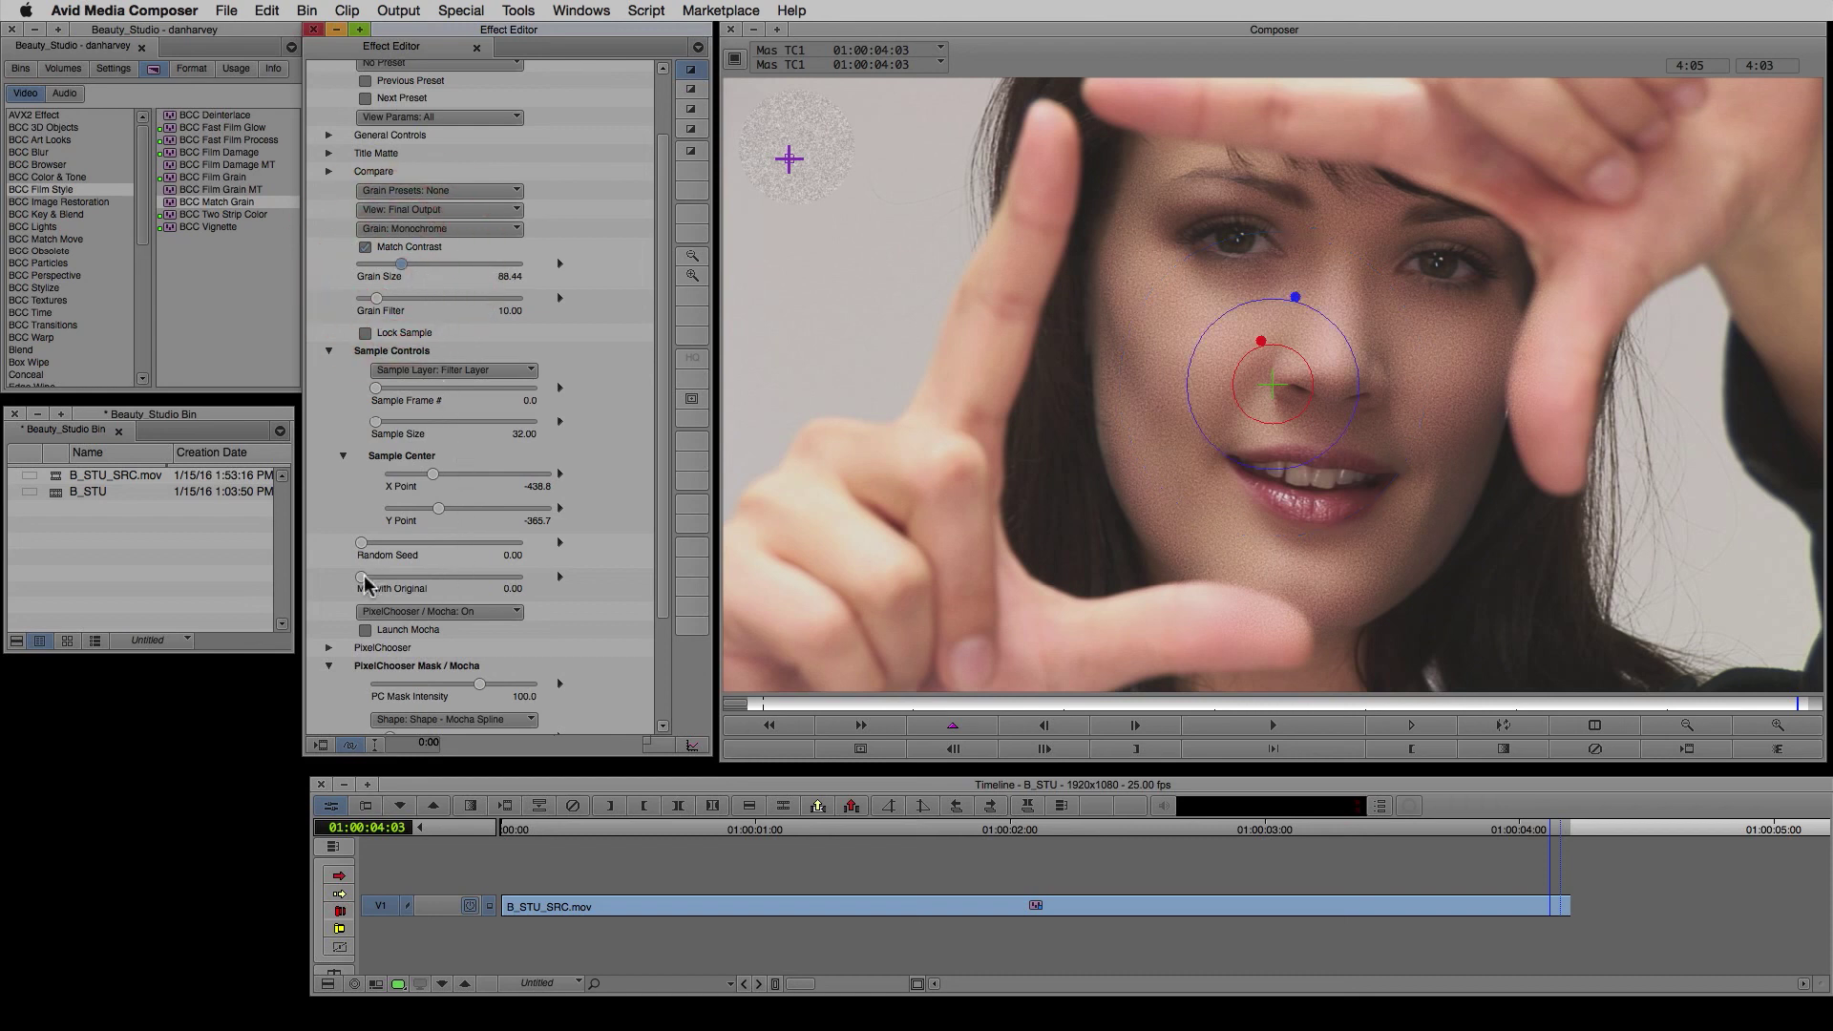
left_click_drag(359, 577, 430, 577)
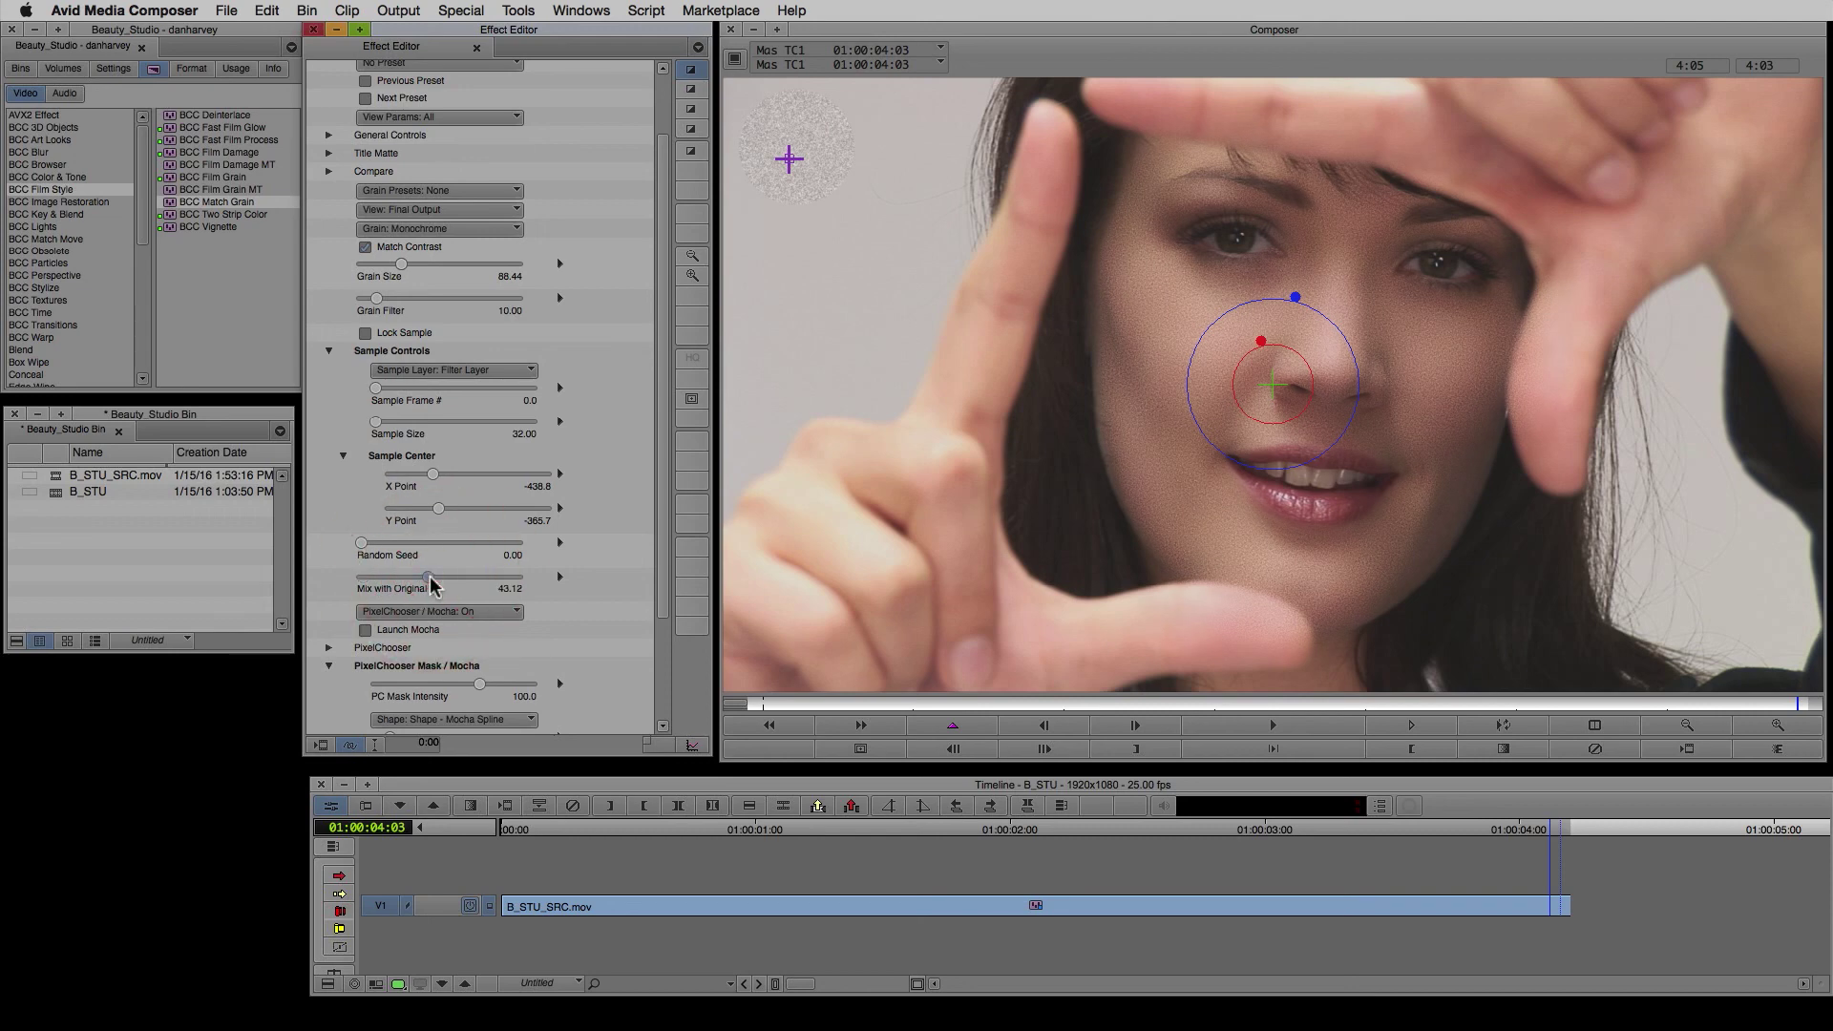